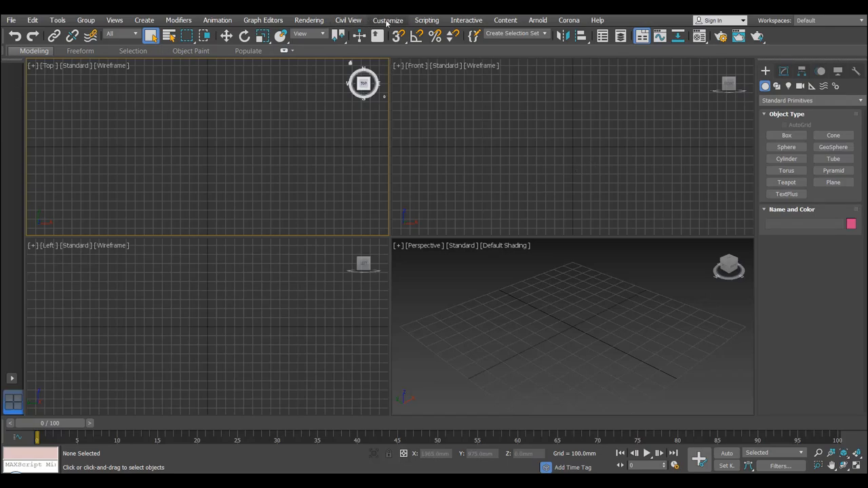
# Look into Customize > Preferences briefly and delete the stray box from the scene.
pyautogui.click(388, 20)
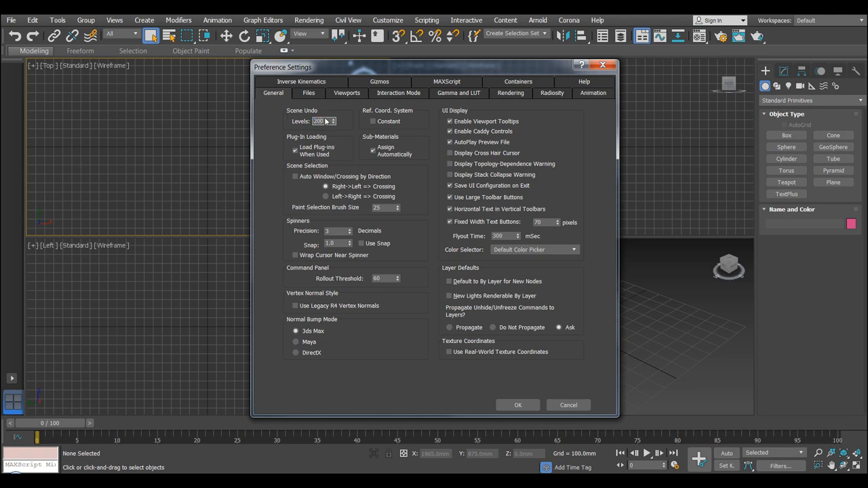
pyautogui.moveTo(386, 289)
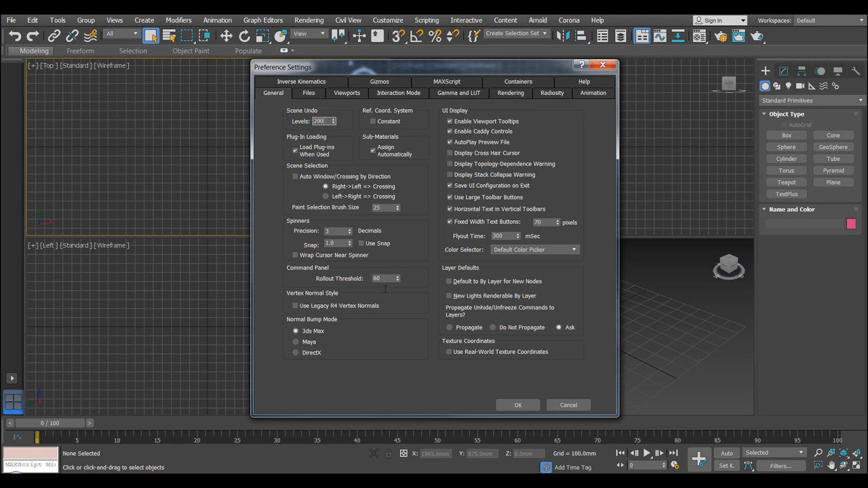
pyautogui.click(519, 404)
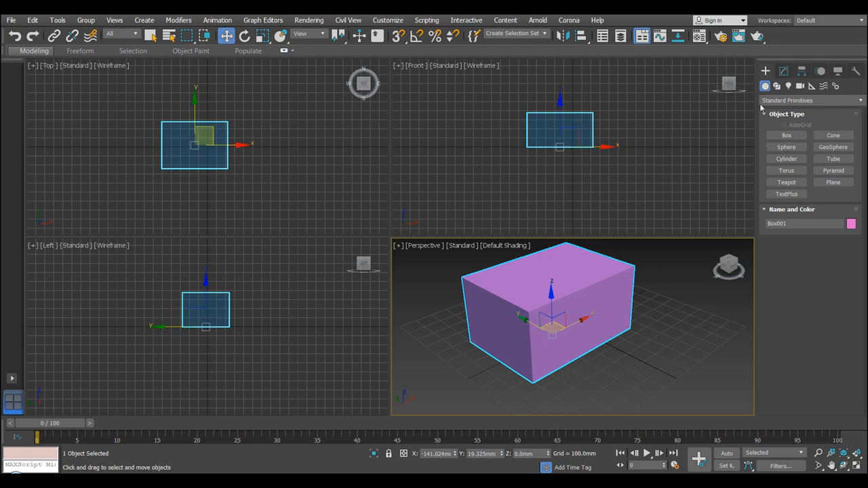
pyautogui.moveTo(600, 300)
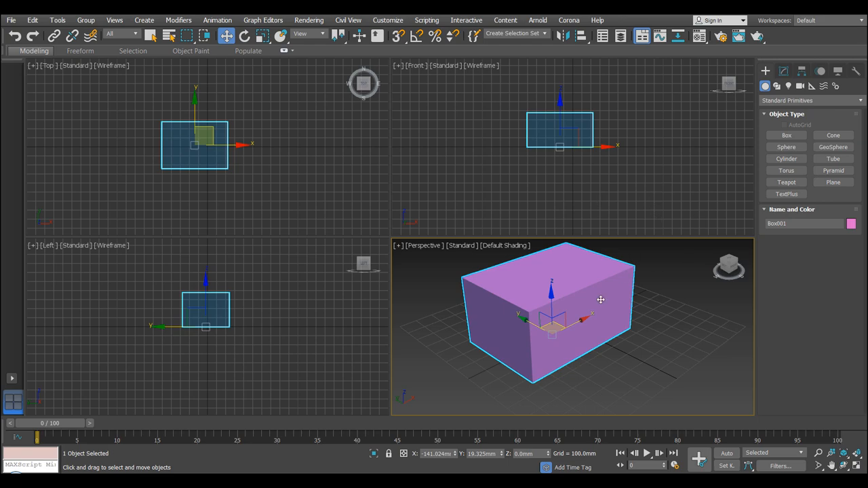
pyautogui.moveTo(855, 239)
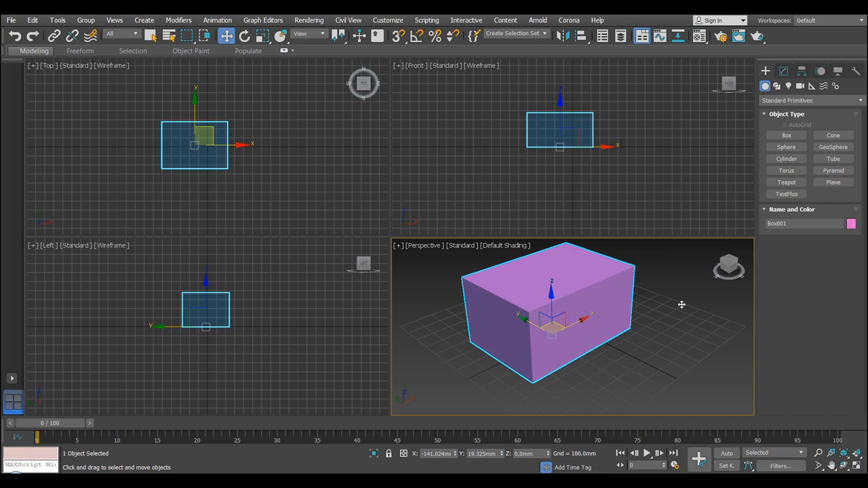
pyautogui.press('Delete')
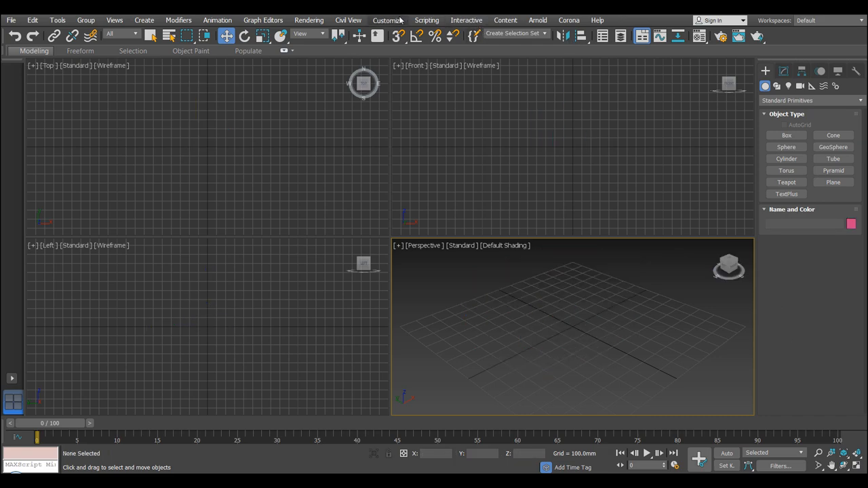
# Review the Auto Backup settings on the Files page and browse the Documents\3dsMax\autoback folder.
pyautogui.click(388, 21)
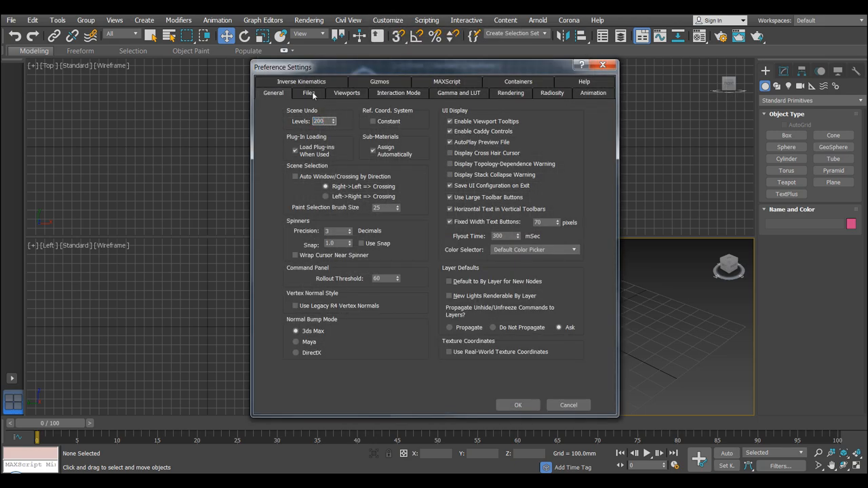
pyautogui.click(308, 92)
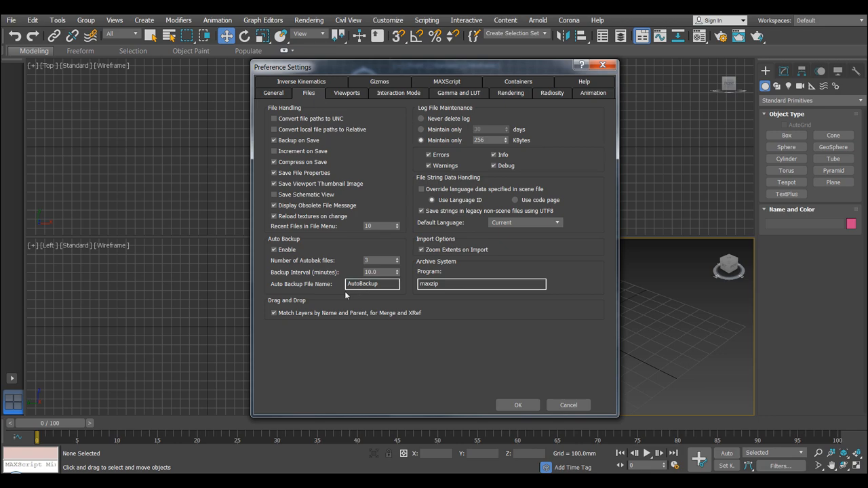
pyautogui.moveTo(352, 259)
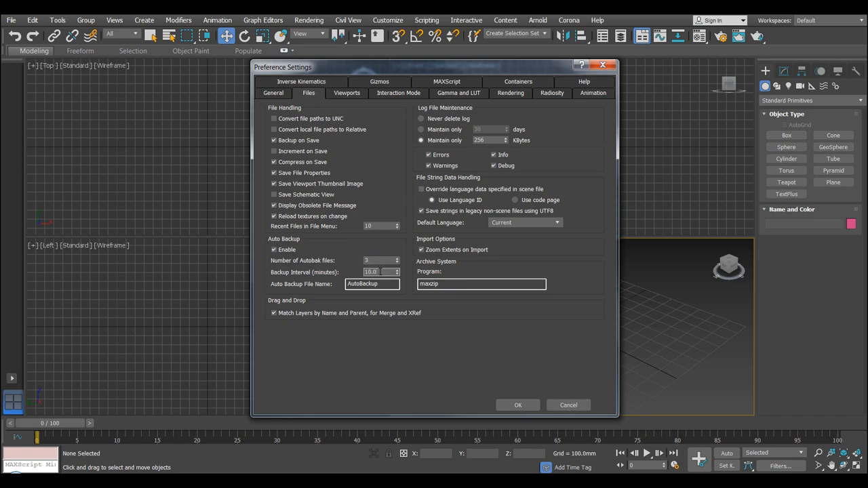
pyautogui.tripleClick(382, 271)
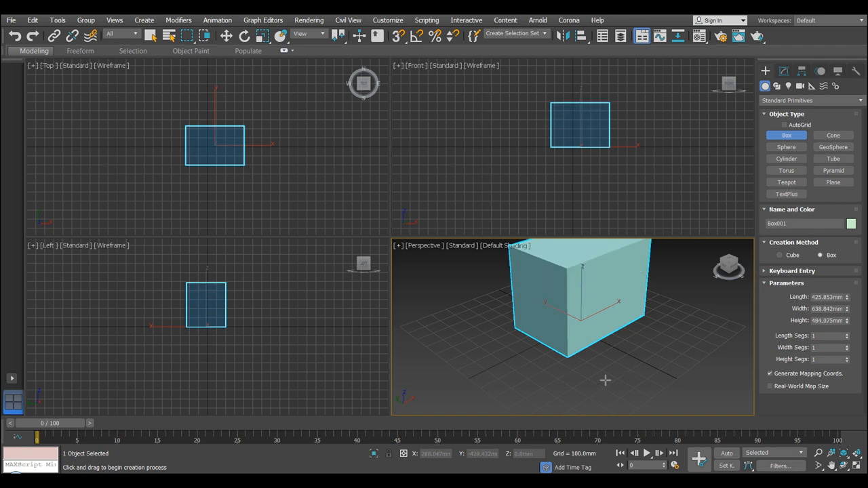
pyautogui.moveTo(626, 311)
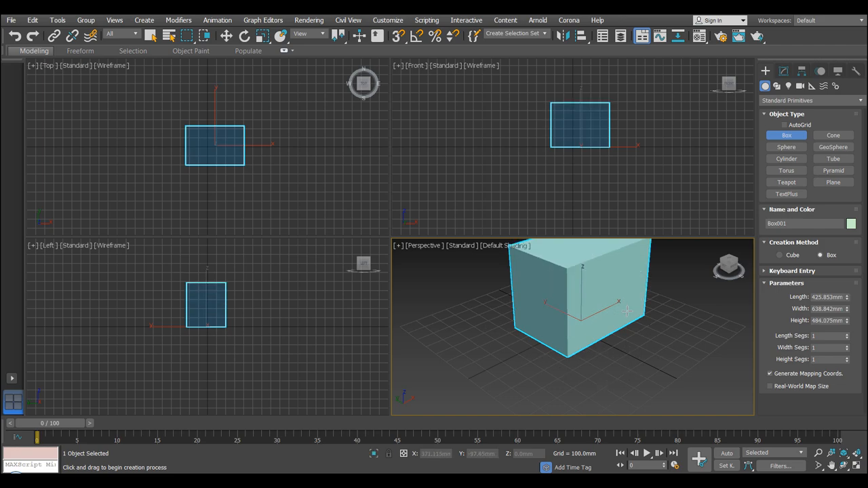
pyautogui.moveTo(757, 35)
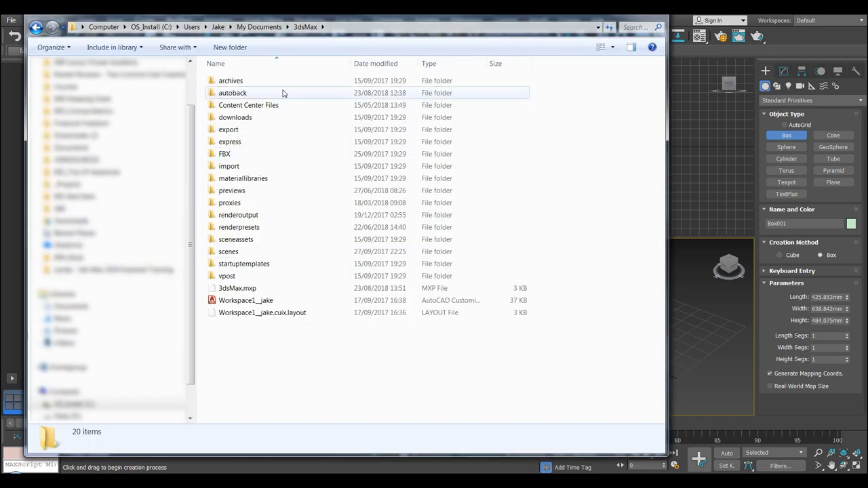
pyautogui.doubleClick(233, 92)
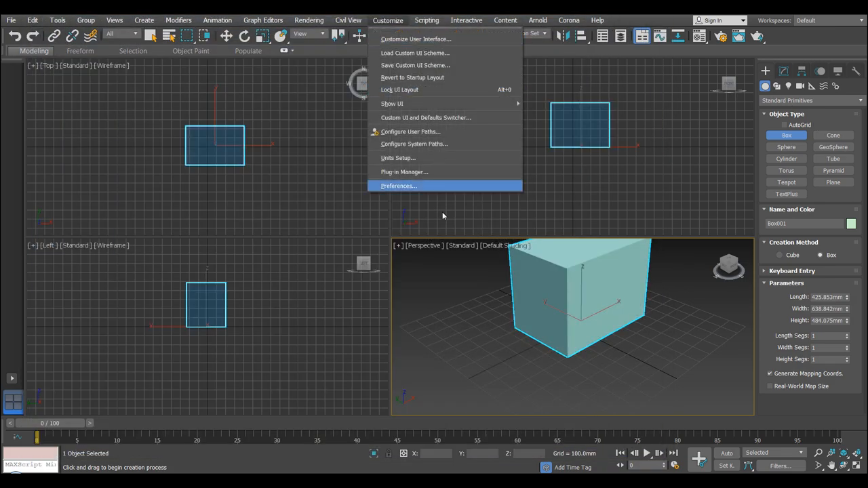
# Review the Gamma and LUT preferences, cancel, and reposition the Material Editor window.
pyautogui.click(399, 186)
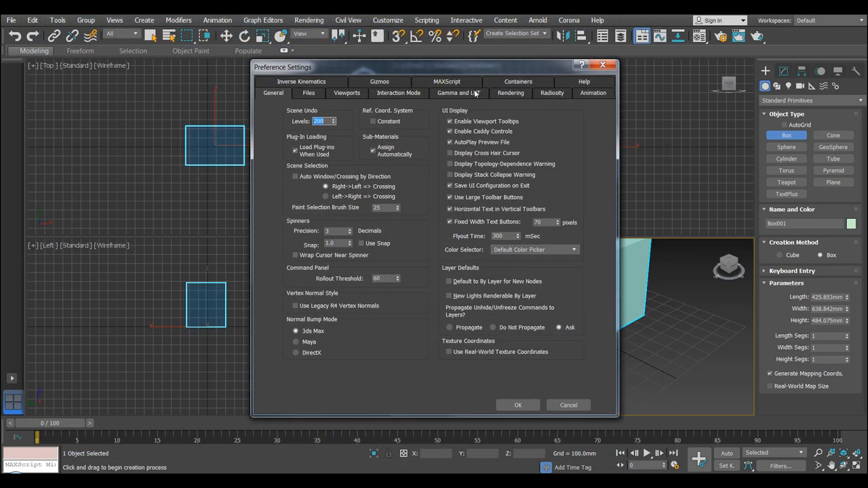
pyautogui.click(458, 92)
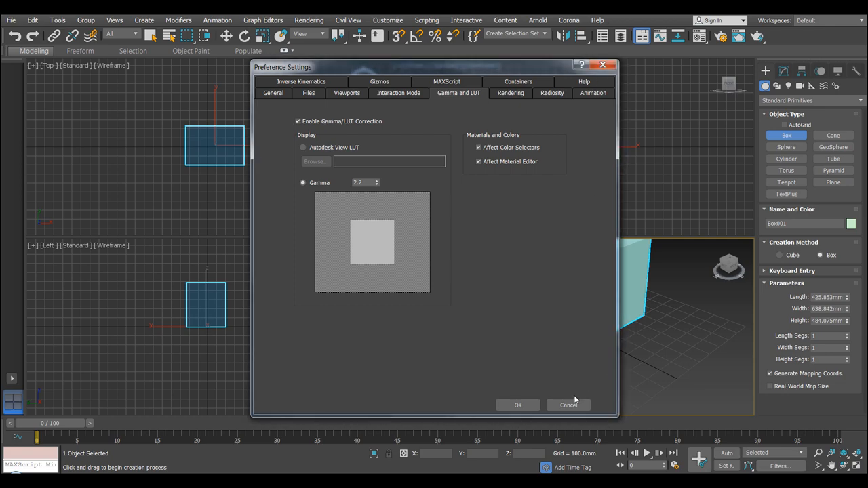
pyautogui.click(297, 121)
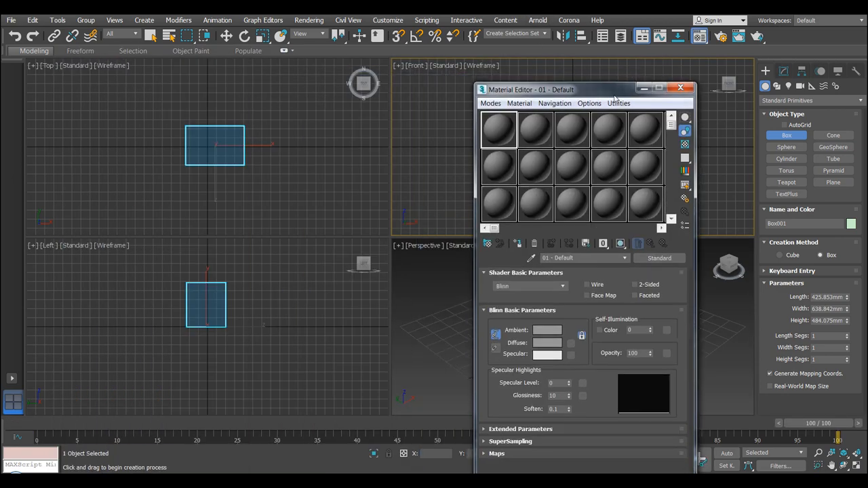
pyautogui.moveTo(532, 90); pyautogui.dragTo(589, 63)
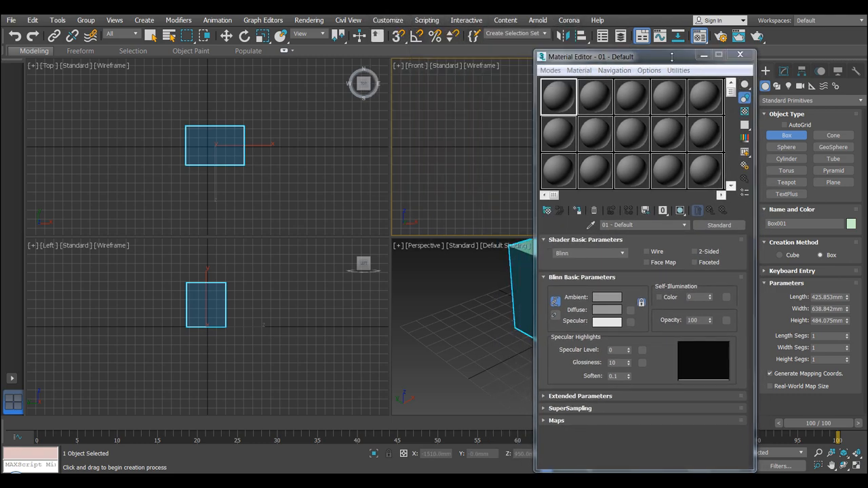
# Revisit the Customize menu, then show and close the Material Editor.
pyautogui.click(388, 20)
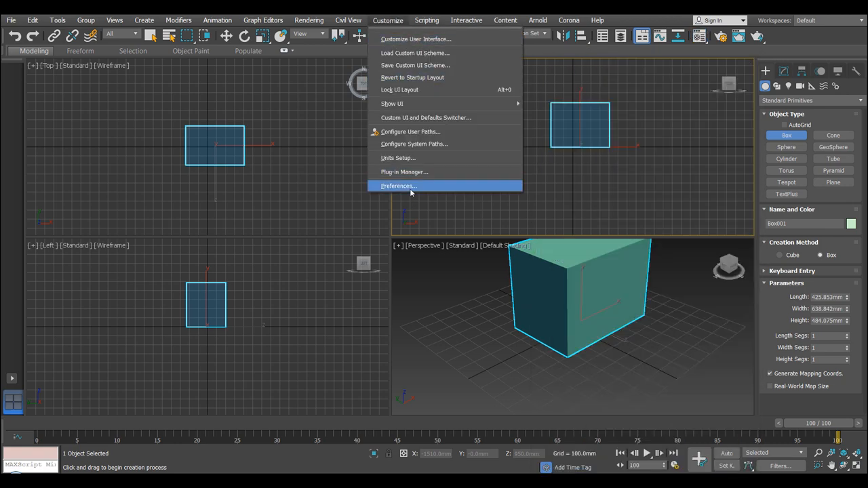
pyautogui.click(399, 186)
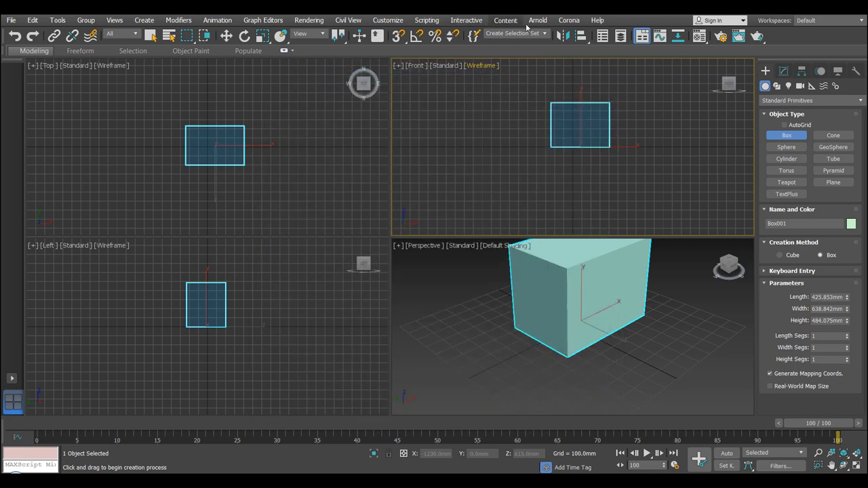
pyautogui.click(700, 35)
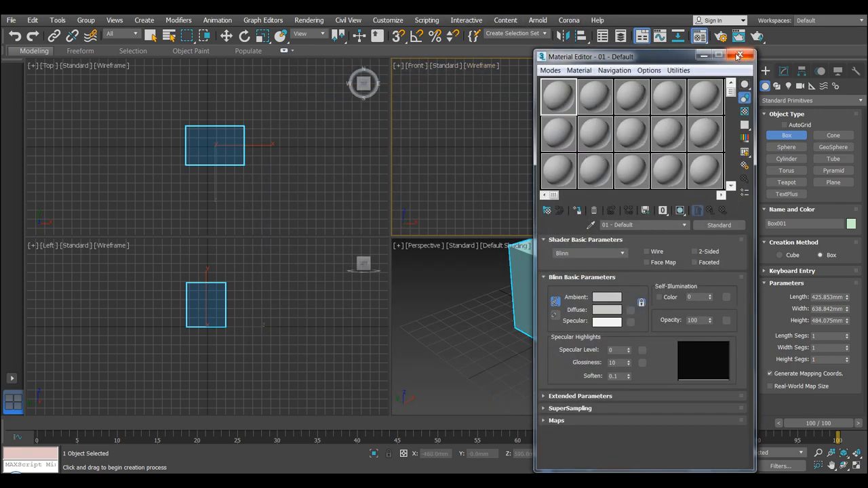
pyautogui.click(738, 55)
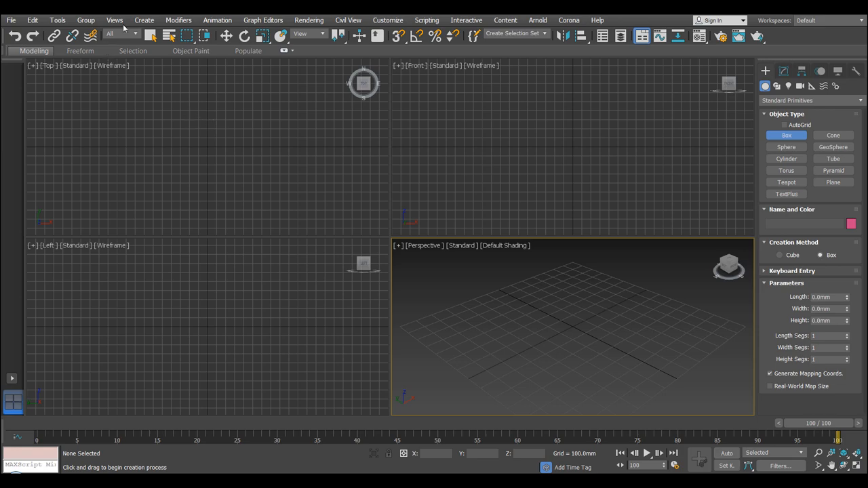
pyautogui.moveTo(537, 20)
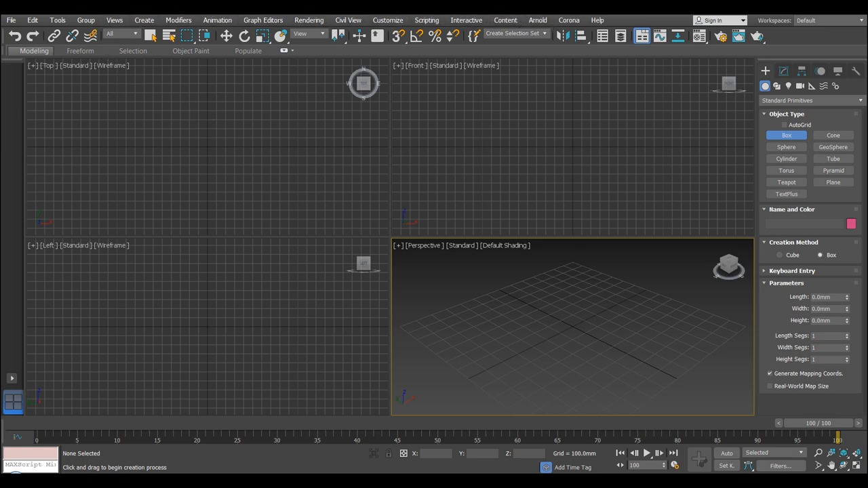
# Browse the File, Tools and Create menus without choosing anything.
pyautogui.click(10, 20)
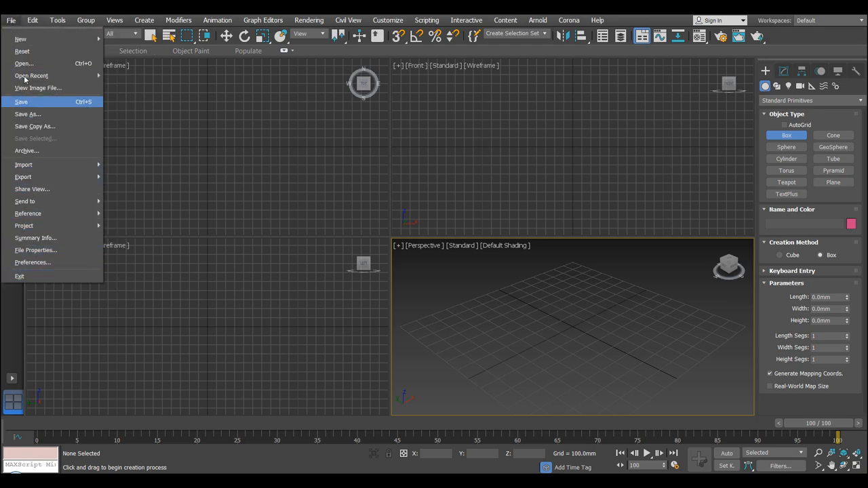
pyautogui.click(57, 20)
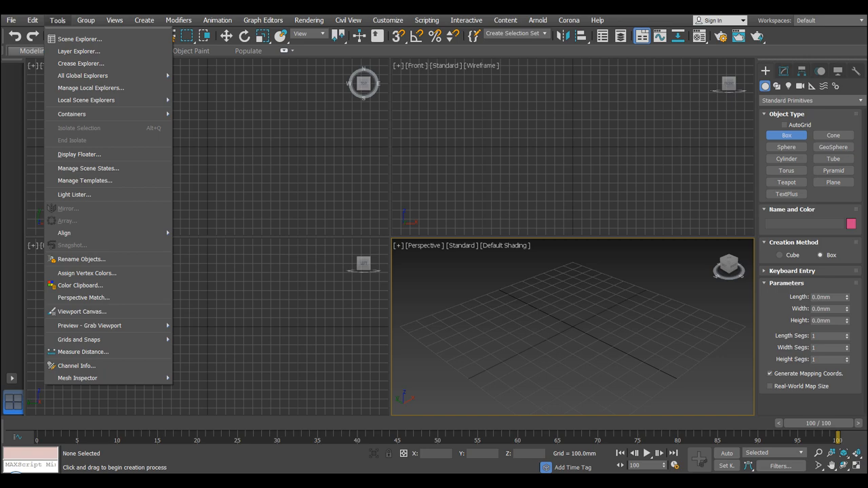
pyautogui.click(144, 21)
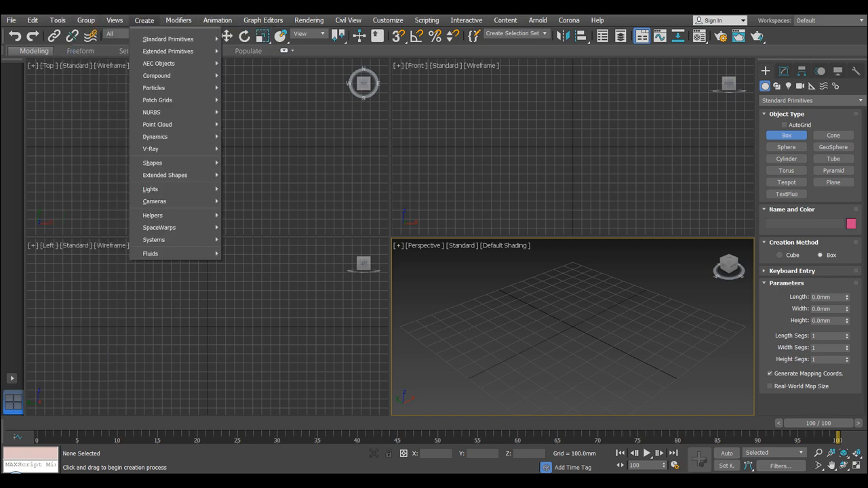
pyautogui.click(441, 87)
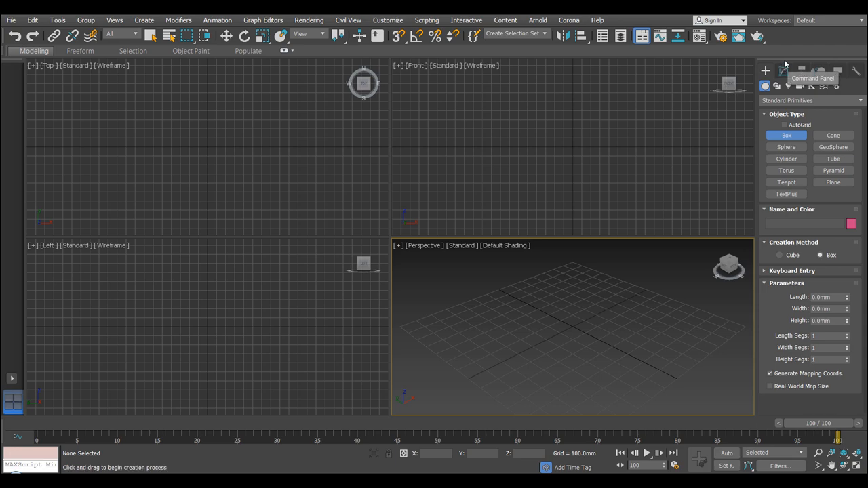
pyautogui.moveTo(760, 163)
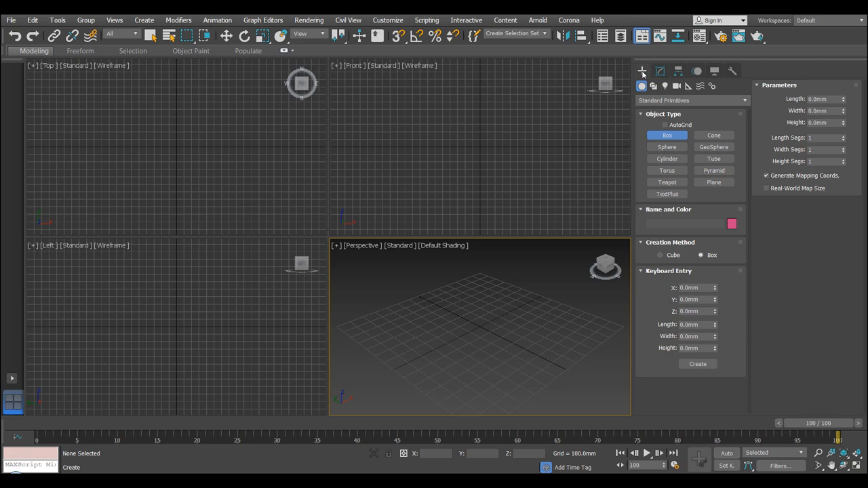
# Switch the Create panel to Standard Primitives ready to make a Box.
pyautogui.click(659, 71)
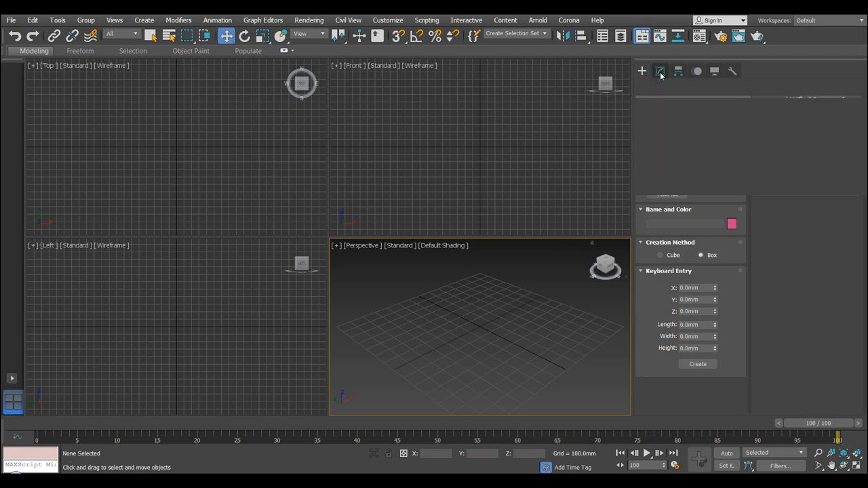
pyautogui.click(660, 71)
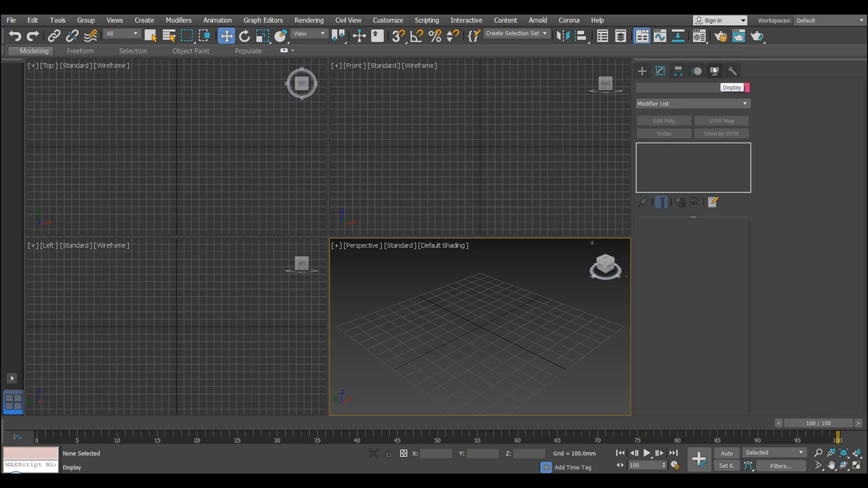
pyautogui.click(642, 71)
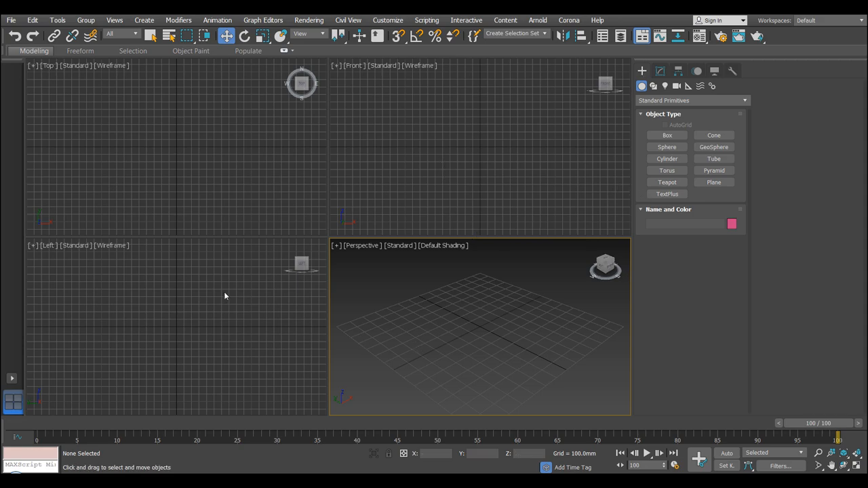
pyautogui.moveTo(606, 147)
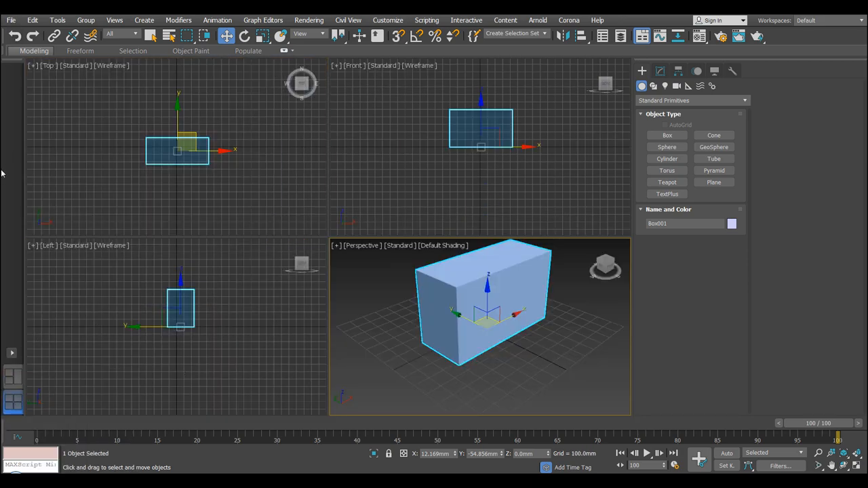
pyautogui.moveTo(252, 324)
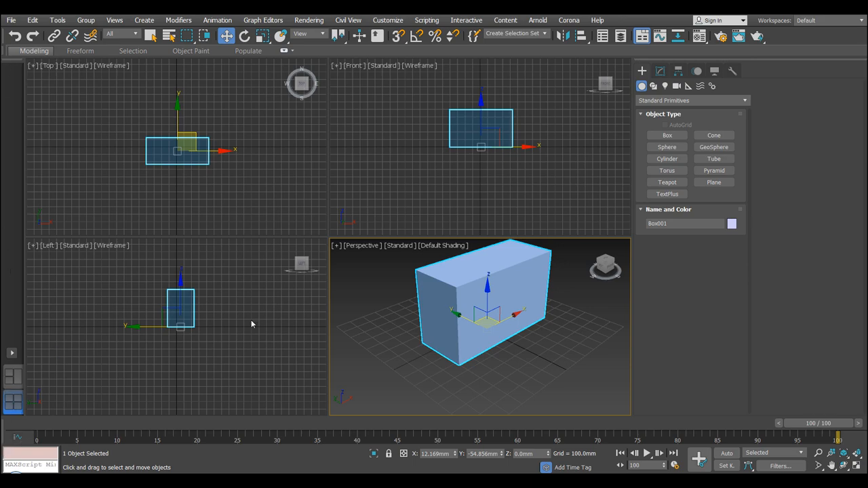
pyautogui.moveTo(448, 310)
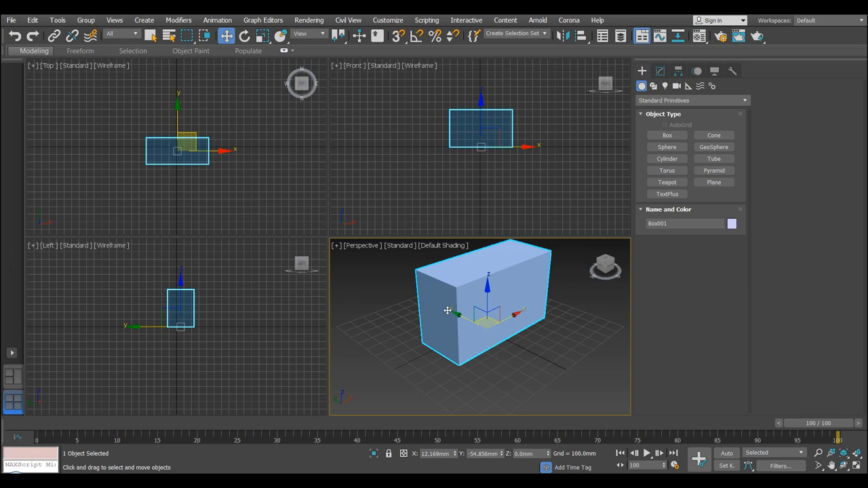
pyautogui.moveTo(422, 272)
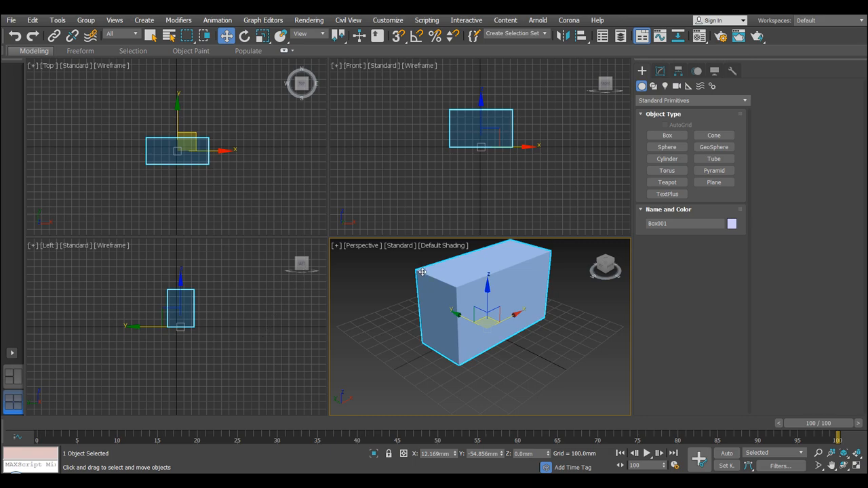
pyautogui.moveTo(156, 295)
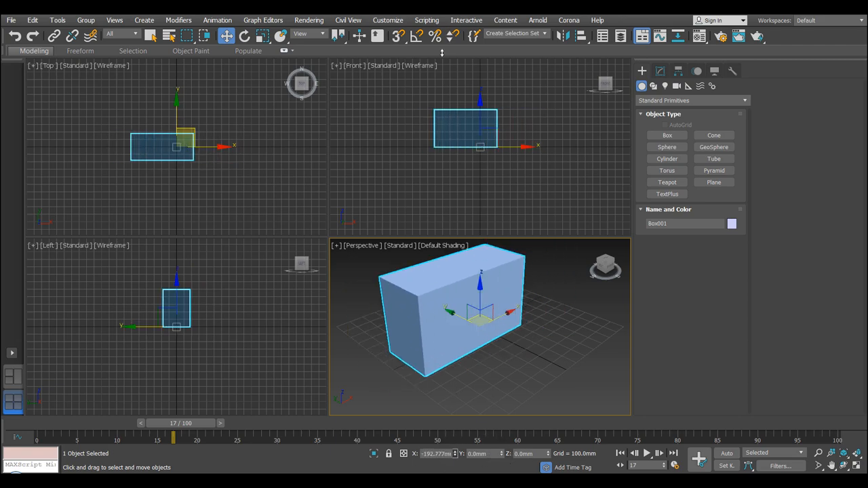
# Rotate the box about its vertical axis in a few small drags.
pyautogui.moveTo(434, 309); pyautogui.dragTo(468, 302)
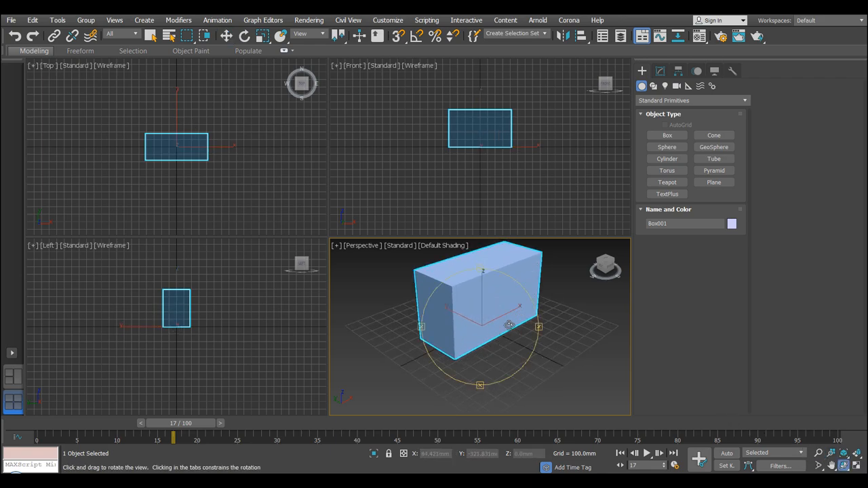
pyautogui.moveTo(508, 324); pyautogui.dragTo(495, 317)
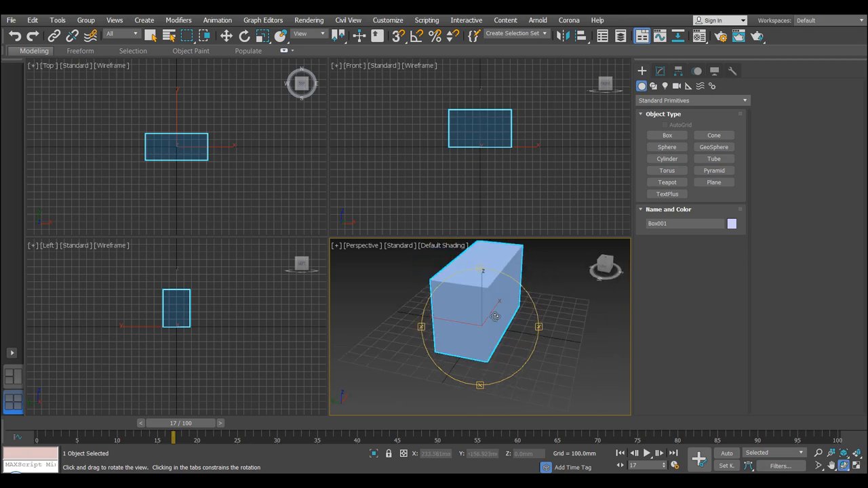
pyautogui.moveTo(495, 317); pyautogui.dragTo(475, 301)
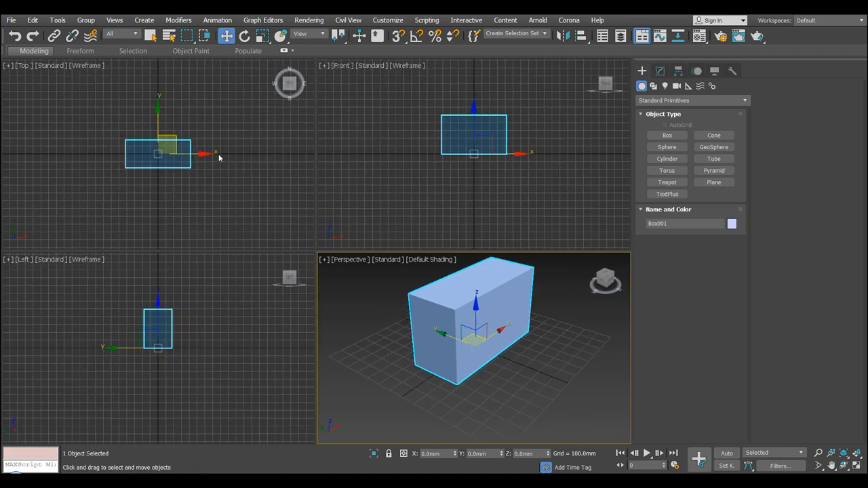
pyautogui.moveTo(224, 61)
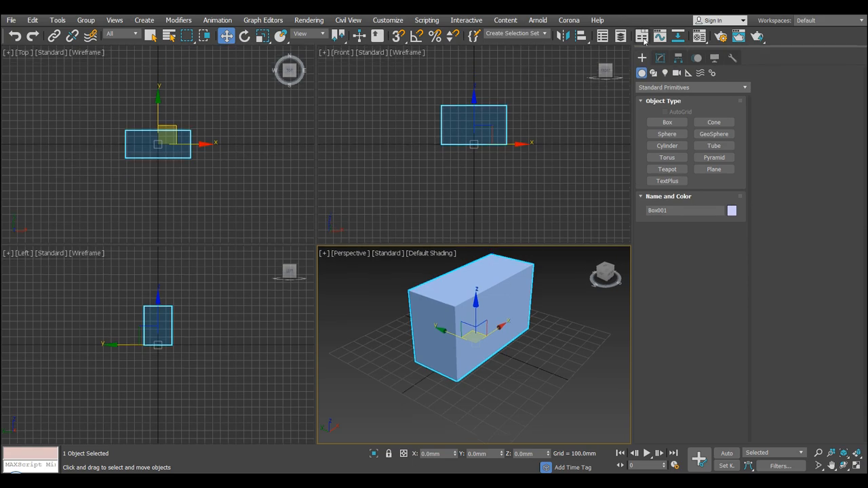
pyautogui.moveTo(505, 350)
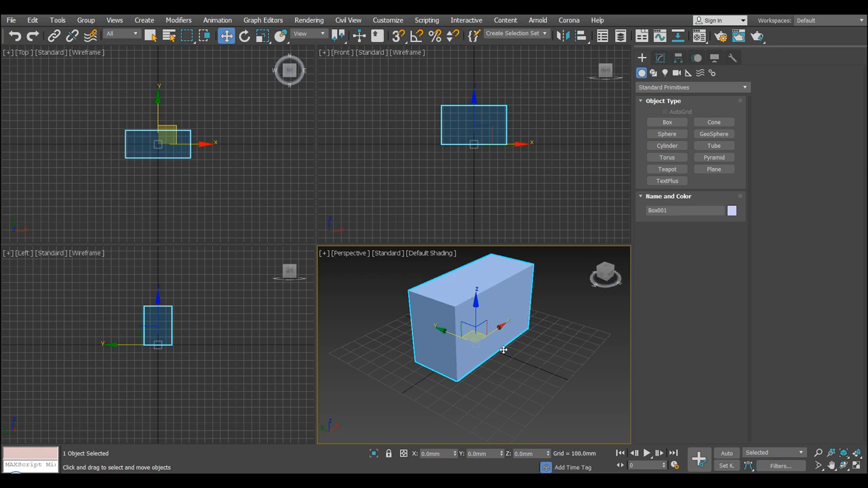
# Apply the ViewCube display settings via viewport Configure, then delete the earlier box.
pyautogui.click(606, 273)
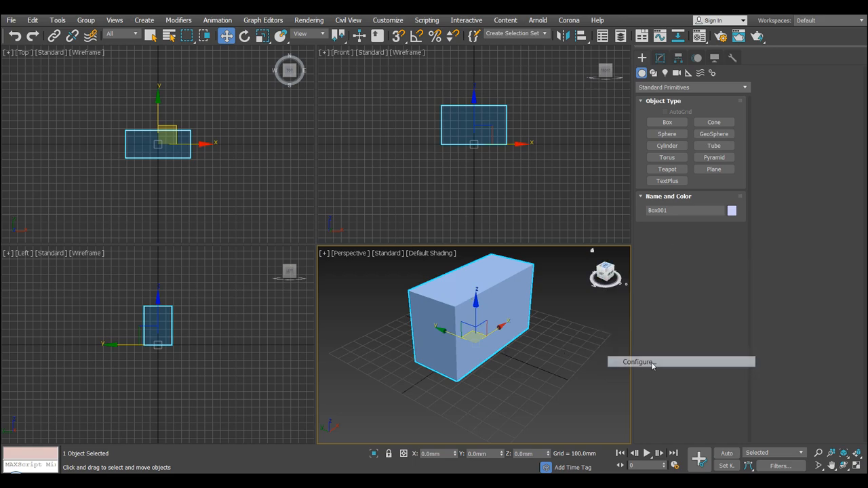
pyautogui.click(638, 361)
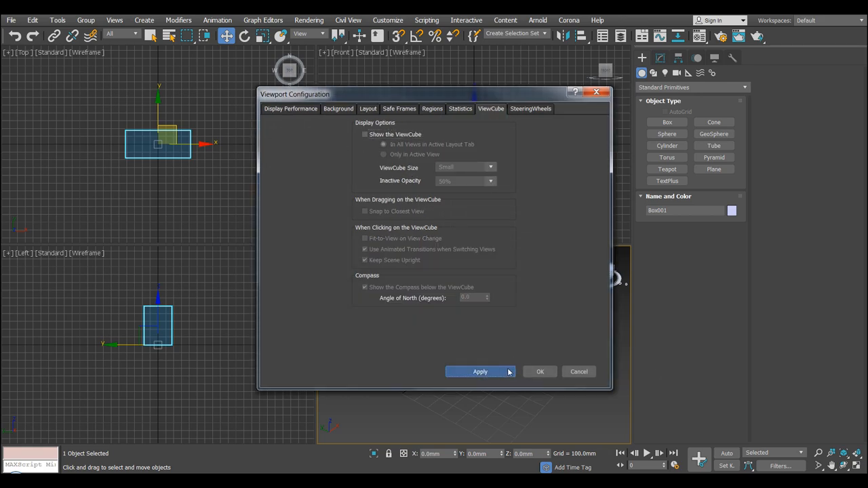
pyautogui.click(539, 372)
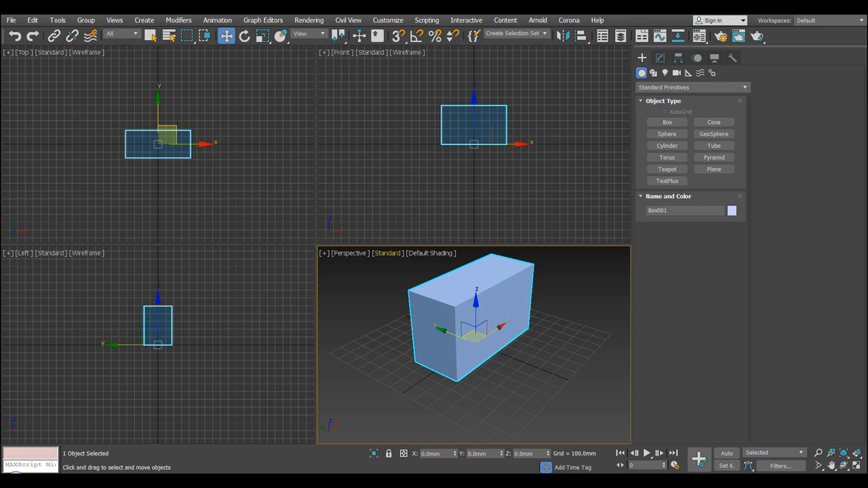
pyautogui.moveTo(376, 321)
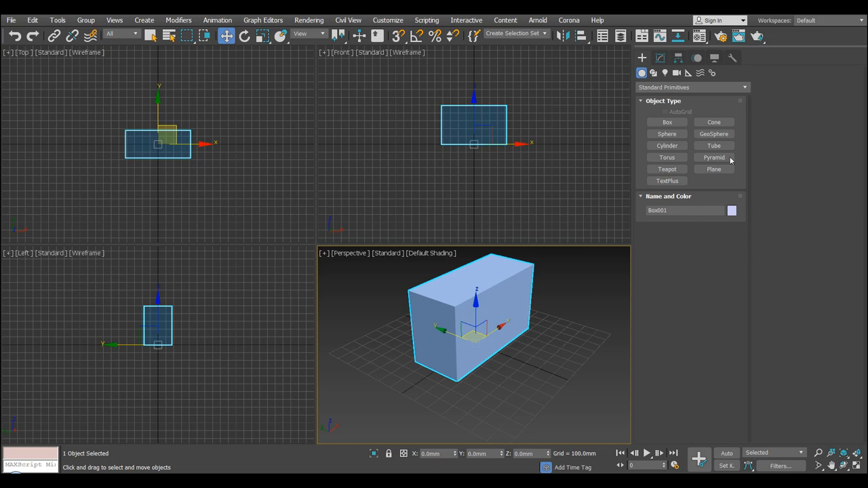
pyautogui.press('Delete')
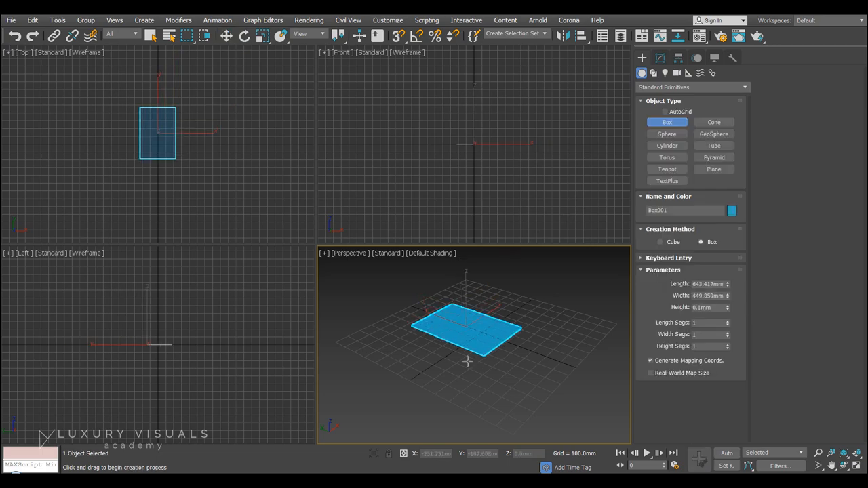
# Pick the Sphere primitive, then slide the small pale box forward and left toward the pink box.
pyautogui.click(668, 134)
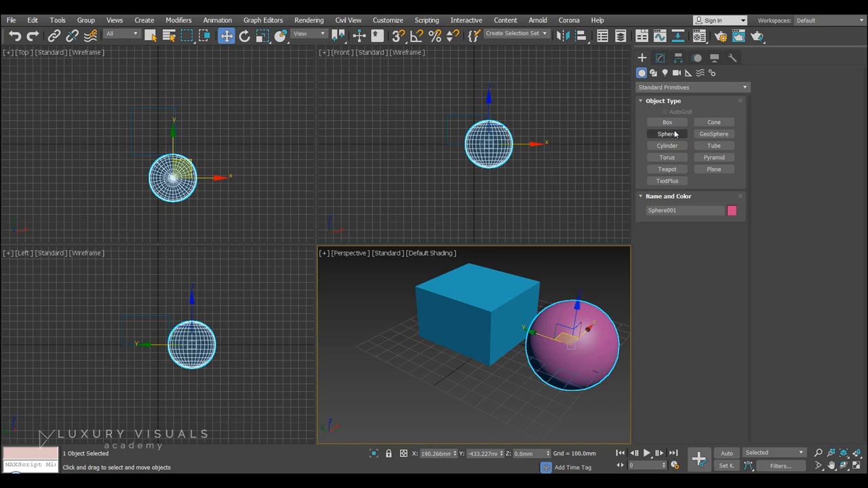
pyautogui.click(667, 122)
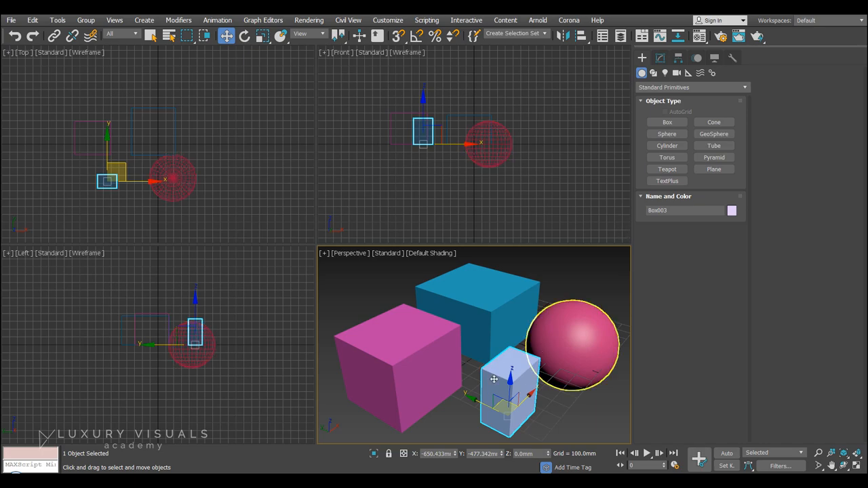
pyautogui.click(508, 393)
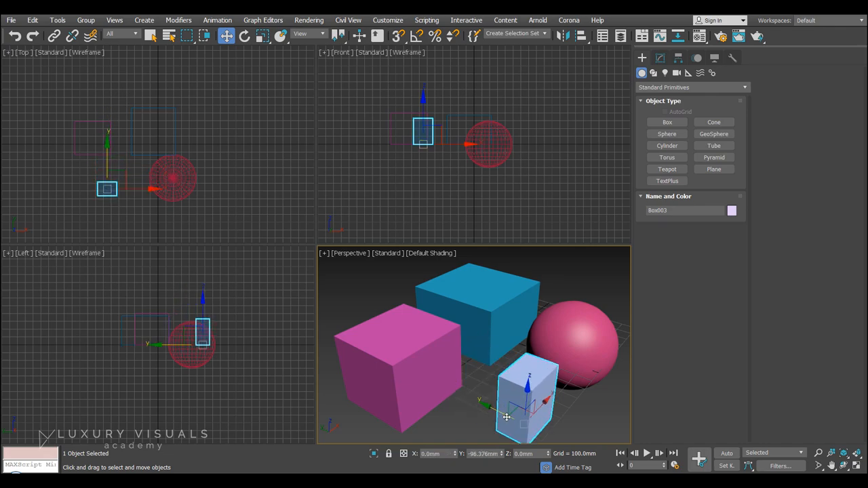
pyautogui.moveTo(529, 400); pyautogui.dragTo(491, 391)
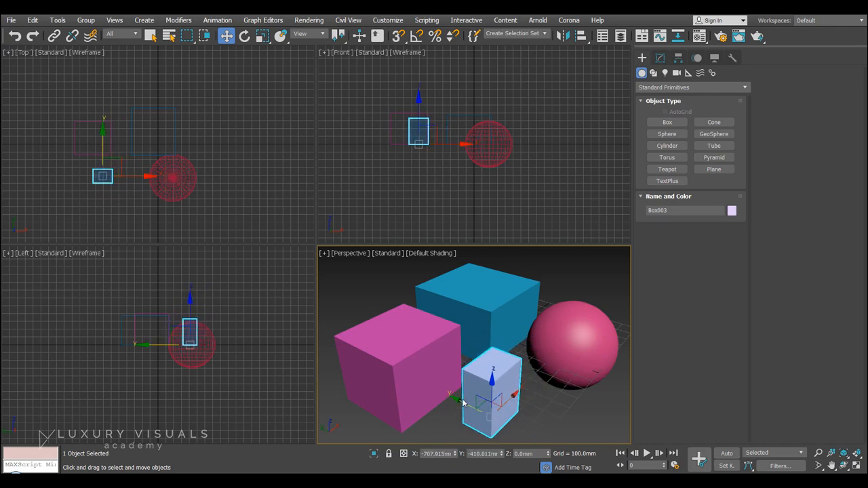
pyautogui.moveTo(491, 390); pyautogui.dragTo(513, 405)
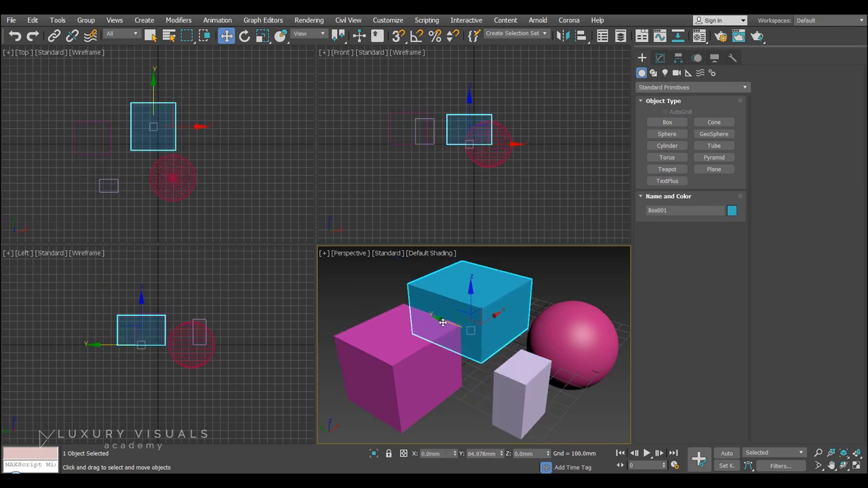
# Select the small pale box and the blue box in turn and return to the Create panel.
pyautogui.click(521, 394)
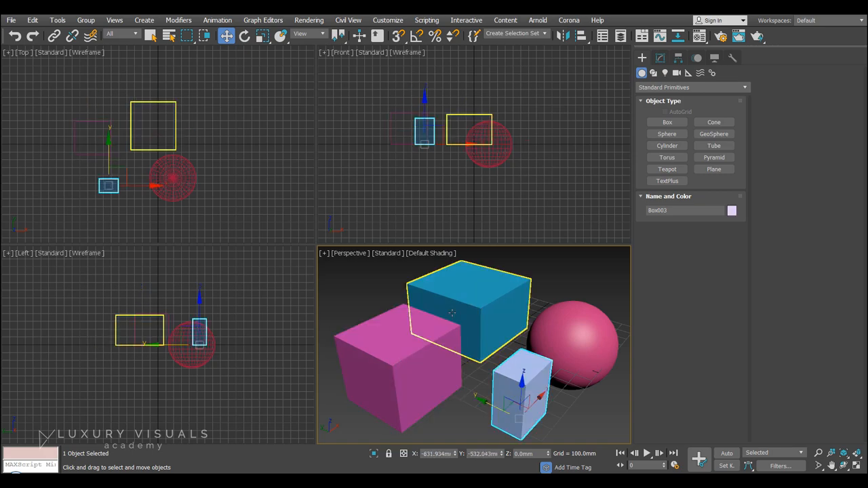
pyautogui.click(468, 312)
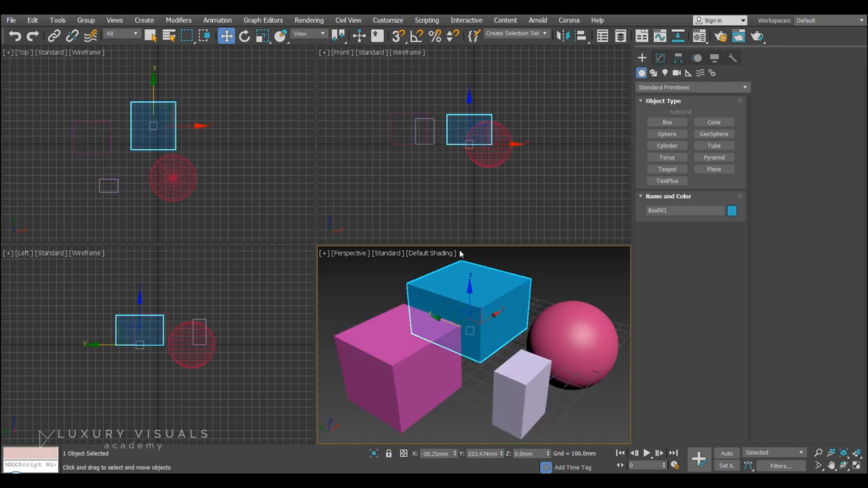
pyautogui.click(660, 57)
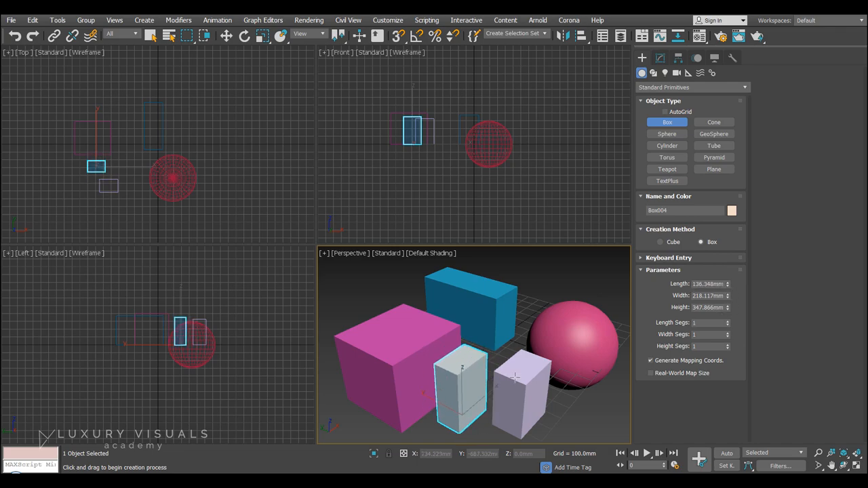
pyautogui.moveTo(513, 380)
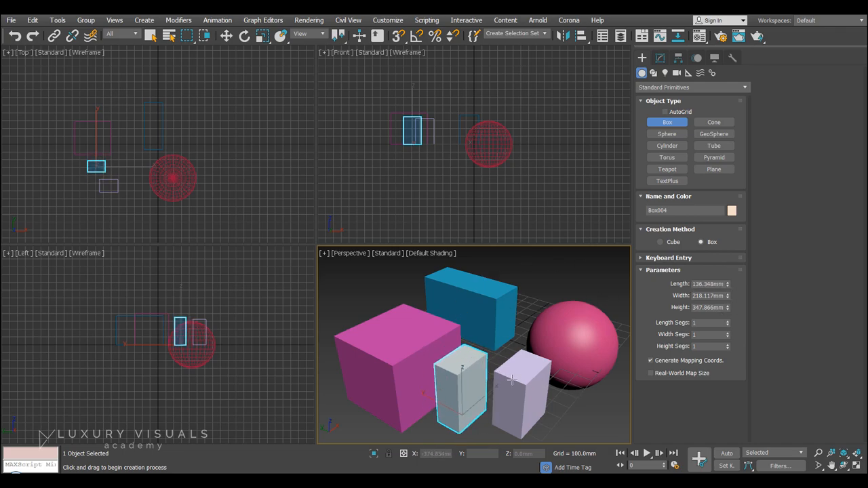
# Activate Move for the new pale box and open the primitive category list in the Create panel.
pyautogui.click(226, 36)
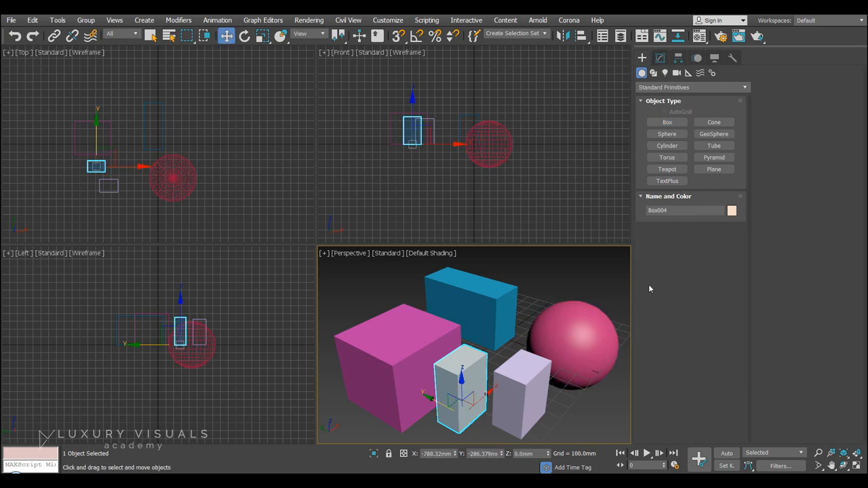
pyautogui.click(659, 57)
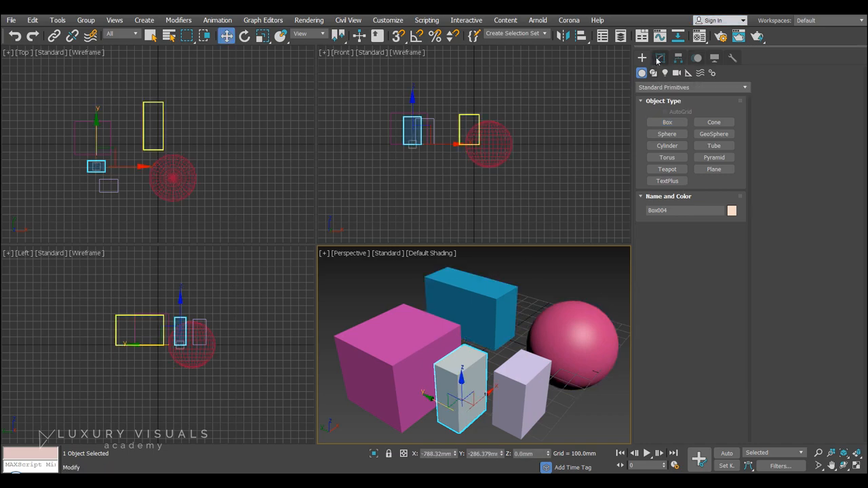
pyautogui.moveTo(660, 58)
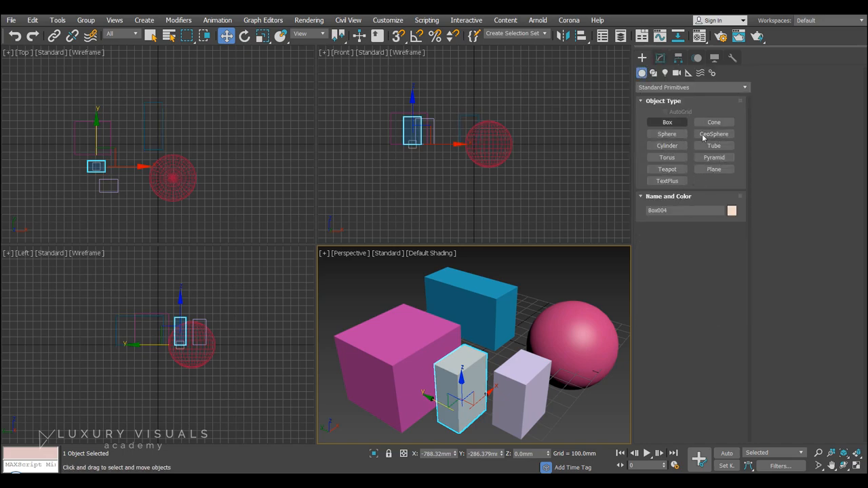
pyautogui.click(667, 157)
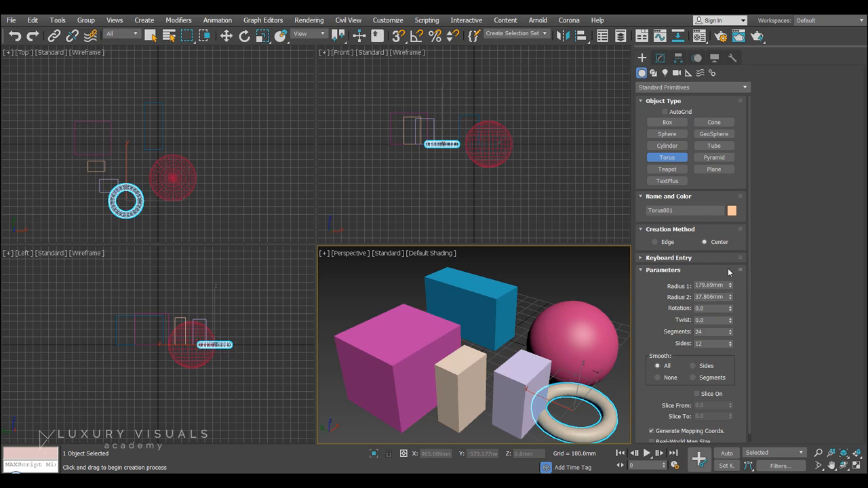
pyautogui.moveTo(535, 305)
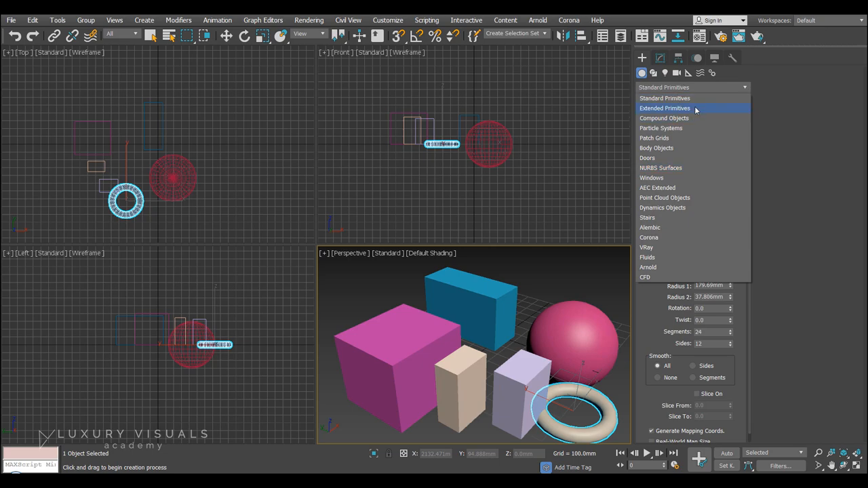
# From Extended Primitives create an OilTank and drag out a rounded green ChamferBox on the grid.
pyautogui.click(664, 109)
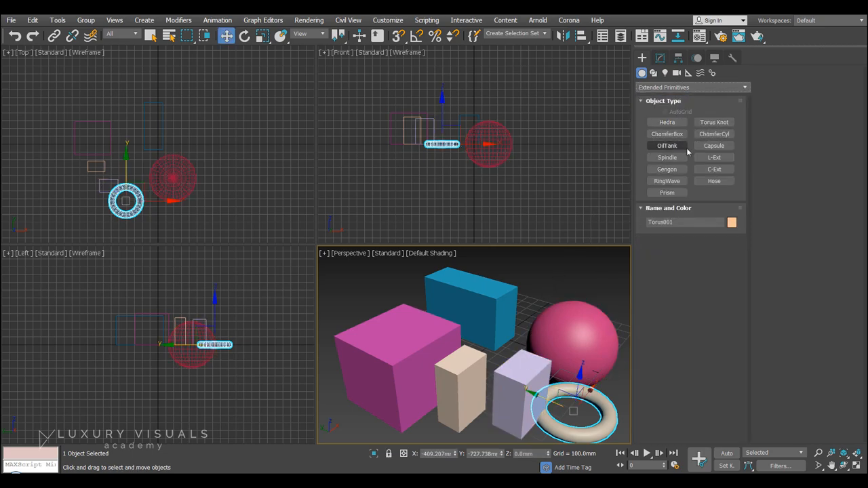
pyautogui.click(668, 145)
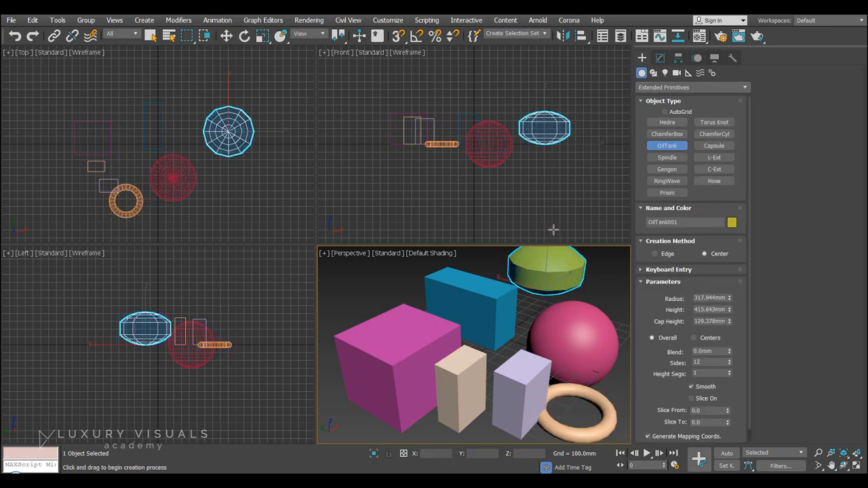
pyautogui.click(667, 134)
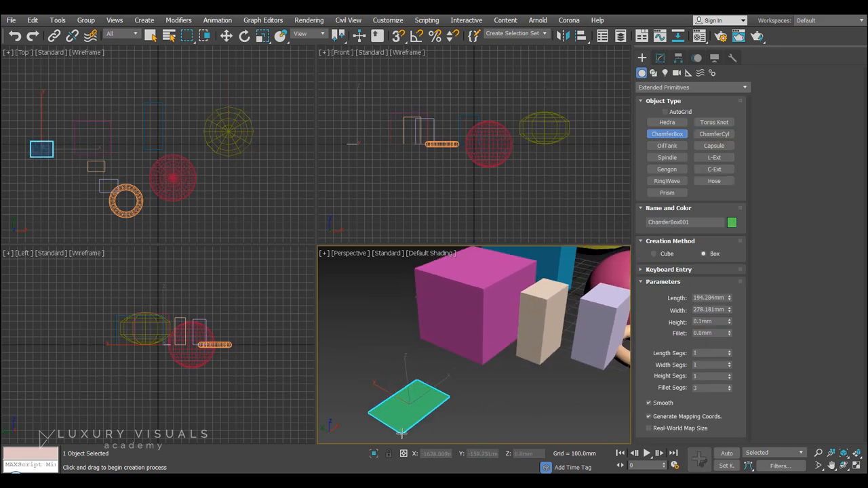
pyautogui.moveTo(401, 407); pyautogui.dragTo(407, 326)
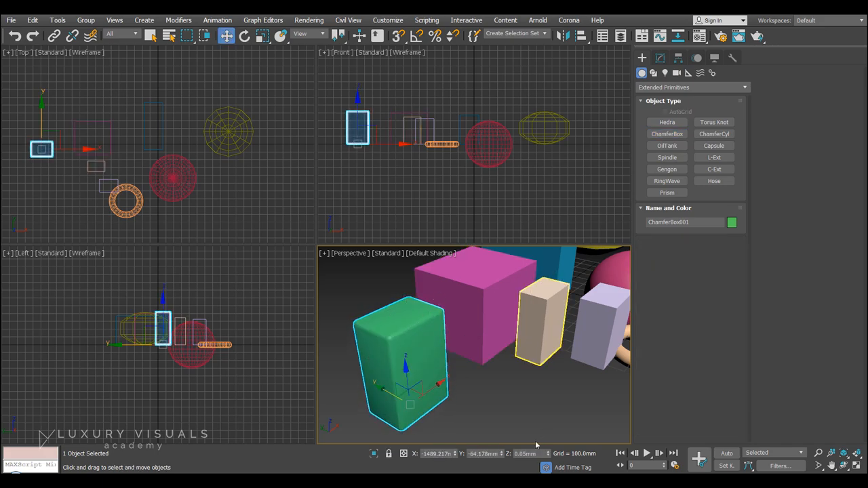
pyautogui.click(475, 305)
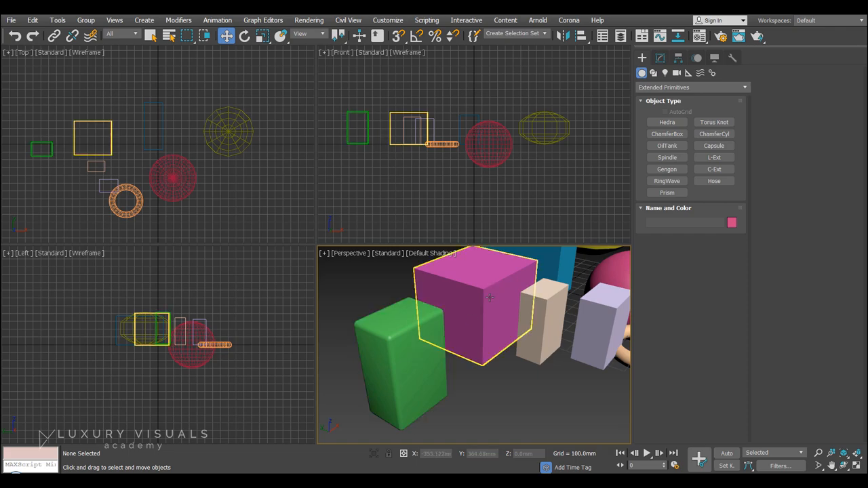
pyautogui.click(400, 359)
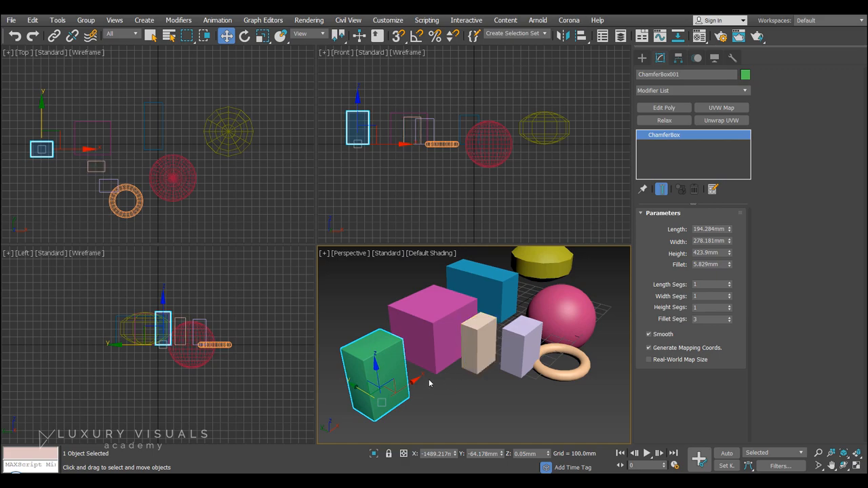
# Select the green chamfer box and then the large pink box to inspect their parameters.
pyautogui.click(434, 325)
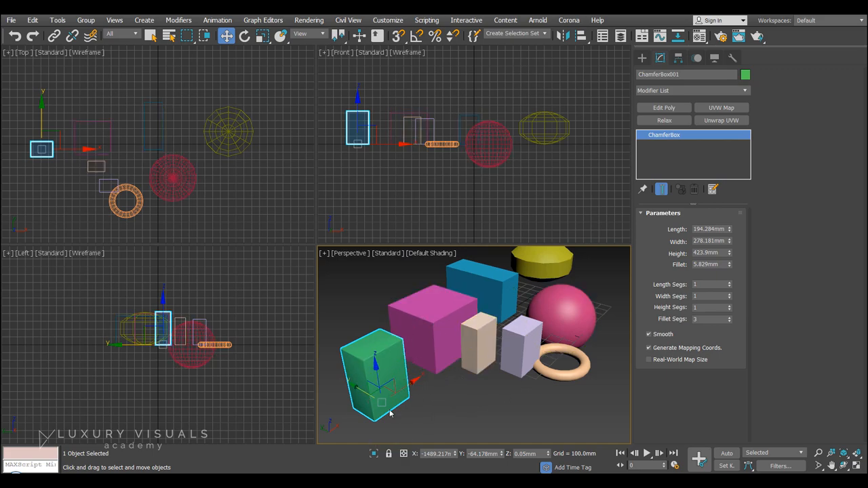
pyautogui.click(434, 319)
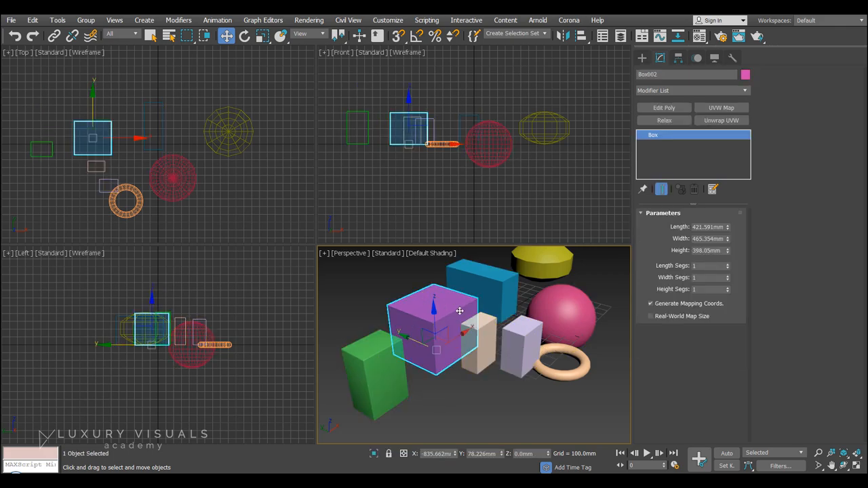
# Move the pink box left via the quad-menu Move until it sits against the green chamfer box.
pyautogui.rightClick(458, 311)
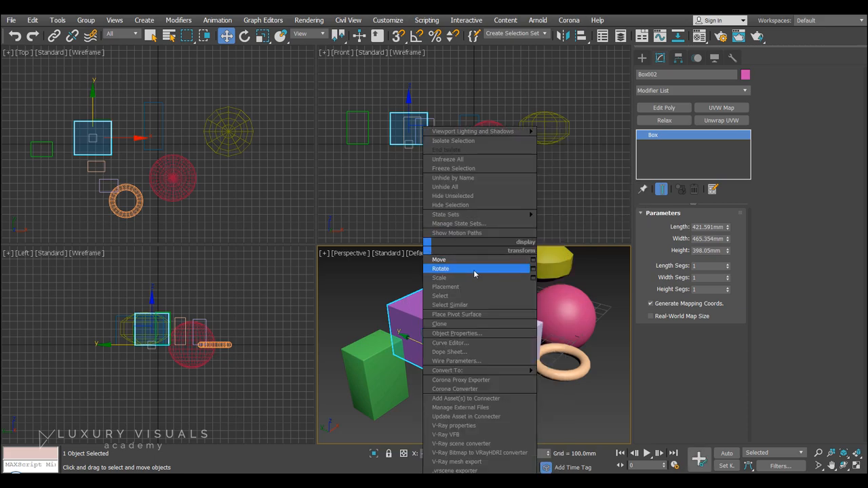
pyautogui.moveTo(477, 260)
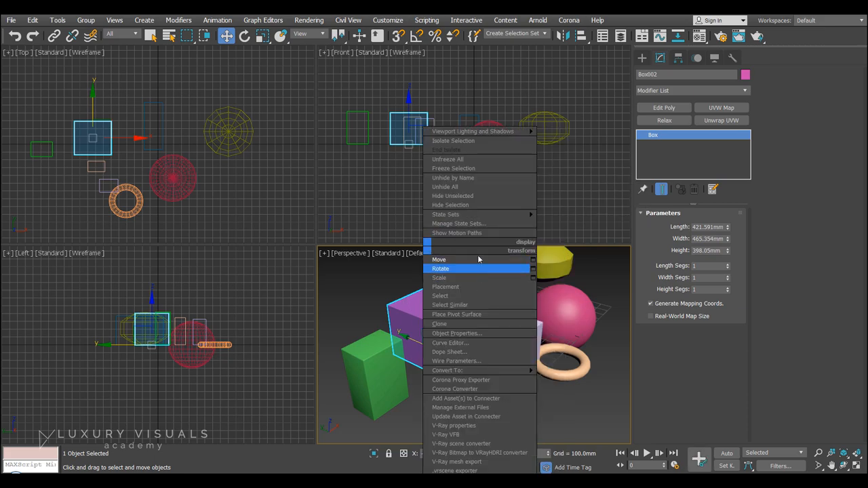
pyautogui.click(439, 261)
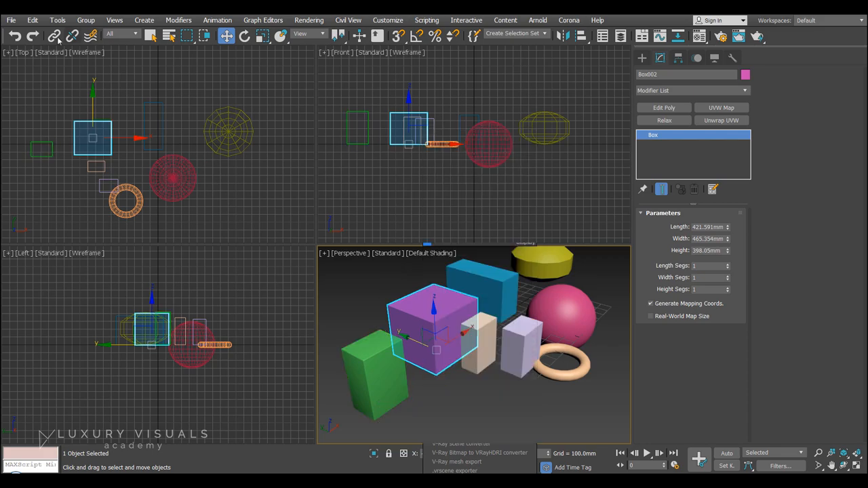
pyautogui.moveTo(225, 36)
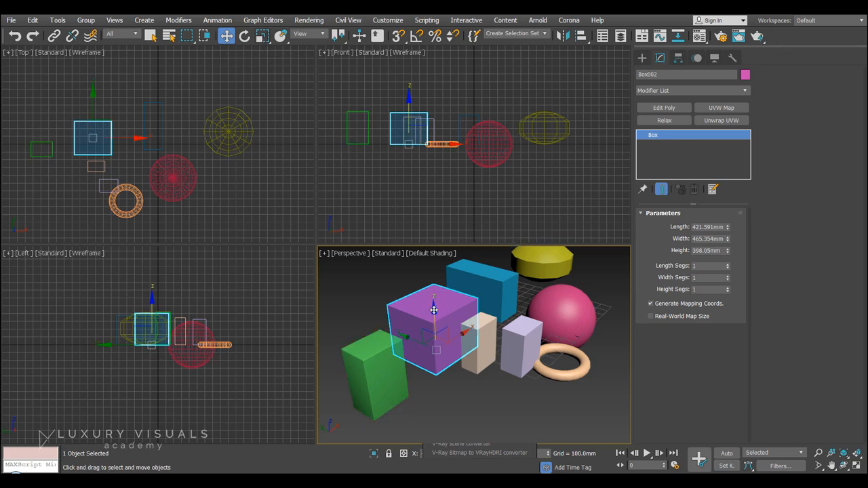
pyautogui.moveTo(434, 311); pyautogui.dragTo(415, 336)
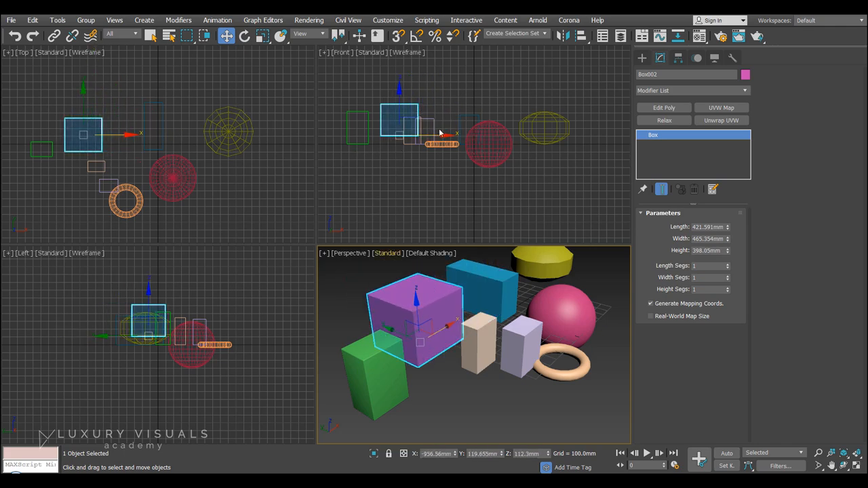
pyautogui.moveTo(426, 129); pyautogui.dragTo(518, 146)
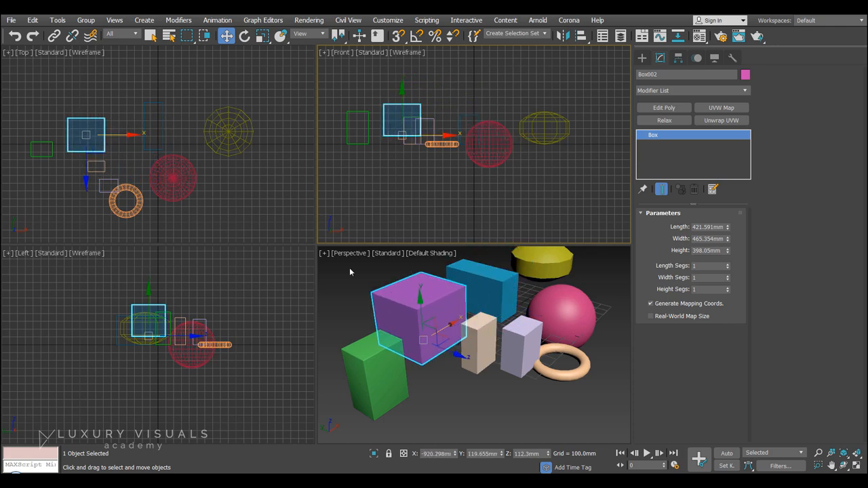
pyautogui.moveTo(377, 179)
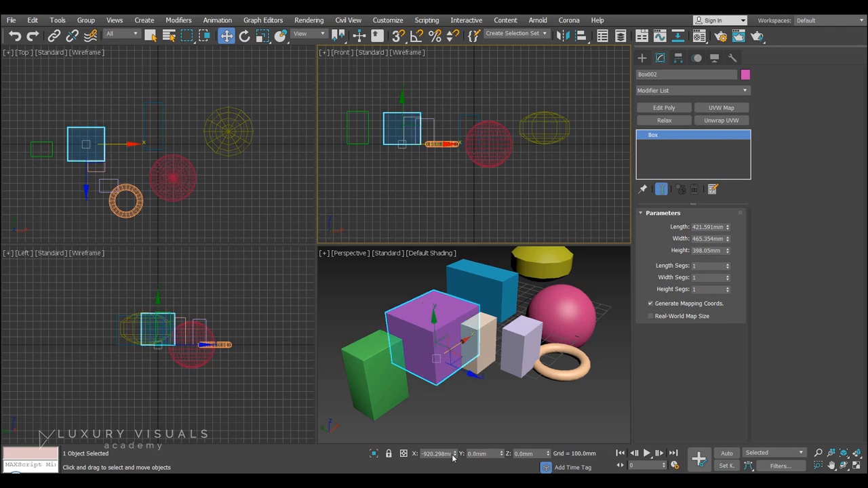
pyautogui.moveTo(434, 336); pyautogui.dragTo(405, 312)
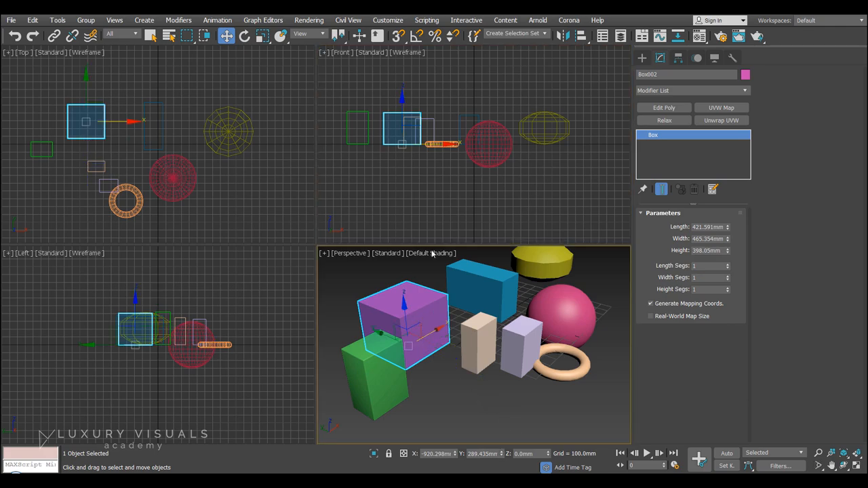
# Tilt the pink box with the rotate tool, then turn it back upright.
pyautogui.click(244, 35)
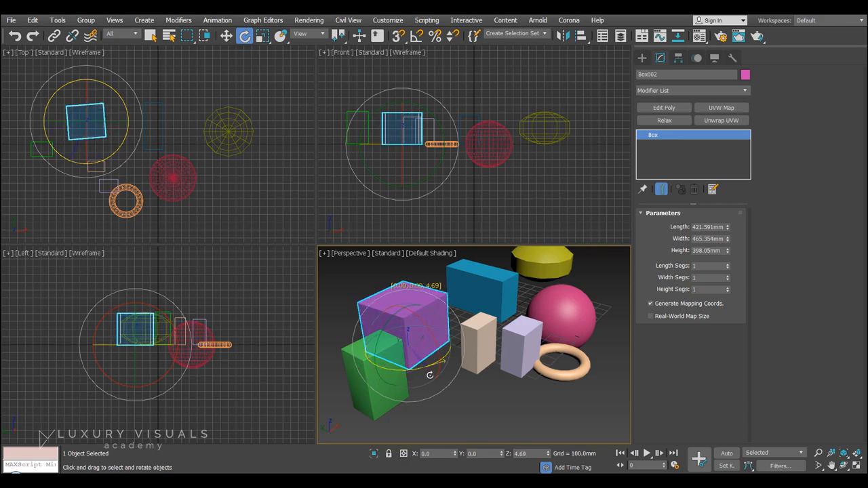
pyautogui.moveTo(410, 330); pyautogui.dragTo(421, 336)
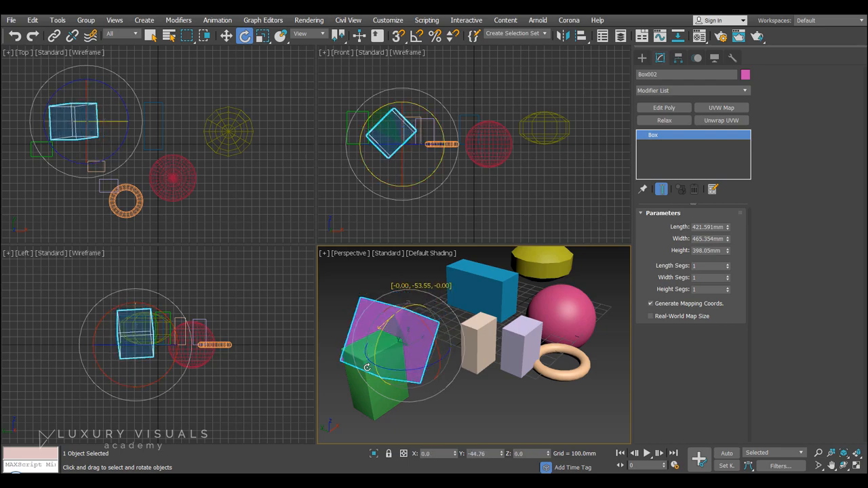
pyautogui.moveTo(366, 369); pyautogui.dragTo(441, 326)
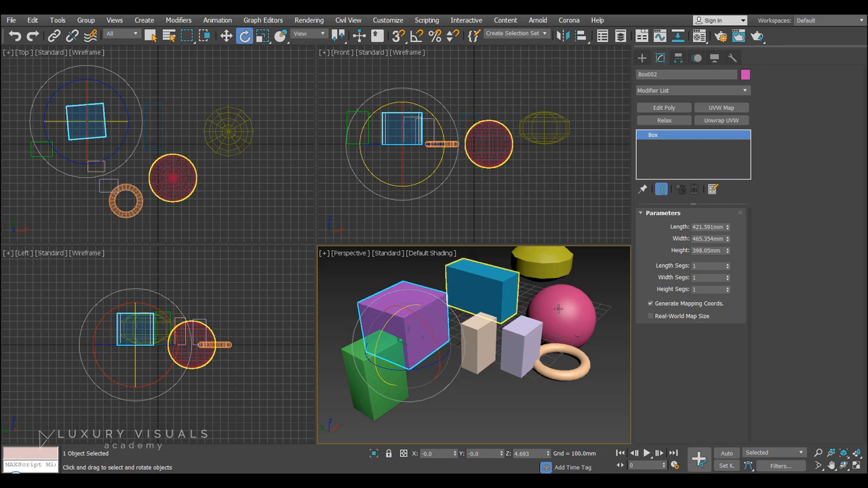
# Scale the pink box non-uniformly, then move it higher up in the scene.
pyautogui.click(262, 36)
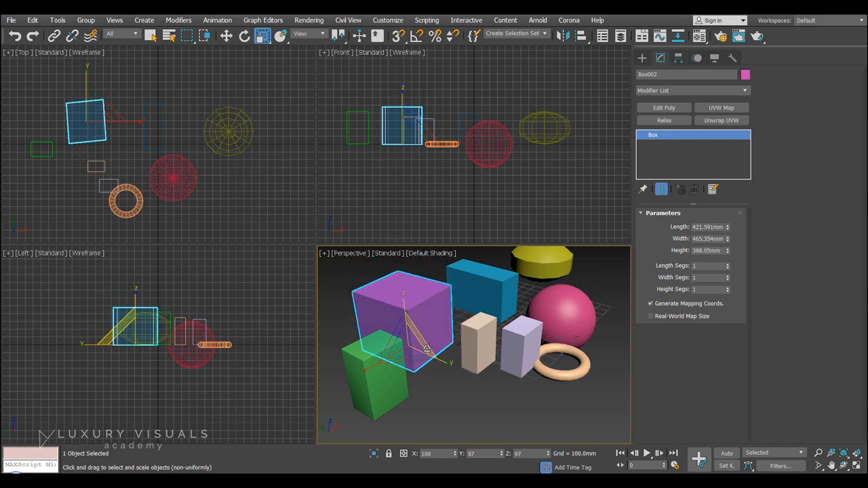
pyautogui.click(225, 36)
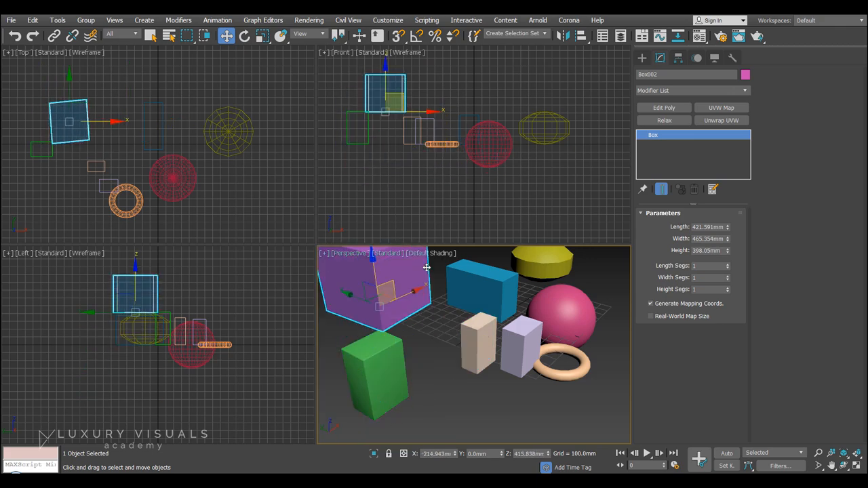
pyautogui.moveTo(377, 291); pyautogui.dragTo(400, 312)
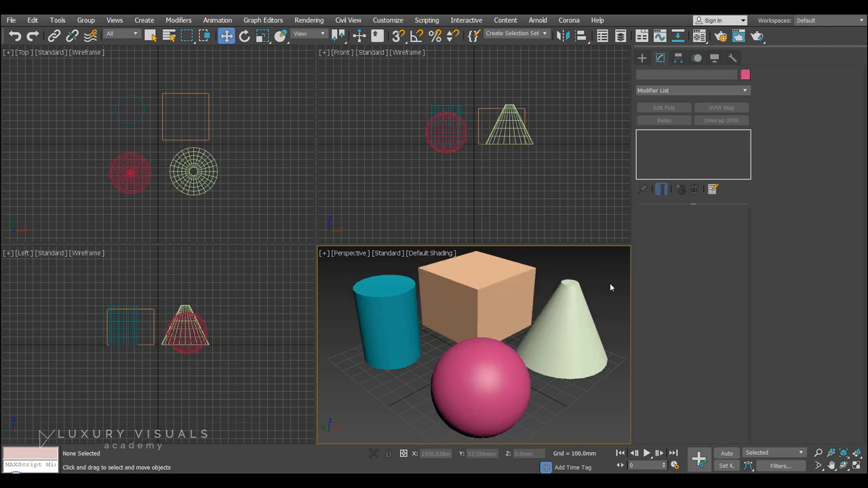
pyautogui.moveTo(619, 273)
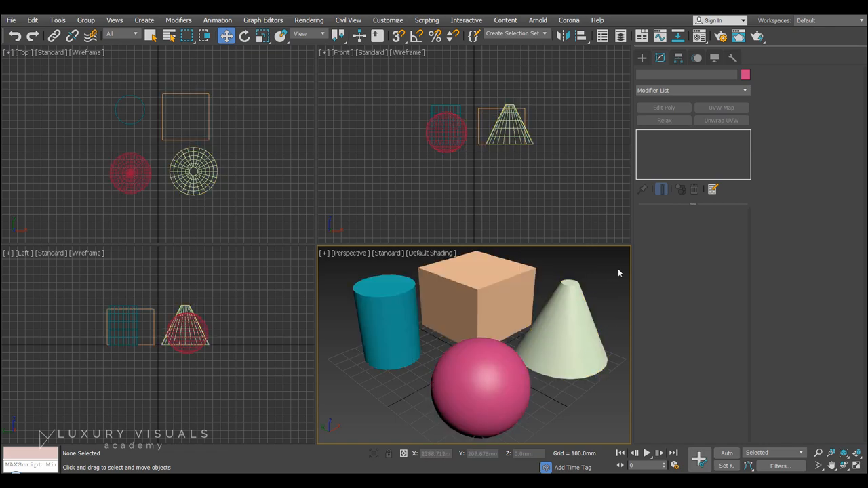
# Show edged faces, display objects as bounding boxes, then use Model Assist shading.
pyautogui.press('F4')
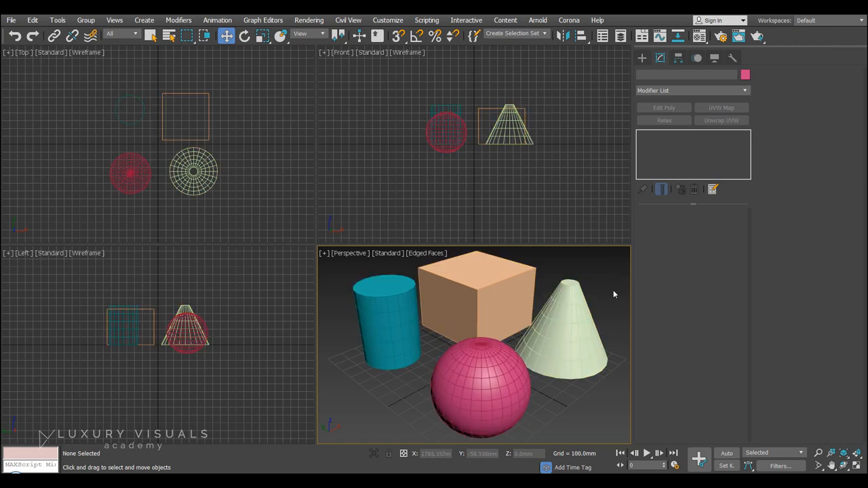
pyautogui.click(387, 254)
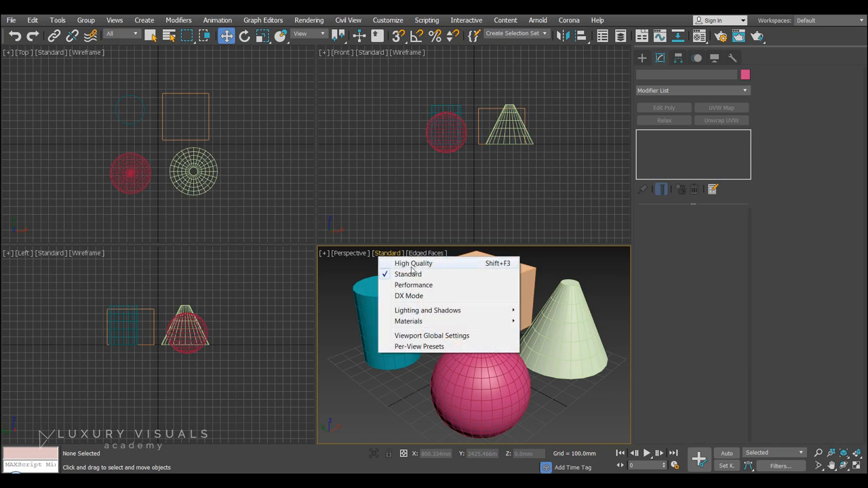
pyautogui.moveTo(409, 274)
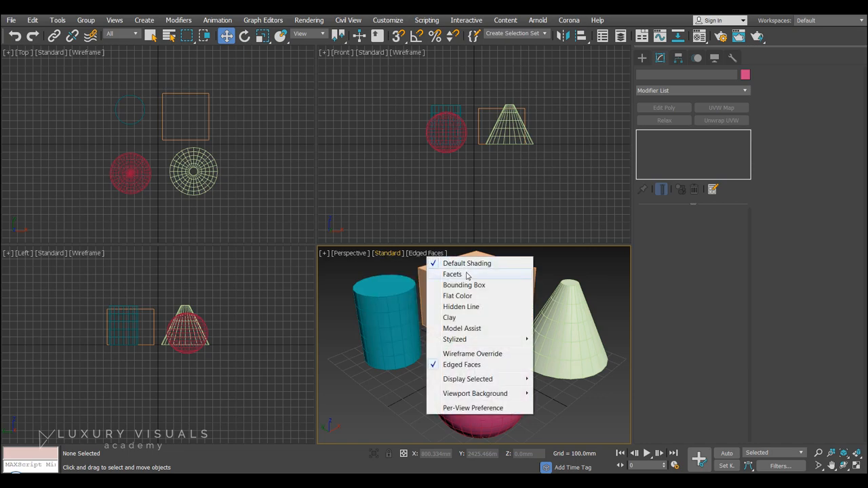
pyautogui.click(464, 285)
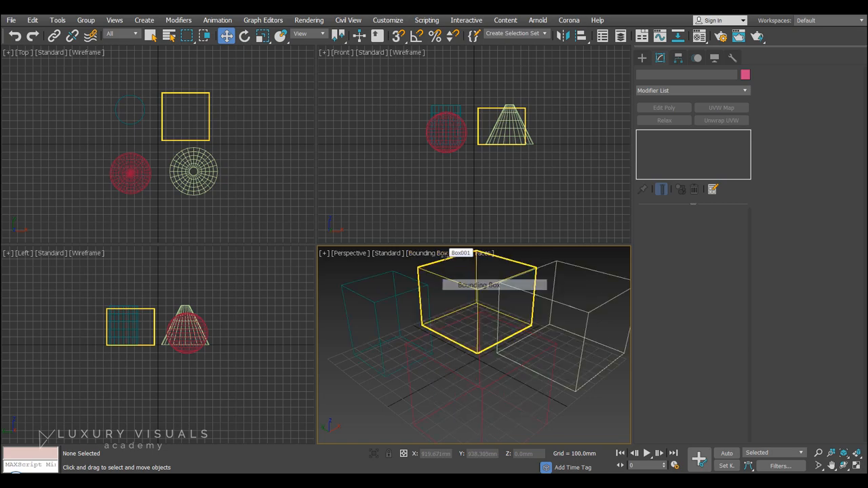
pyautogui.click(426, 254)
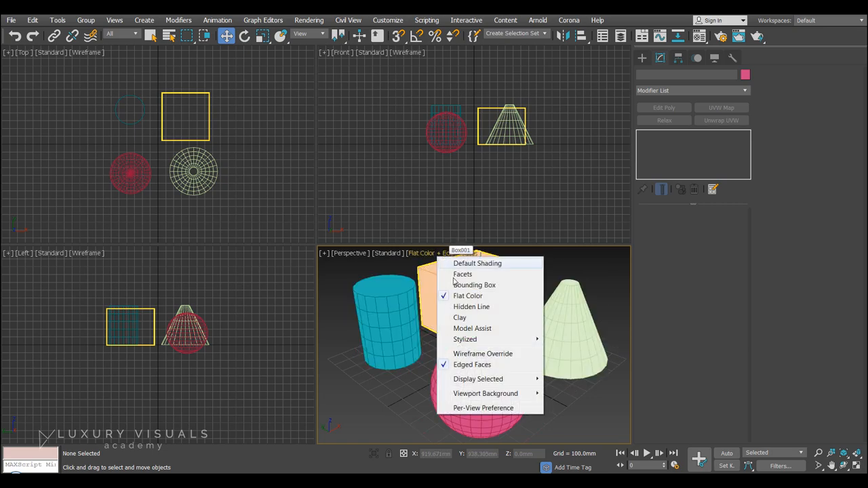
pyautogui.click(458, 318)
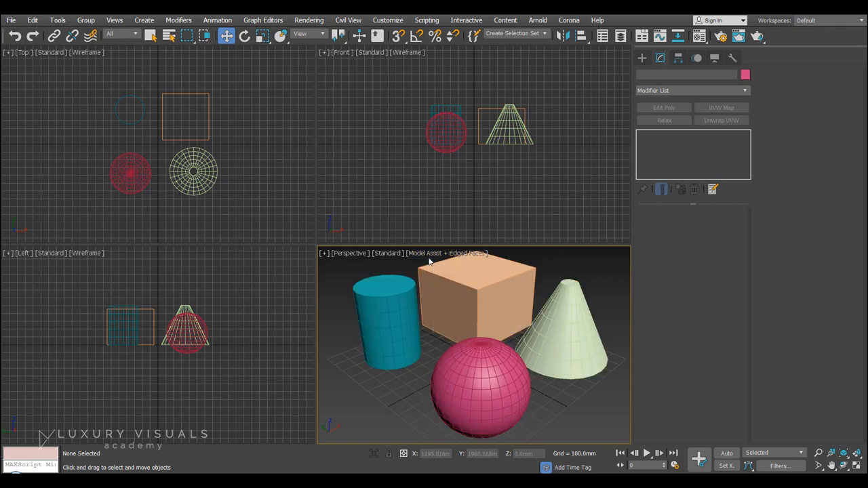
# Try the Color Pencil stylized look, then return the view to Default Shading.
pyautogui.click(448, 254)
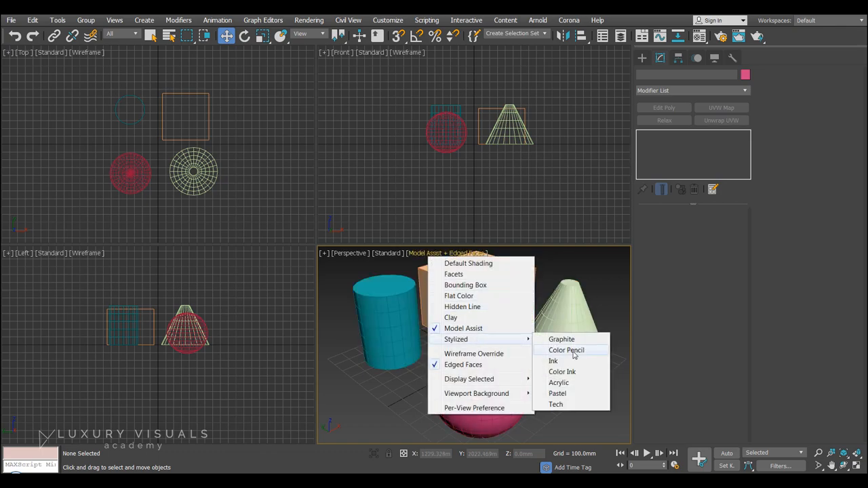
pyautogui.click(561, 339)
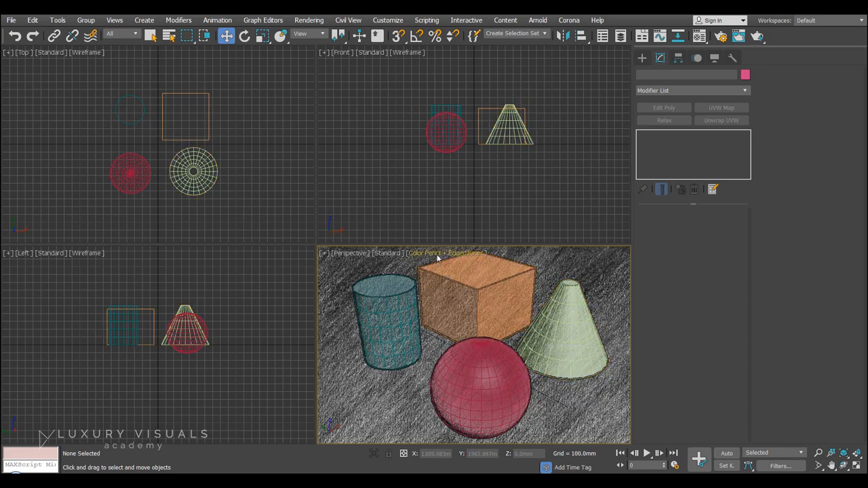
pyautogui.click(446, 254)
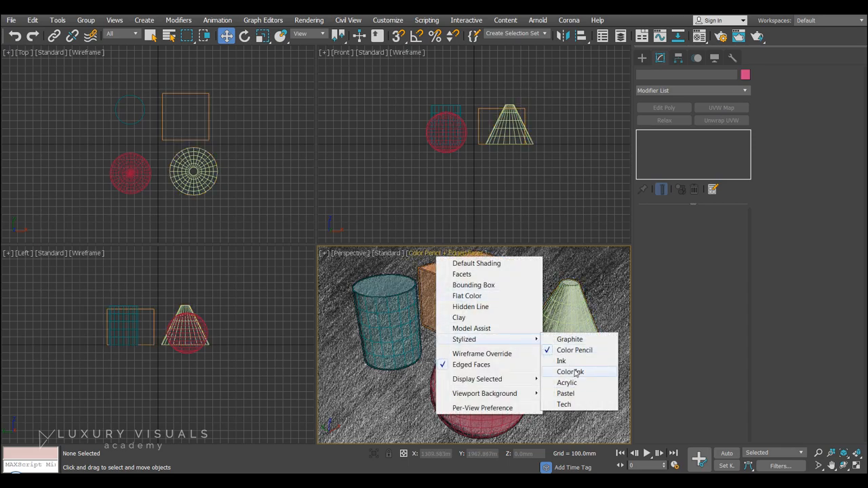
pyautogui.click(476, 263)
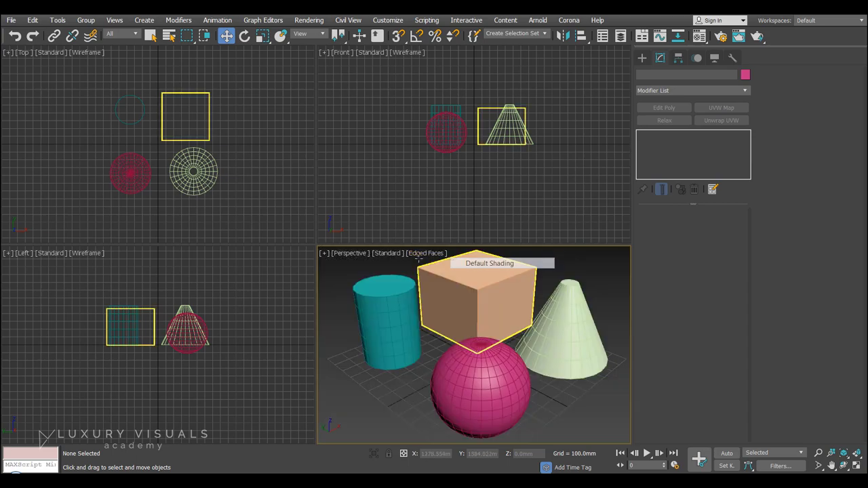
pyautogui.click(605, 286)
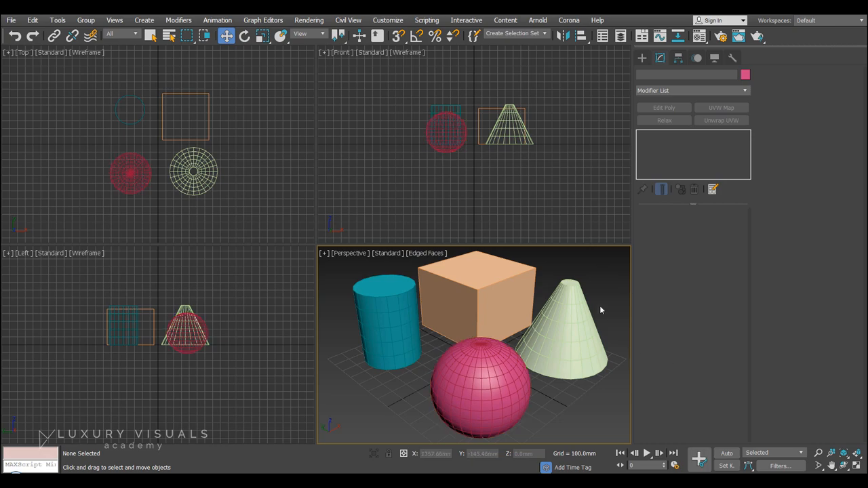
pyautogui.rightClick(599, 309)
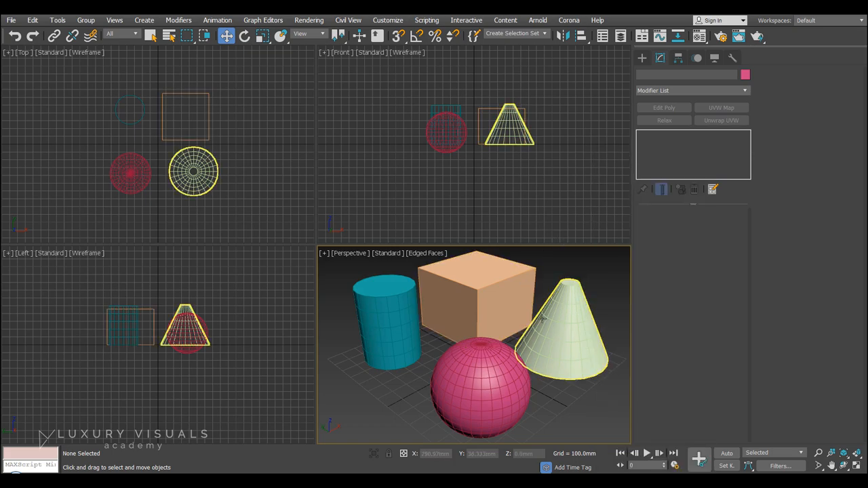
pyautogui.moveTo(543, 317)
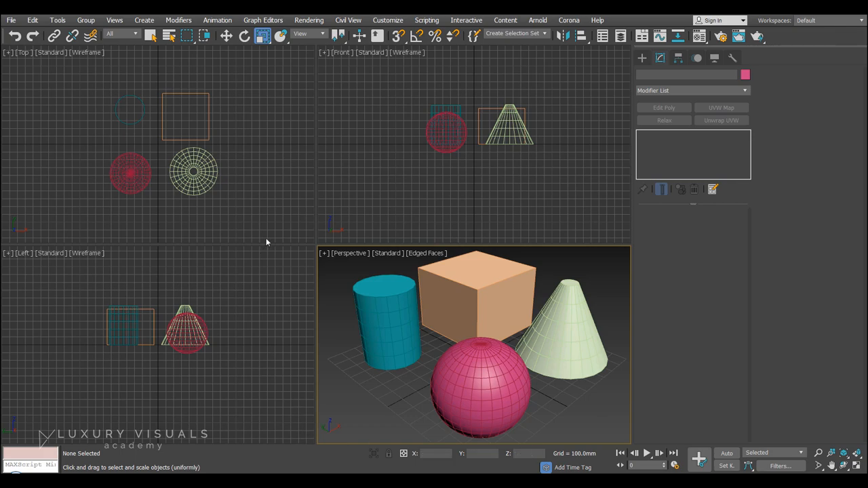
pyautogui.moveTo(524, 174)
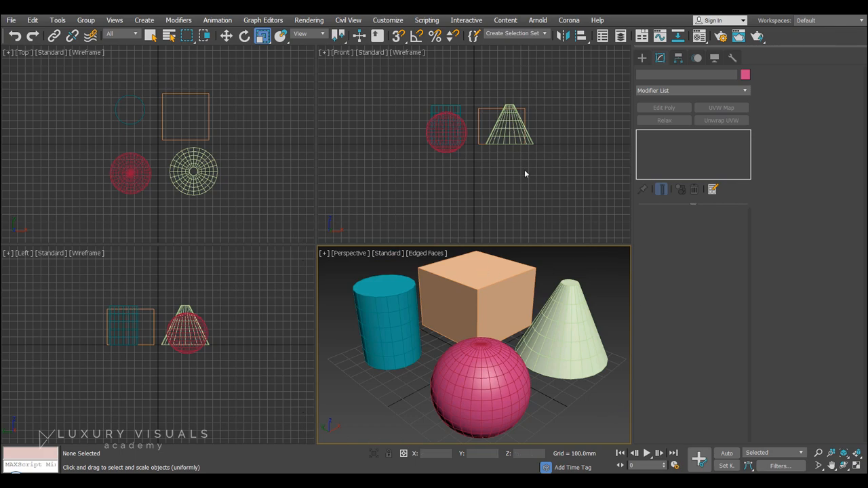
pyautogui.moveTo(608, 278)
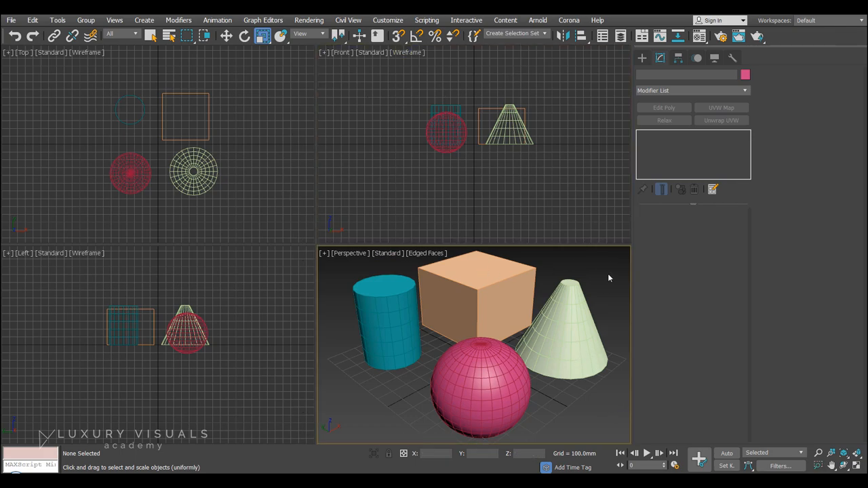
pyautogui.moveTo(857, 467)
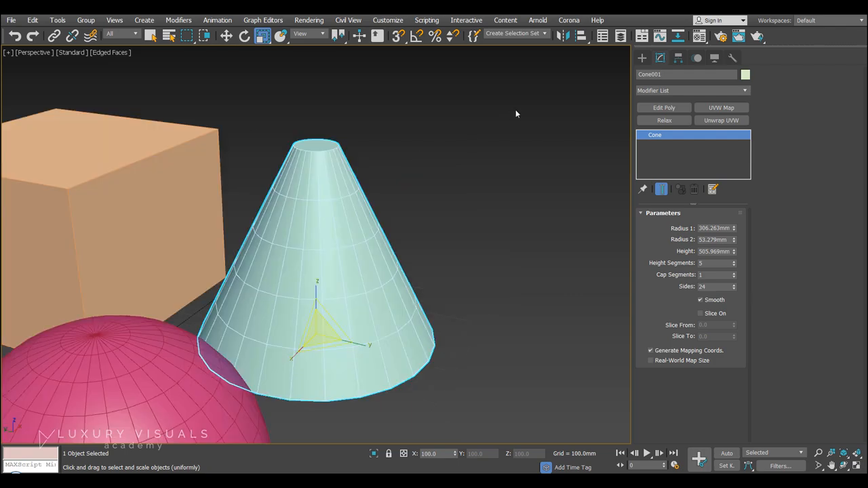
pyautogui.moveTo(334, 265)
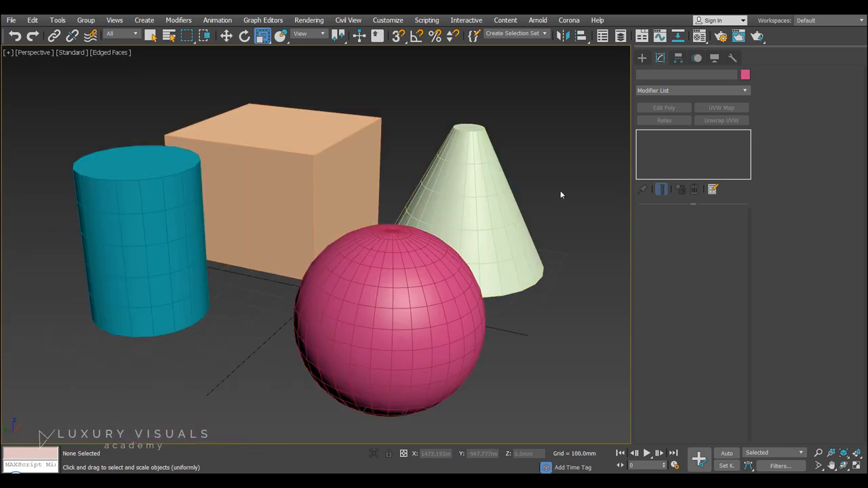
pyautogui.moveTo(564, 190)
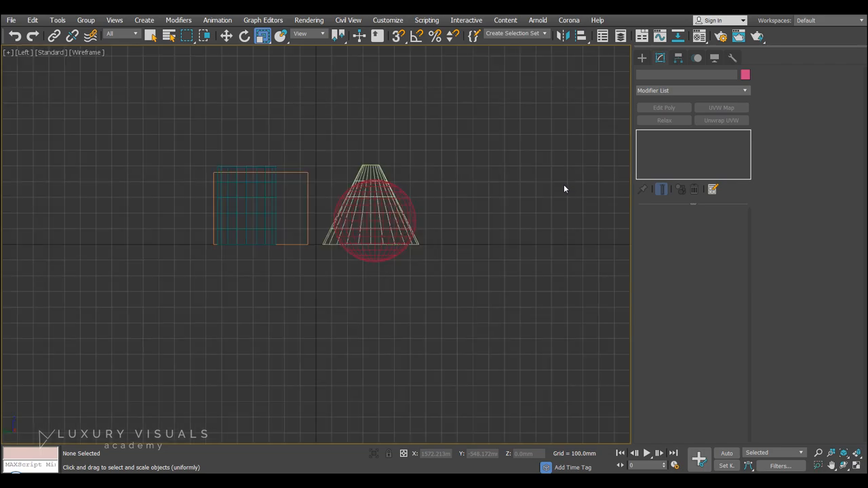
pyautogui.moveTo(475, 198)
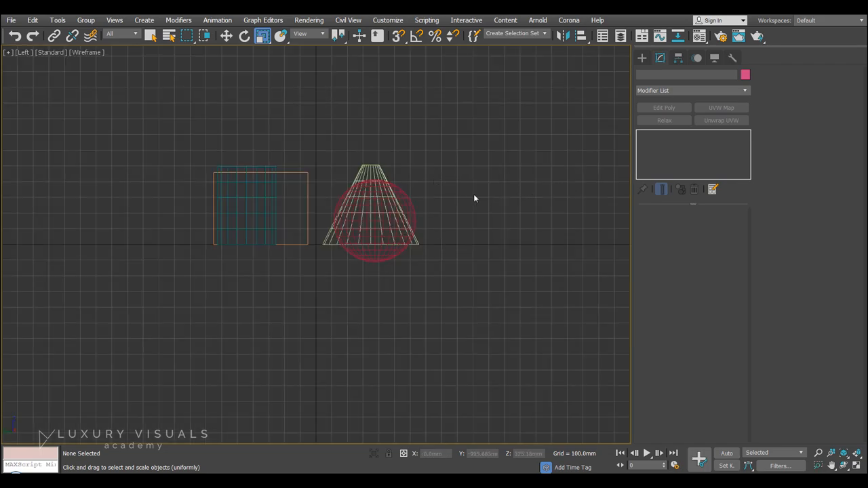
# Switch the maximized view to Top, then back to Perspective.
pyautogui.press('f')
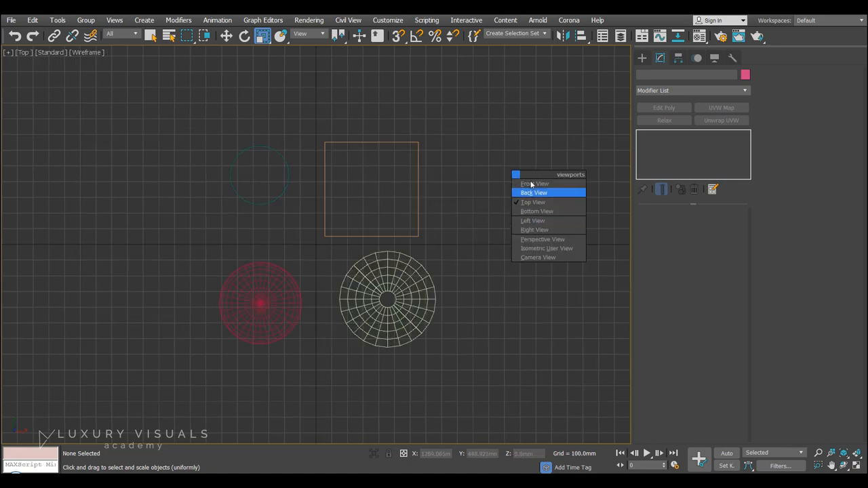
pyautogui.click(534, 185)
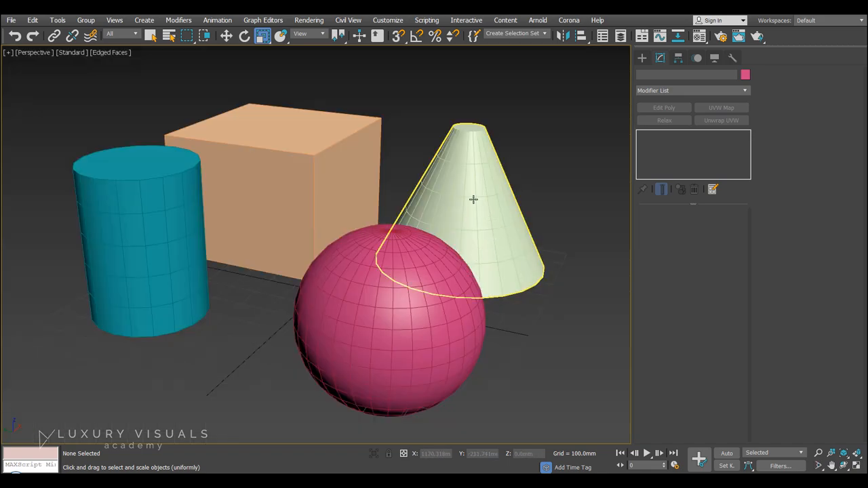
pyautogui.moveTo(470, 198)
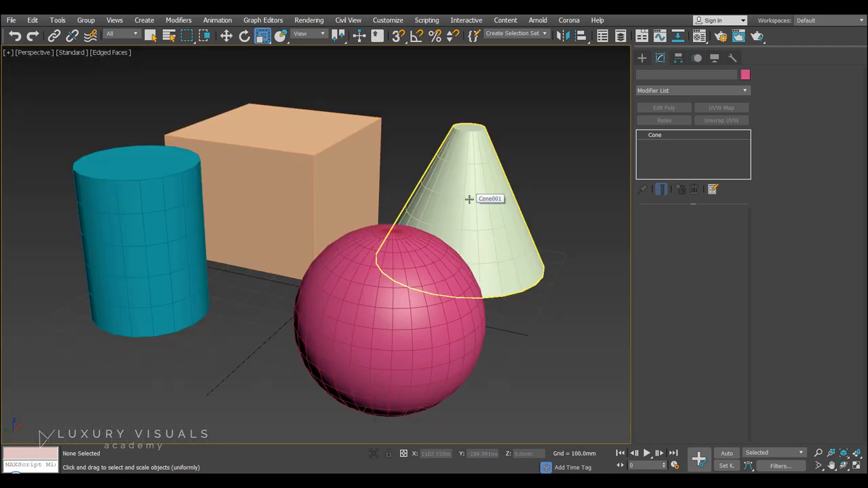
pyautogui.click(468, 198)
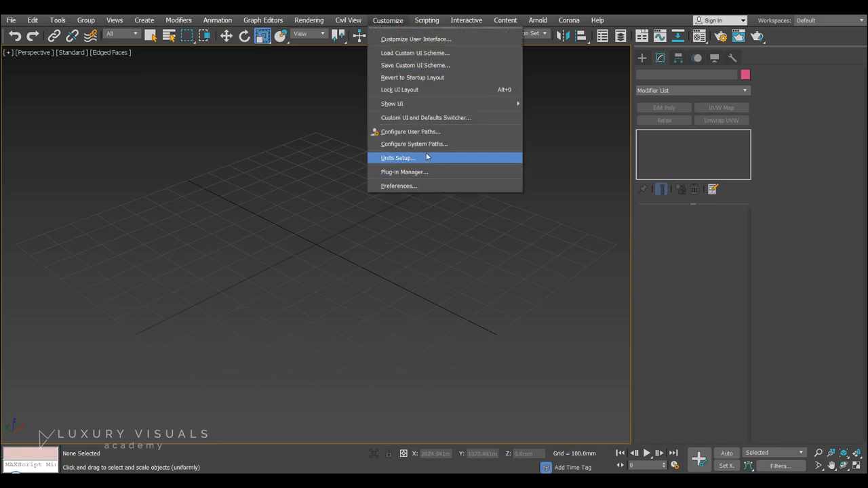
# Set display units to Metric millimetres in Units Setup and confirm.
pyautogui.click(398, 157)
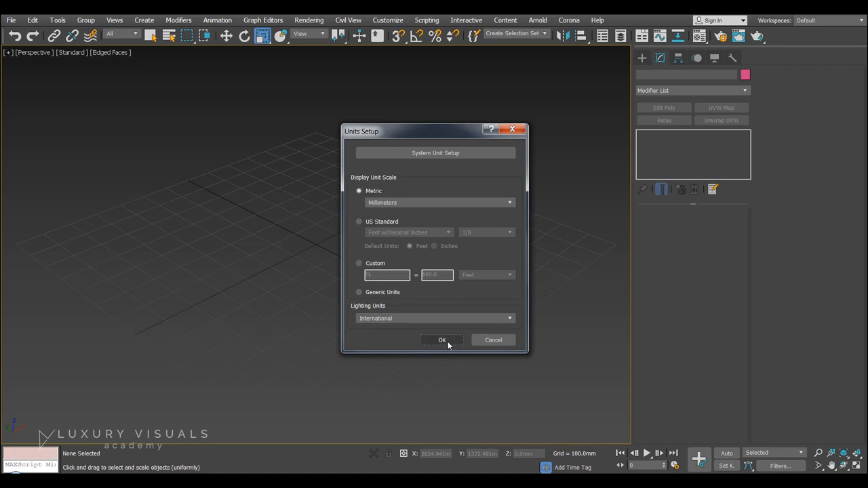
pyautogui.click(443, 339)
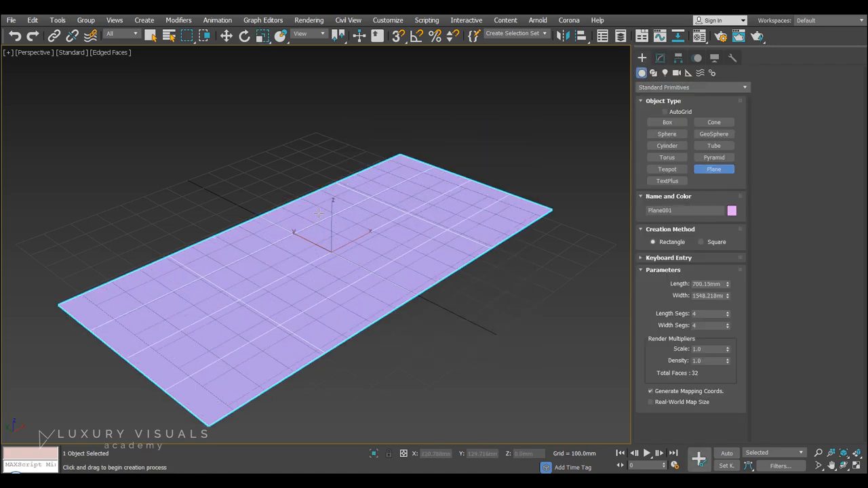
pyautogui.moveTo(505, 165)
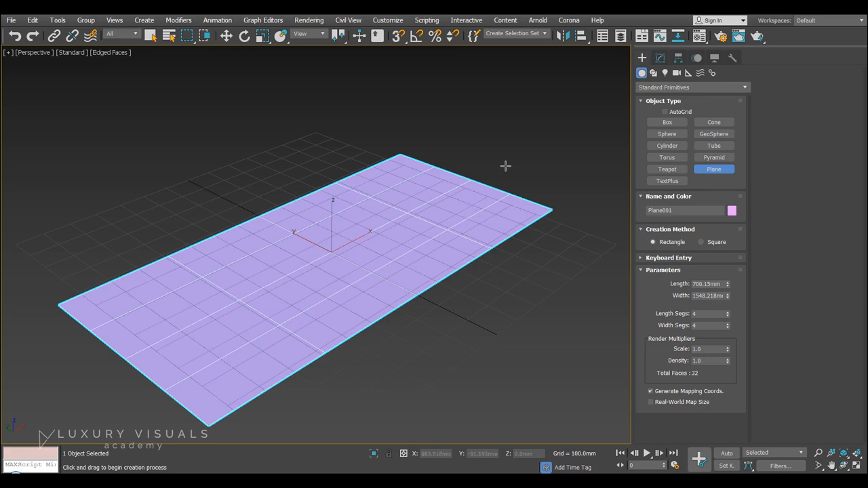
pyautogui.moveTo(421, 236)
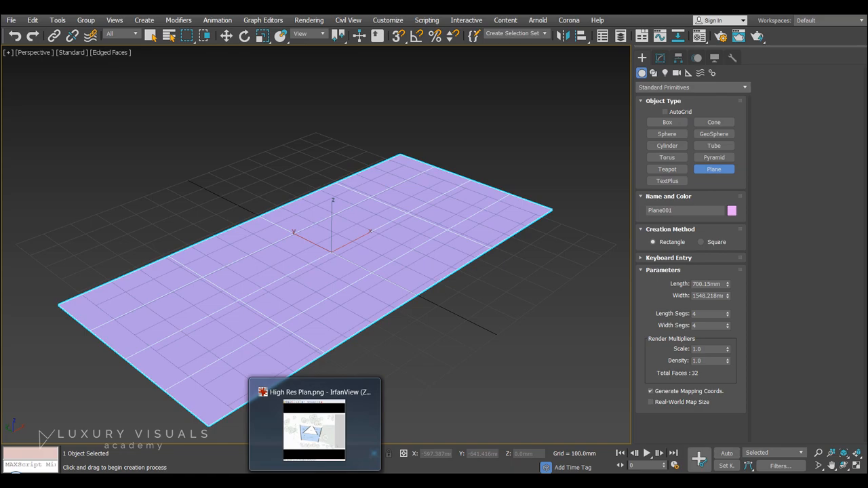
# Open High Res Plan.png in the image viewer to check its pixel size.
pyautogui.click(315, 423)
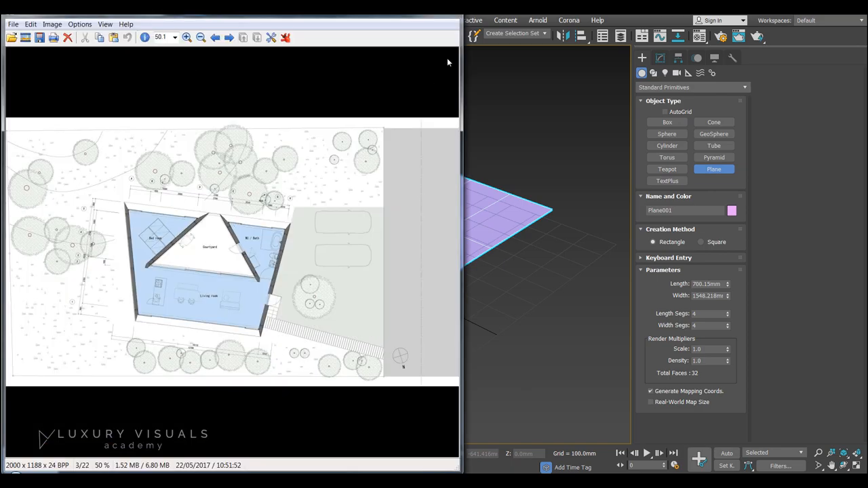
pyautogui.moveTo(84, 391)
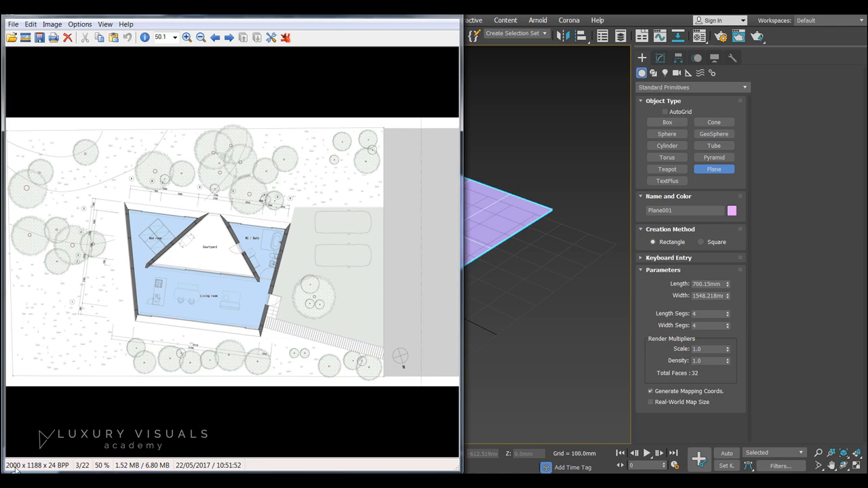
pyautogui.moveTo(157, 390)
pyautogui.write('2000')
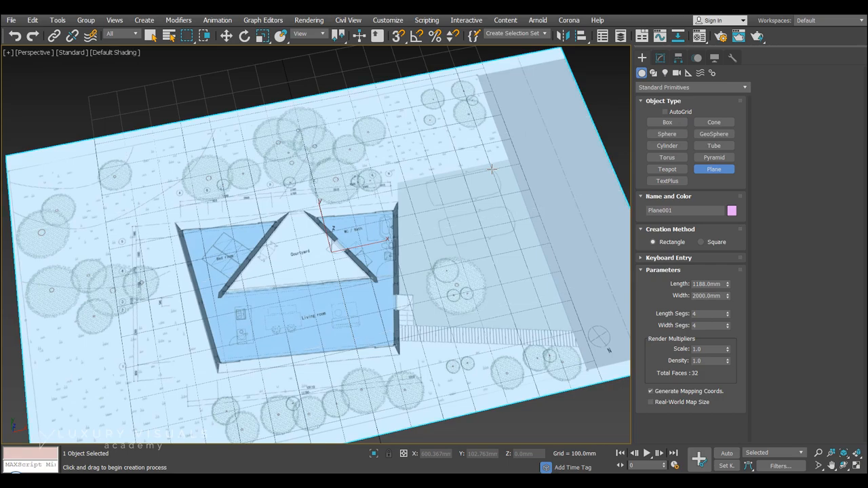
pyautogui.moveTo(433, 250)
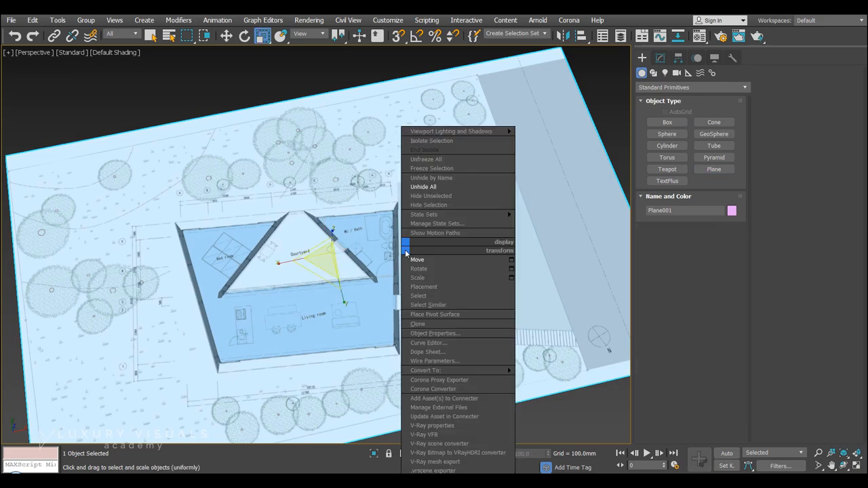
# Move the site-plan plane to the 0,0,0 origin and view it from the Top.
pyautogui.click(418, 259)
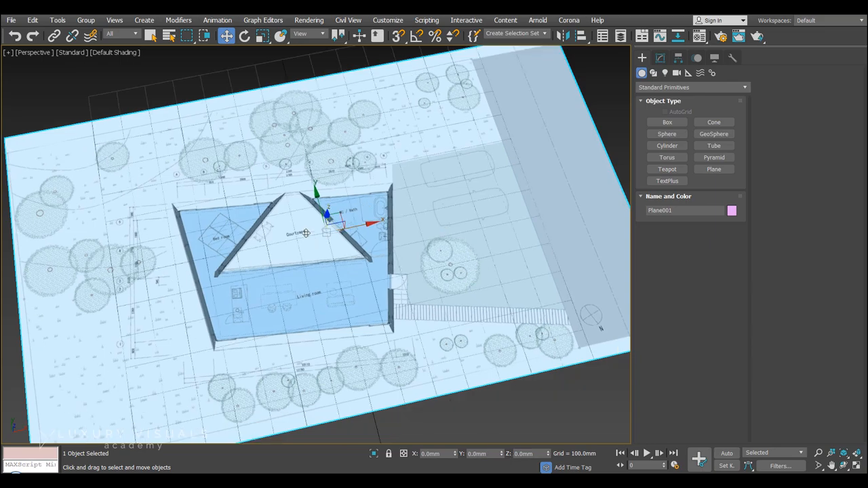
pyautogui.press('t')
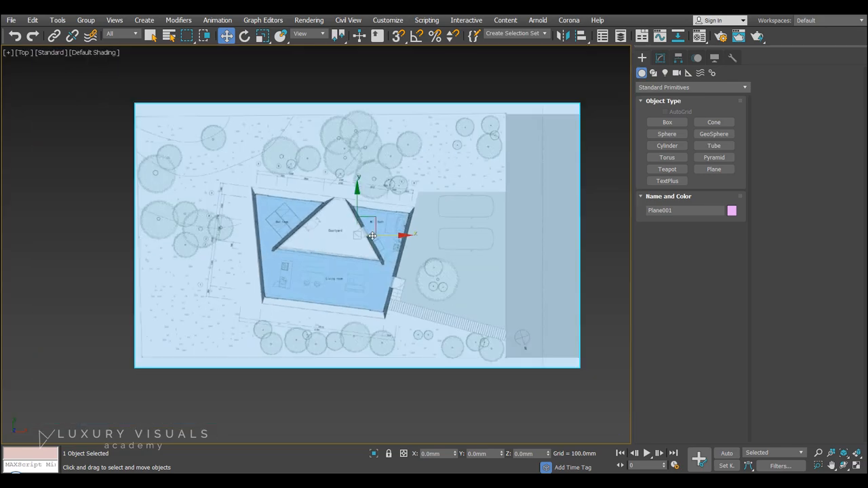
pyautogui.moveTo(270, 160)
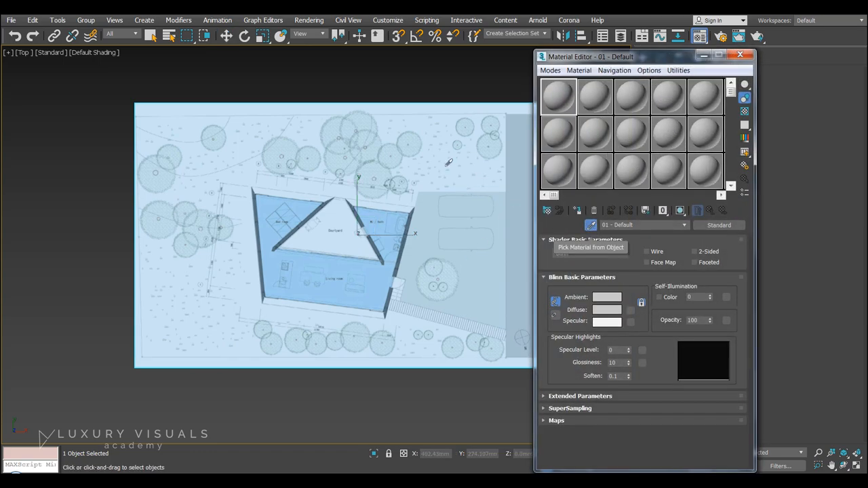
# Assign a material to the plane and show it shaded in the viewport.
pyautogui.click(679, 211)
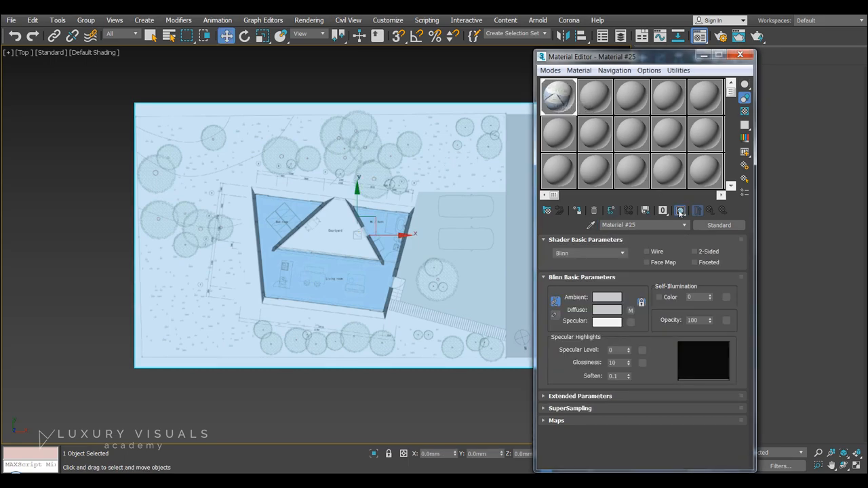
pyautogui.moveTo(680, 211)
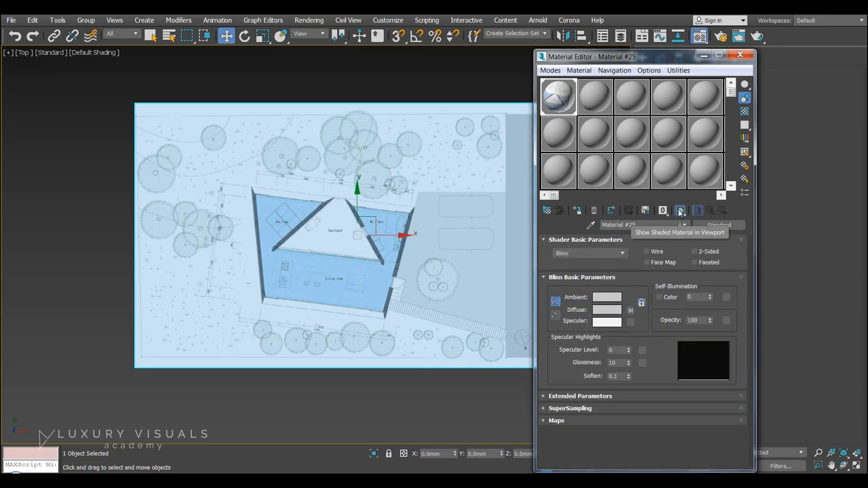
pyautogui.click(680, 210)
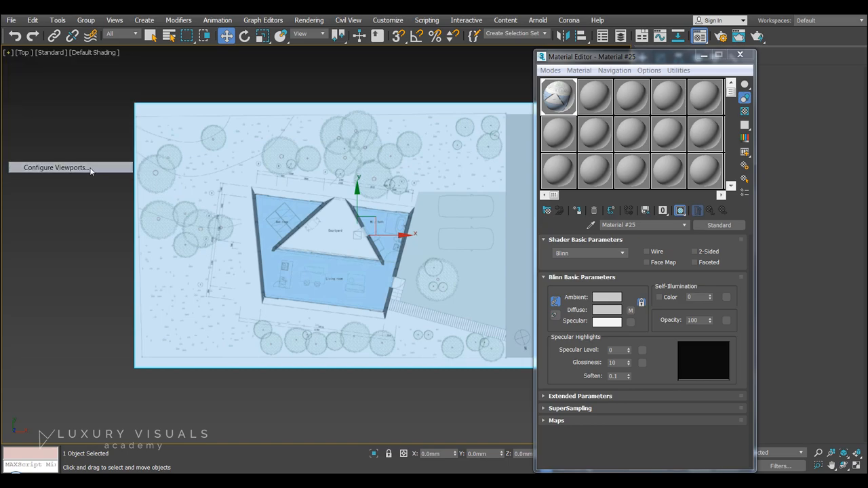
# Raise the texture map display resolution in Configure Viewports and apply it.
pyautogui.click(56, 168)
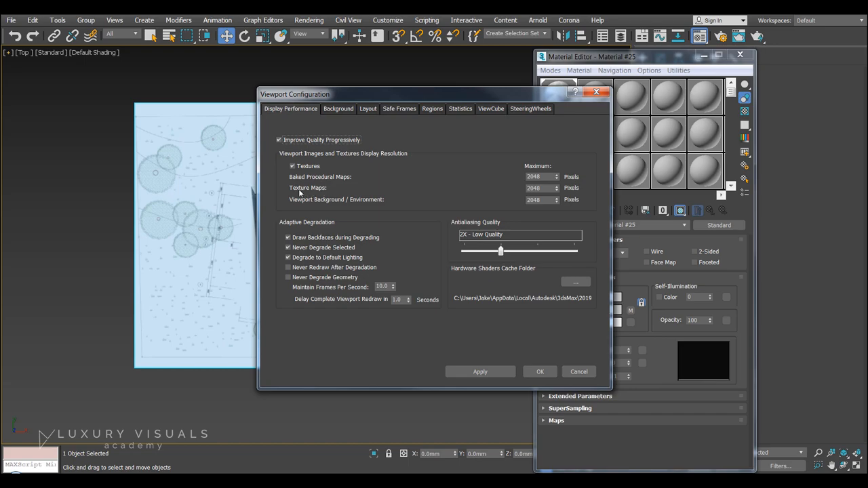
pyautogui.tripleClick(542, 187)
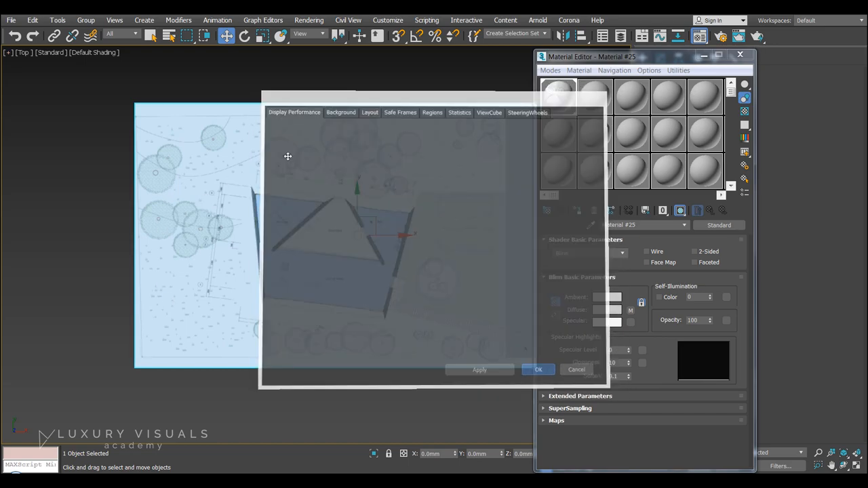
pyautogui.click(537, 369)
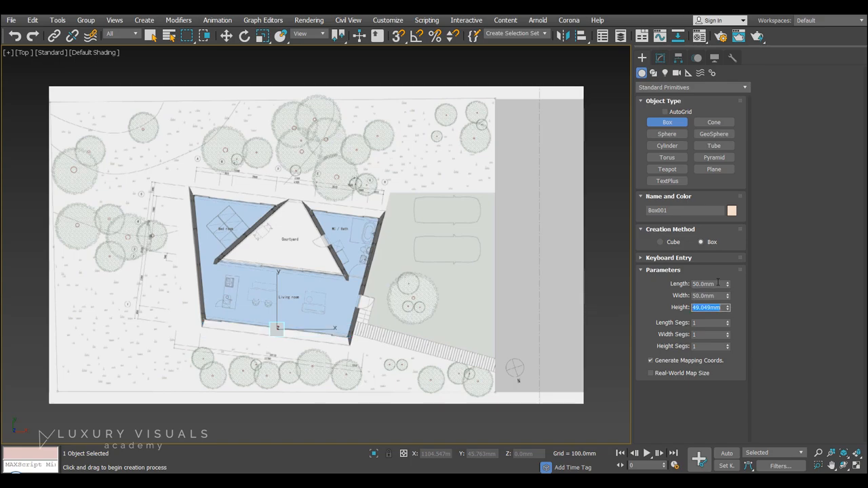
# Set the box height to 500.0mm, rename it New Box and colour it pink.
pyautogui.write('500.0mm')
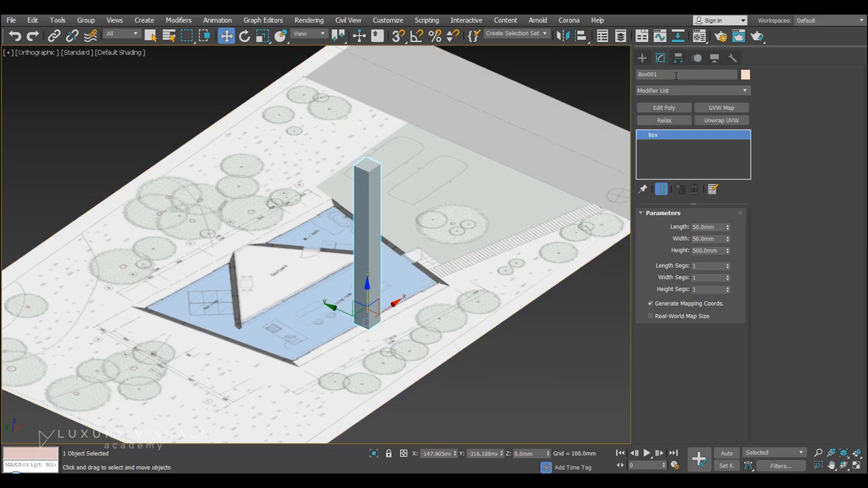
pyautogui.tripleClick(685, 75)
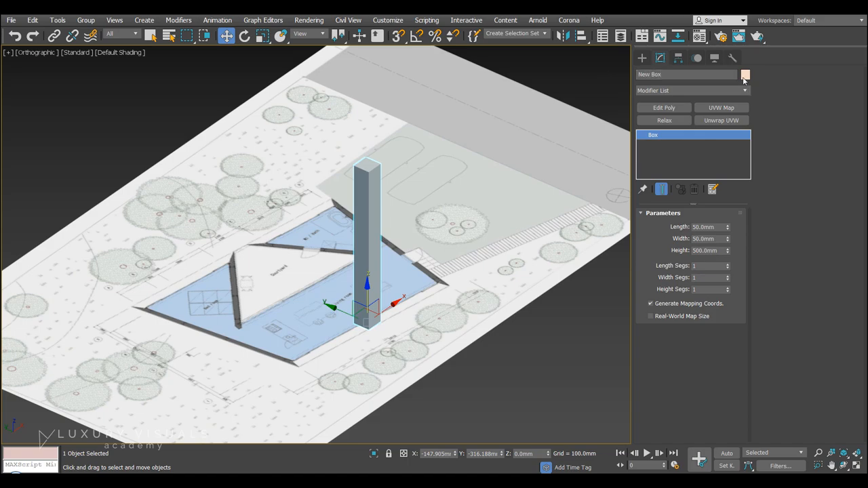
pyautogui.click(745, 75)
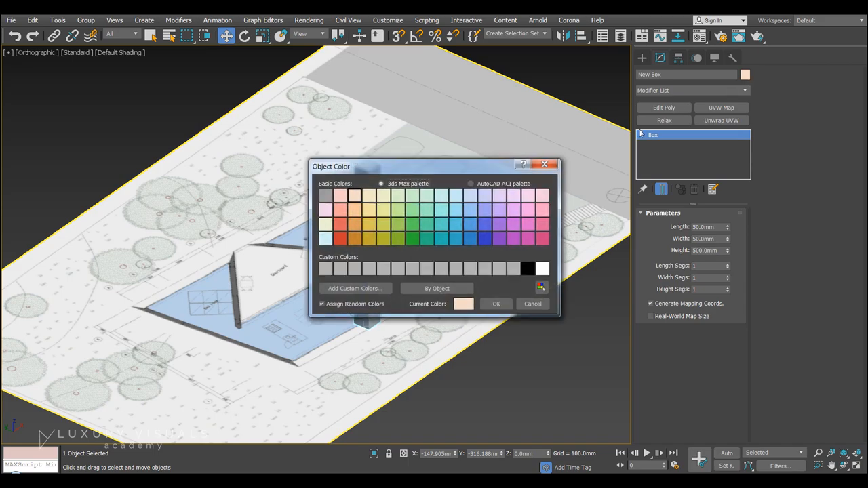
pyautogui.click(496, 304)
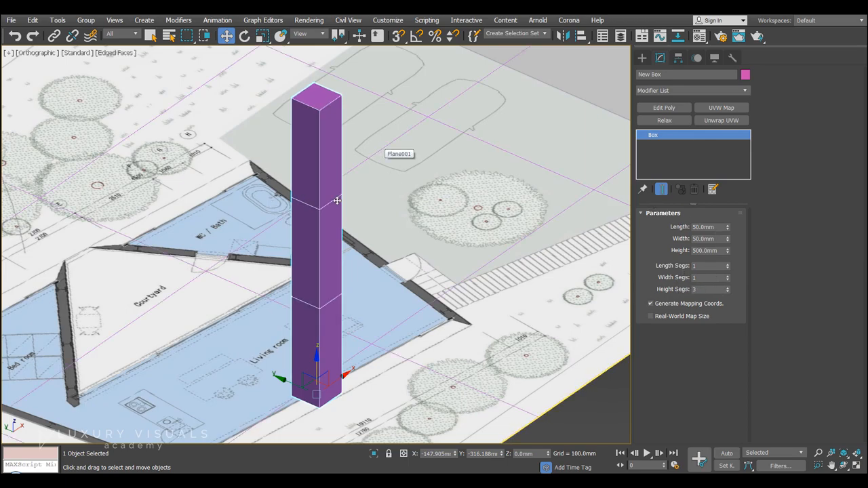
# Raise the column's height segments to five with the spinner.
pyautogui.click(727, 288)
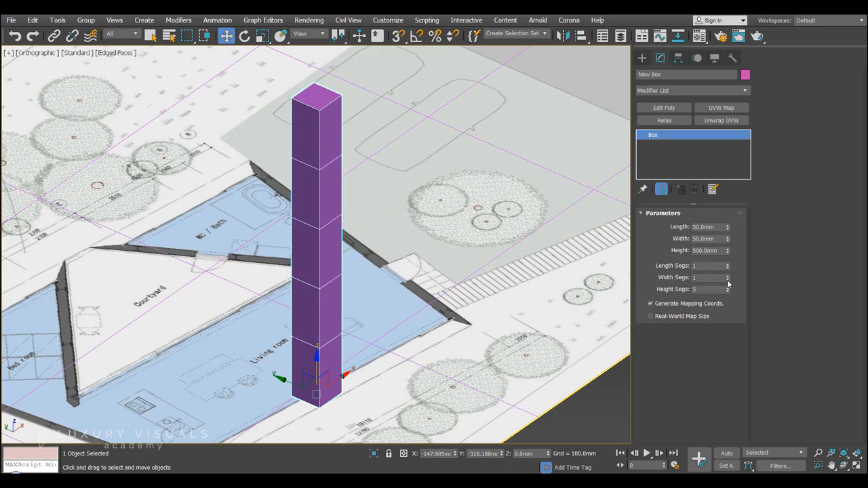
pyautogui.click(727, 263)
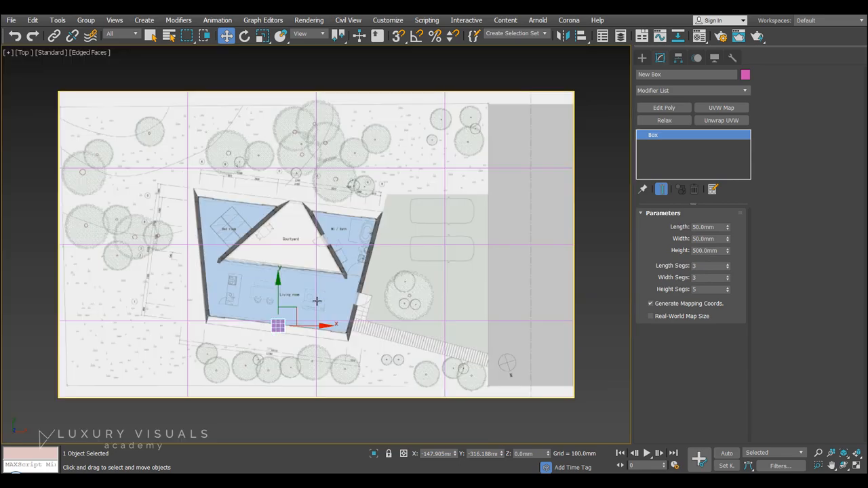
# Move and rotate the column to align with the WC/Bath wall.
pyautogui.rightClick(318, 301)
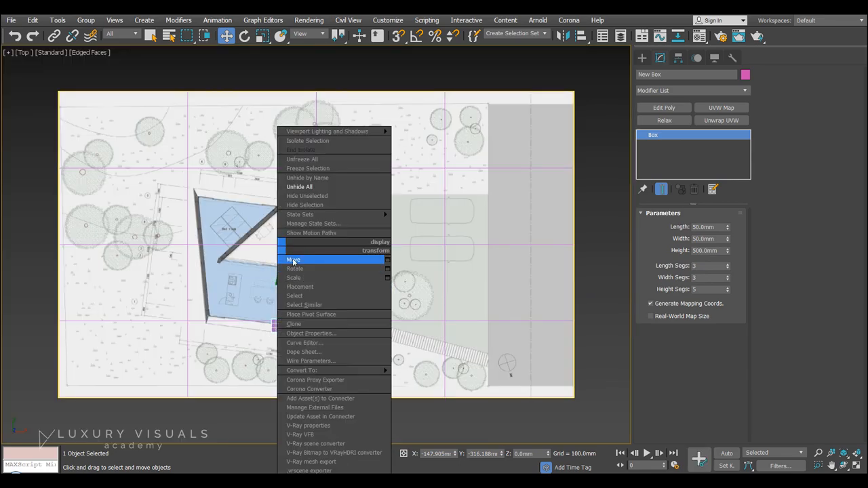
pyautogui.click(293, 259)
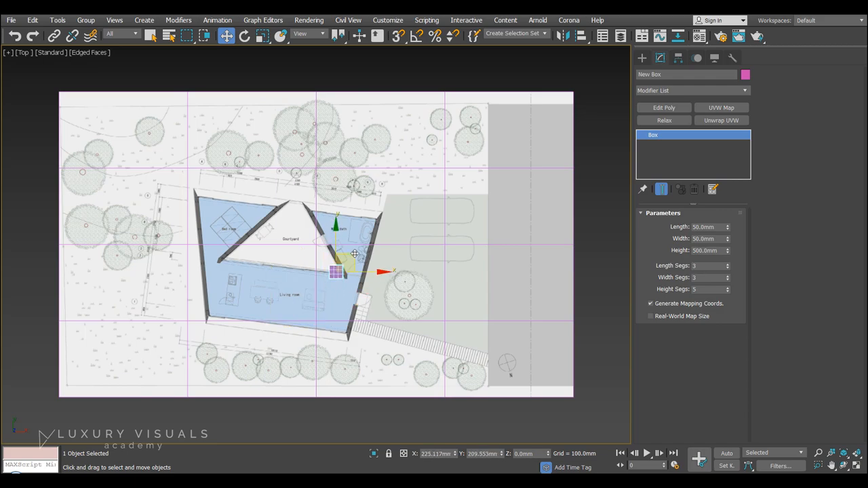
pyautogui.scroll(3)
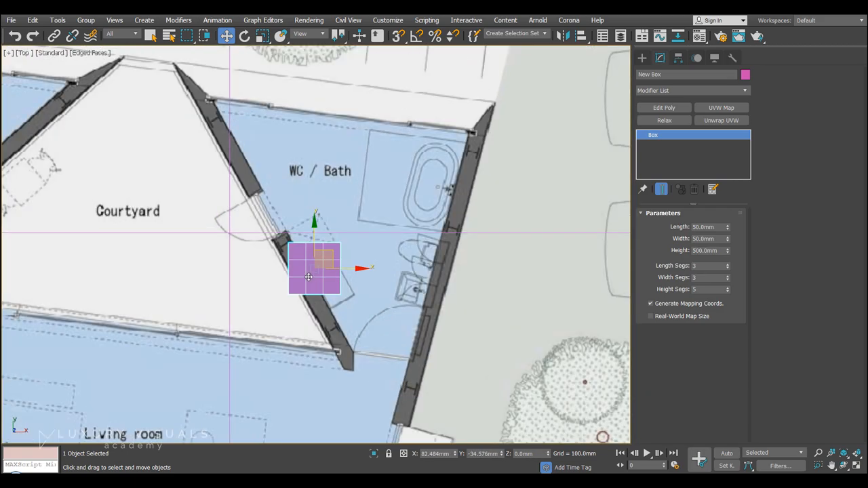
pyautogui.rightClick(309, 277)
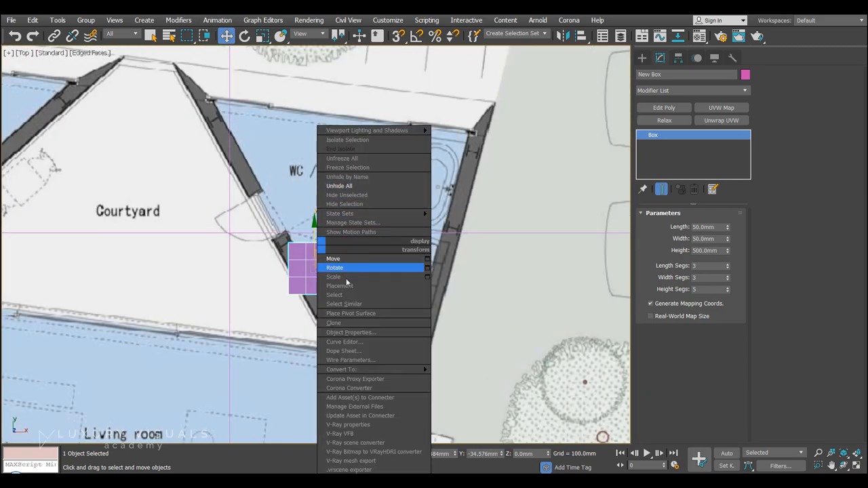
pyautogui.click(333, 267)
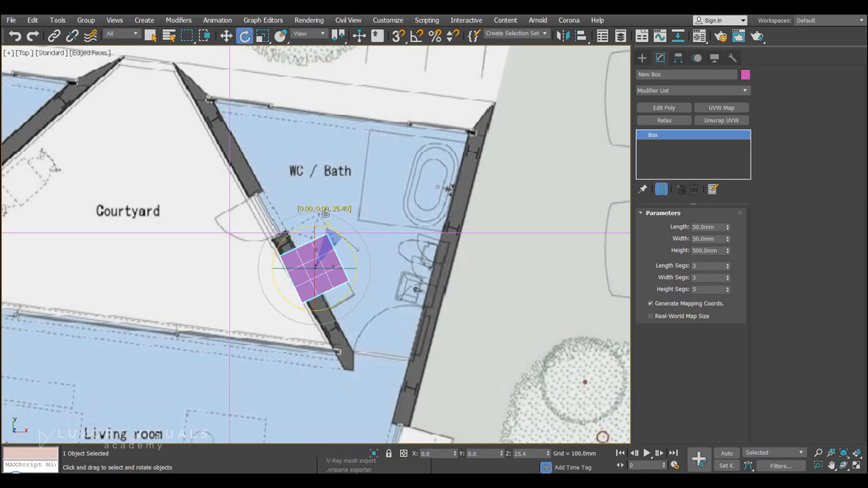
pyautogui.click(226, 36)
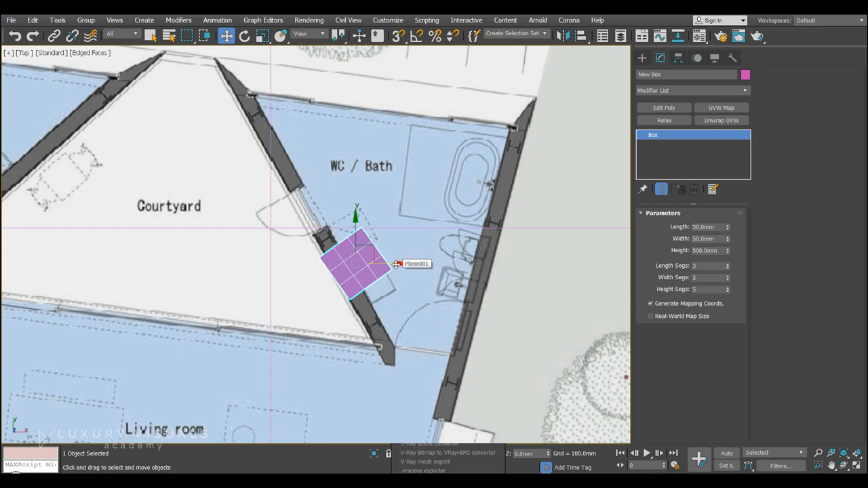
# Shift-drag two copies of the column into the Courtyard.
pyautogui.moveTo(355, 264); pyautogui.dragTo(197, 264)
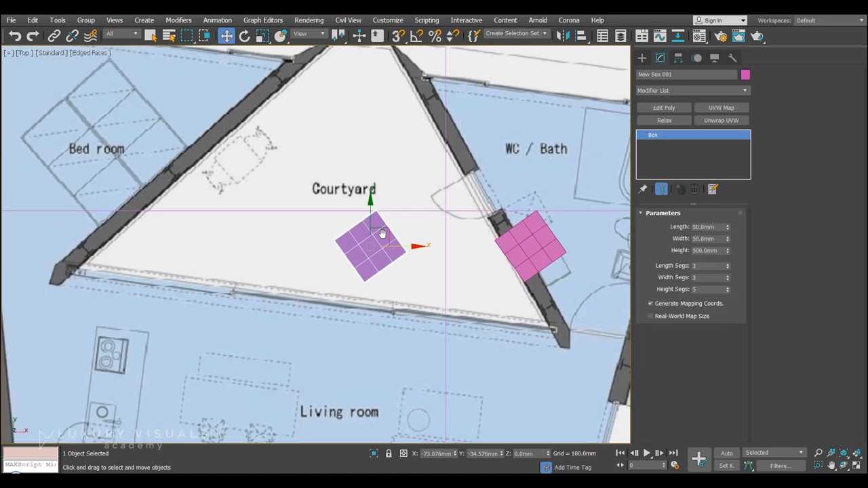
pyautogui.moveTo(374, 244); pyautogui.dragTo(247, 244)
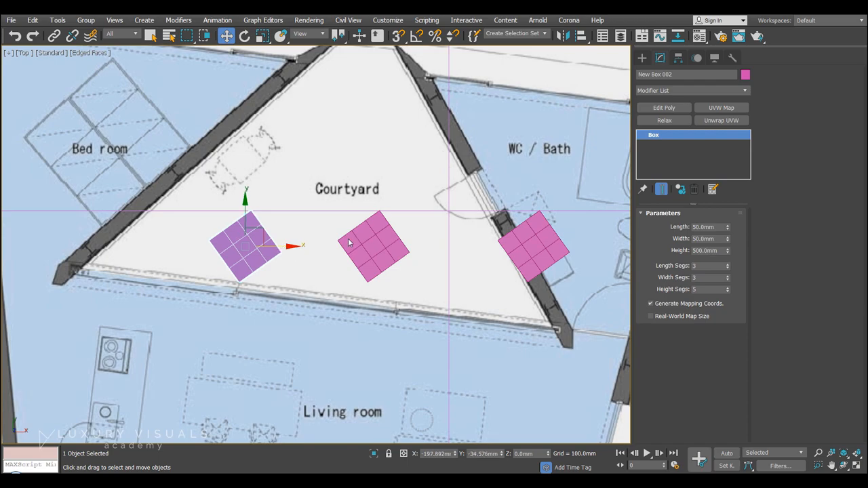
pyautogui.moveTo(434, 274)
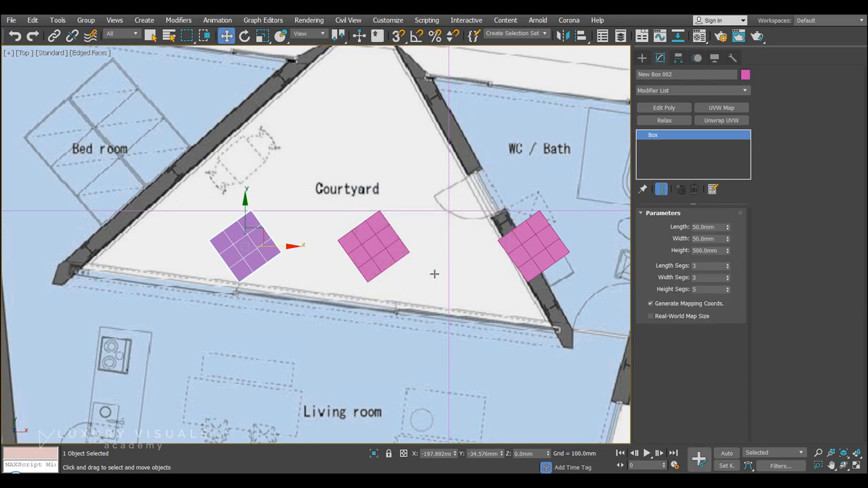
# Group the three selected columns as 'Box Group' and select the group.
pyautogui.click(374, 247)
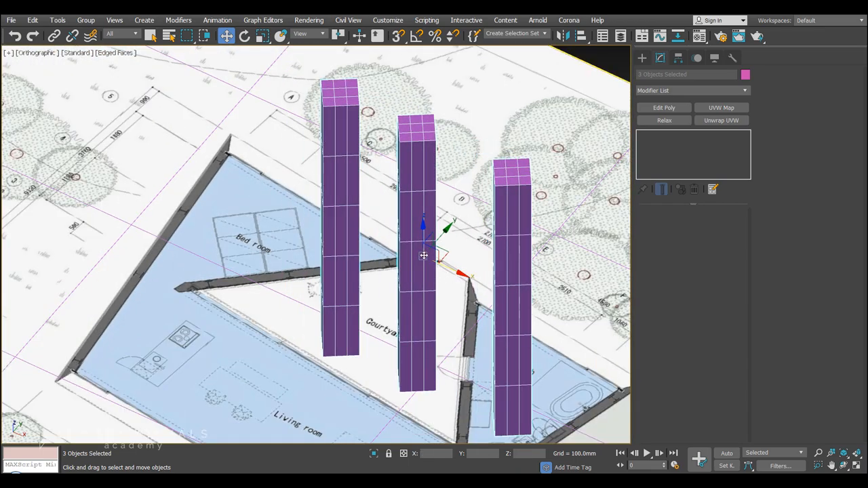
pyautogui.click(85, 20)
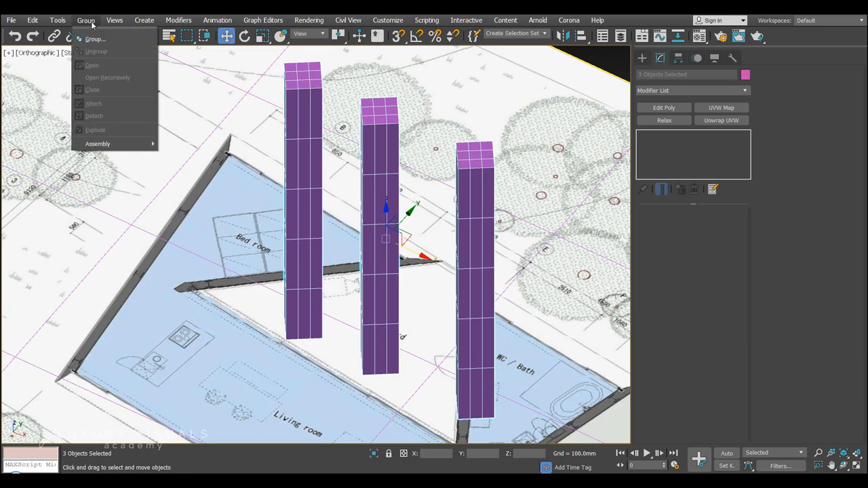
pyautogui.click(95, 38)
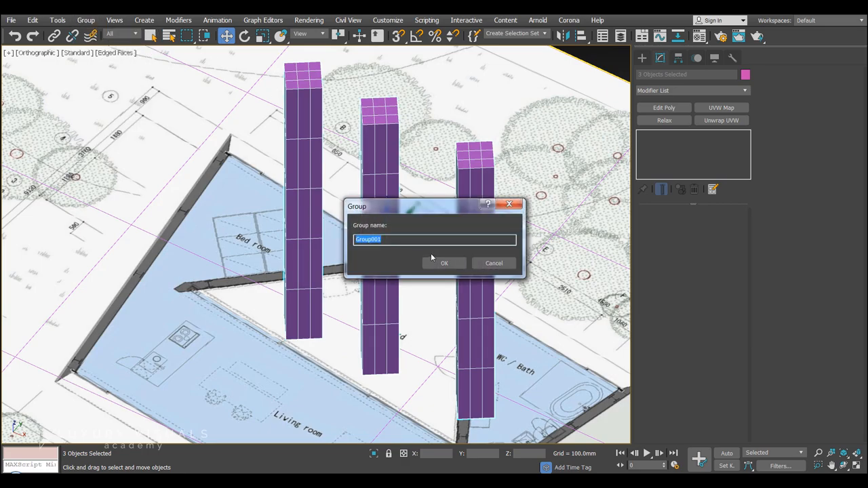
pyautogui.write('B')
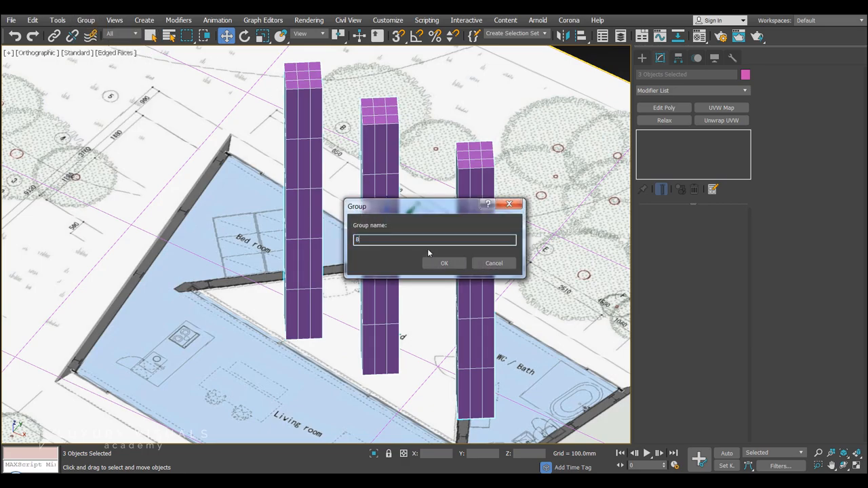
pyautogui.write('ox Gro')
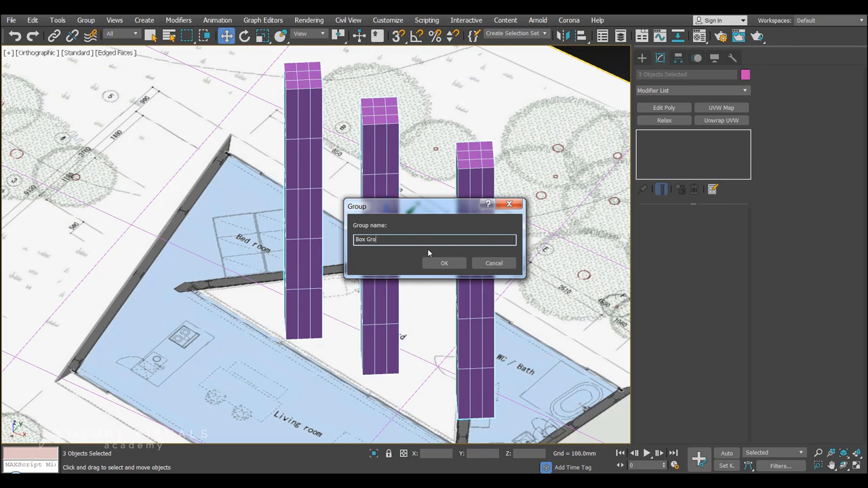
pyautogui.click(445, 263)
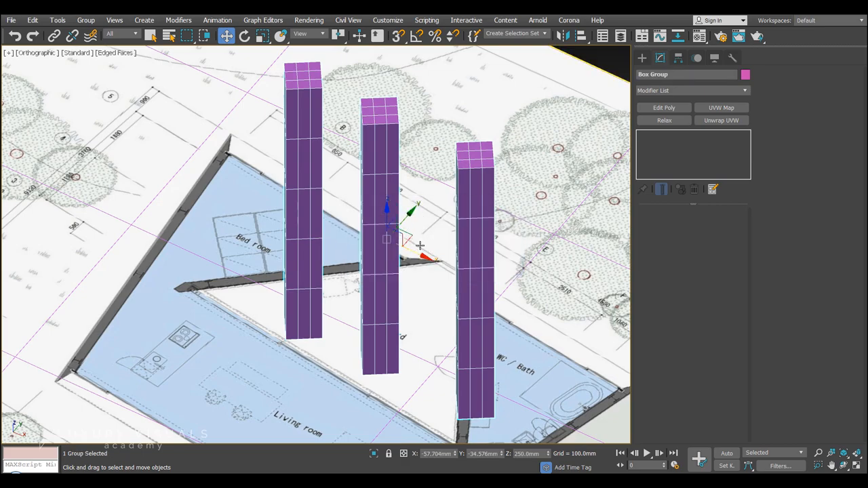
pyautogui.moveTo(477, 248)
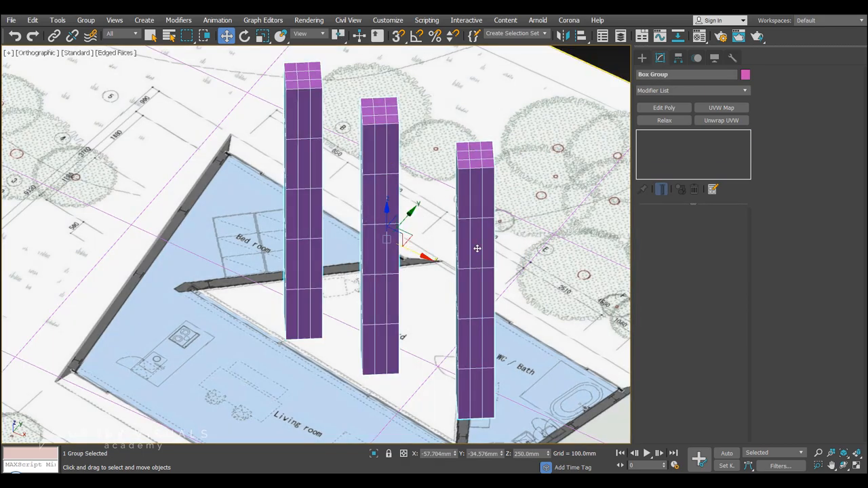
pyautogui.click(244, 35)
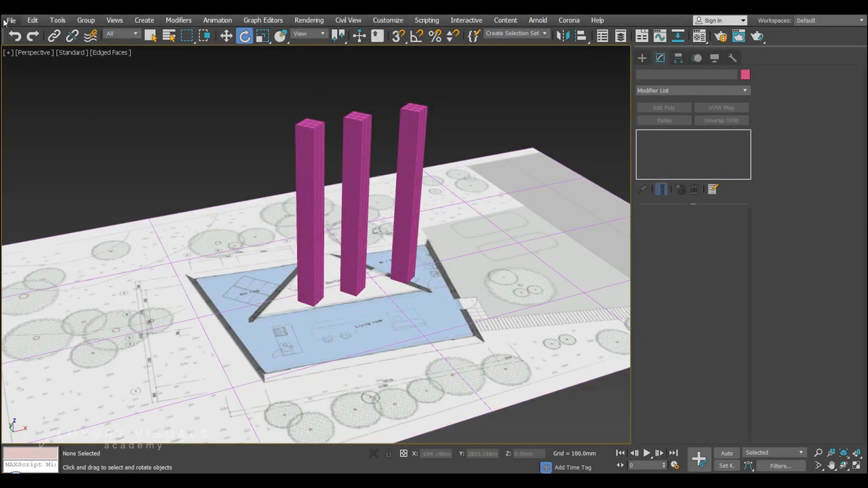
# Save the scene as 'Intro Tests' in the scenes folder via Save As.
pyautogui.click(10, 20)
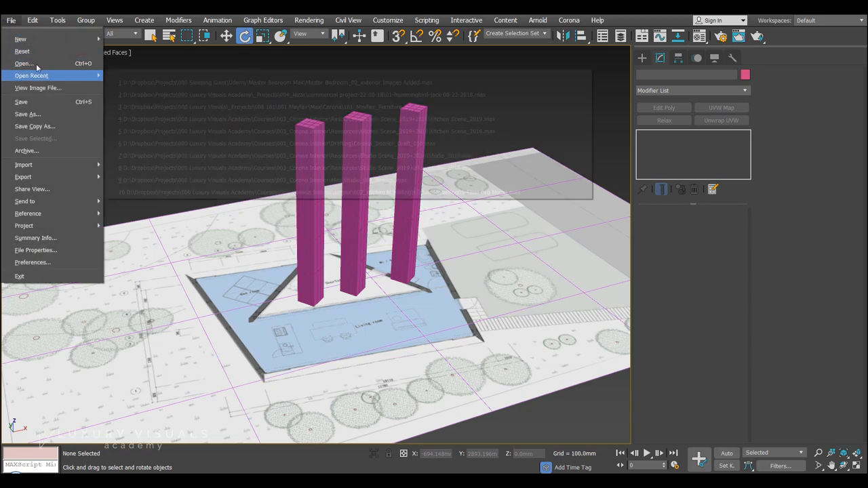
pyautogui.click(27, 114)
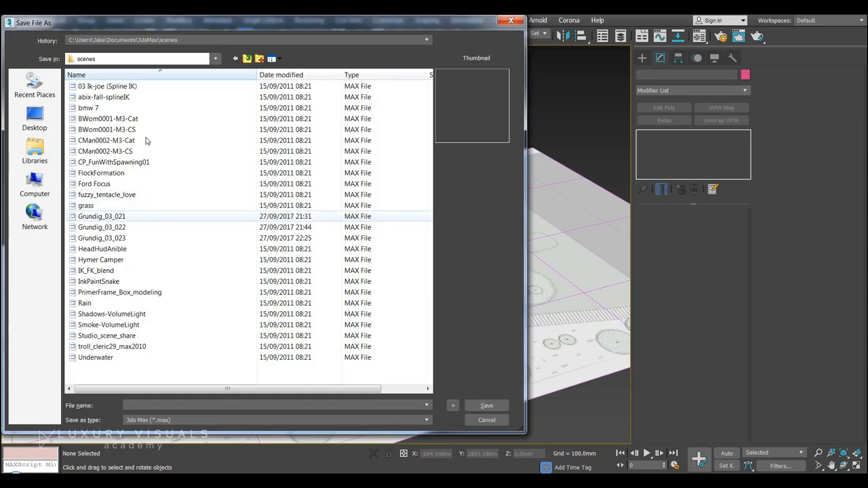
pyautogui.write('Box')
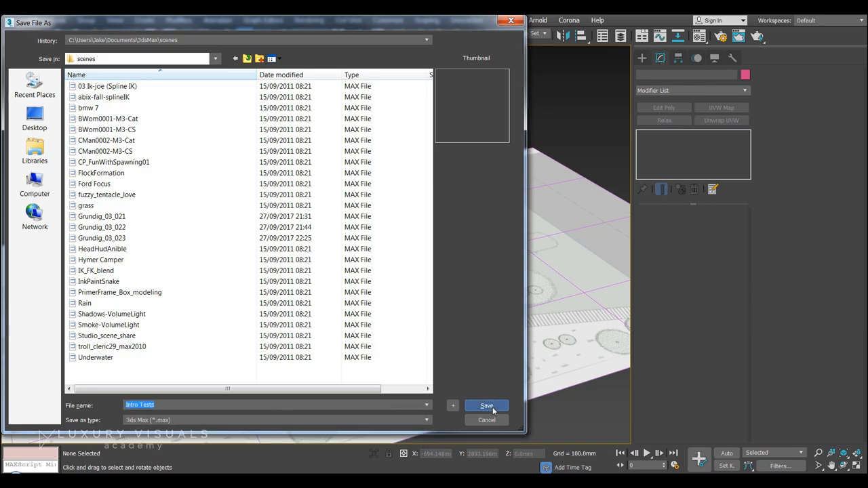
pyautogui.click(486, 405)
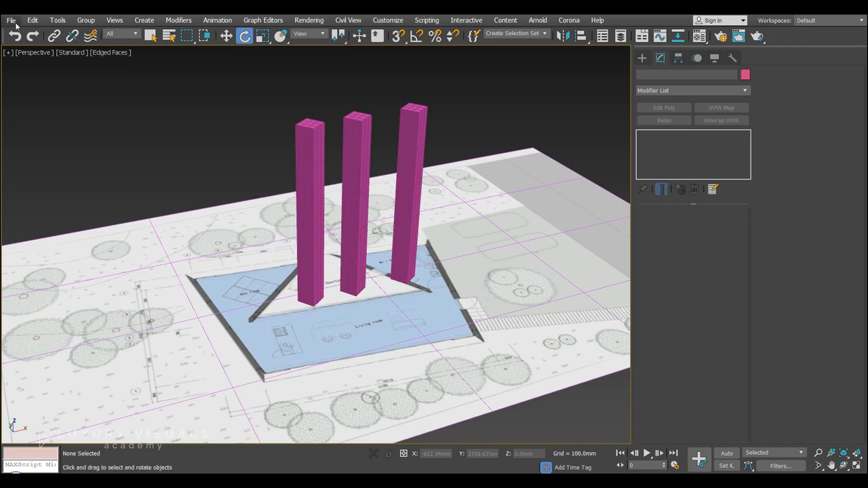
# Save an incremented copy named 'Intro Tests01' and check the saved files.
pyautogui.click(11, 20)
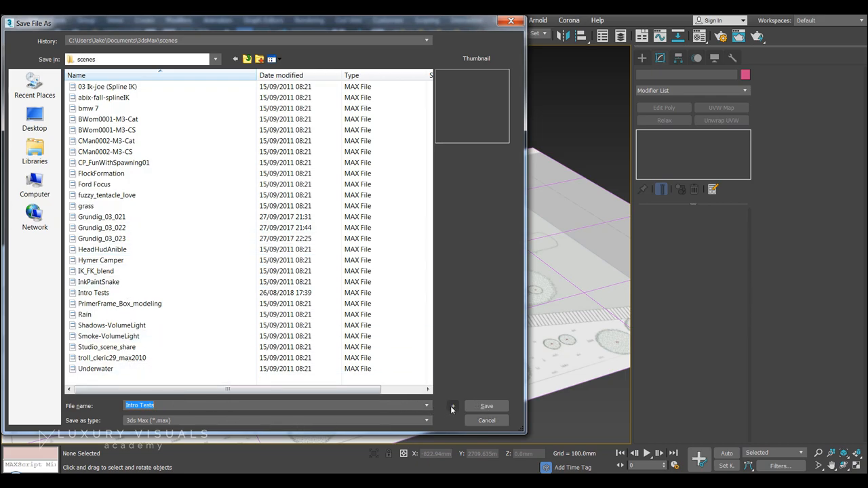
pyautogui.click(485, 407)
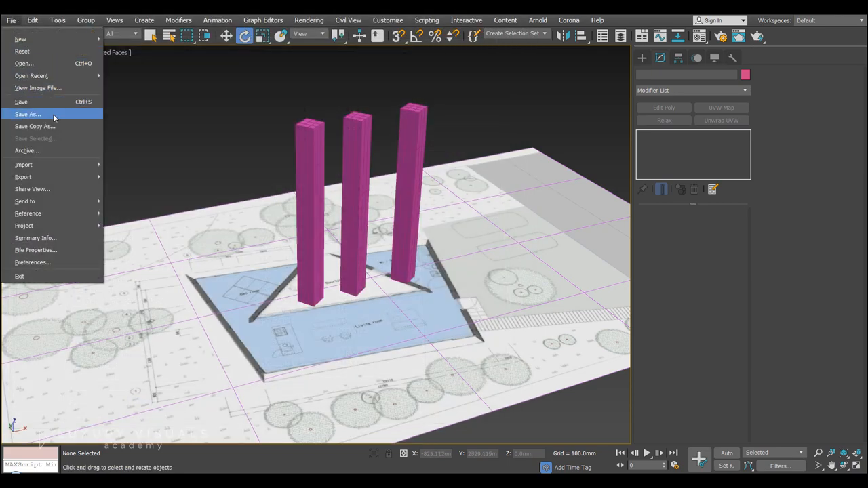
pyautogui.click(27, 114)
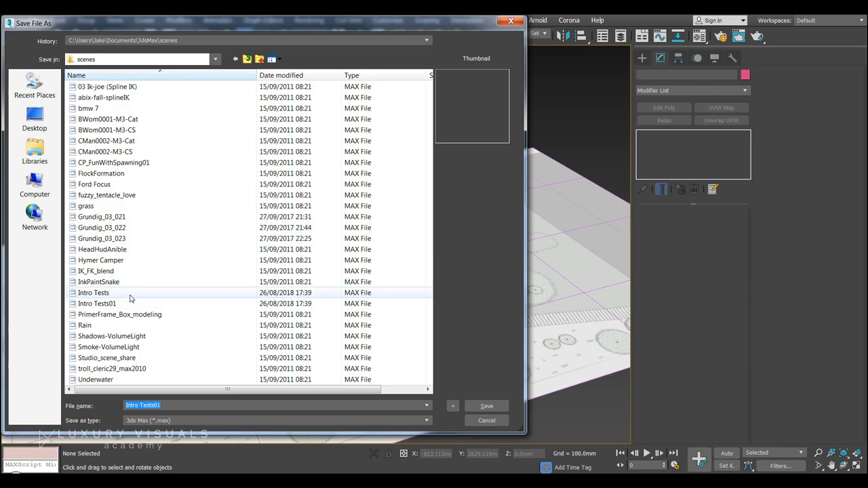
pyautogui.moveTo(119, 309)
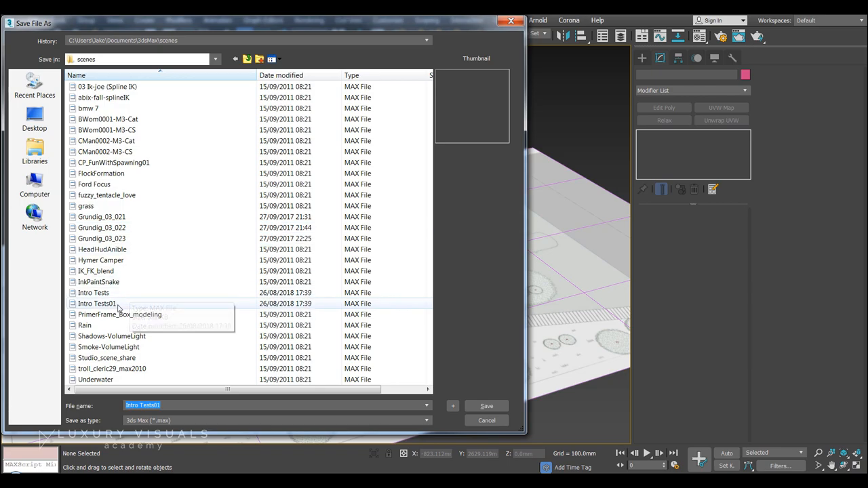
pyautogui.moveTo(144, 310)
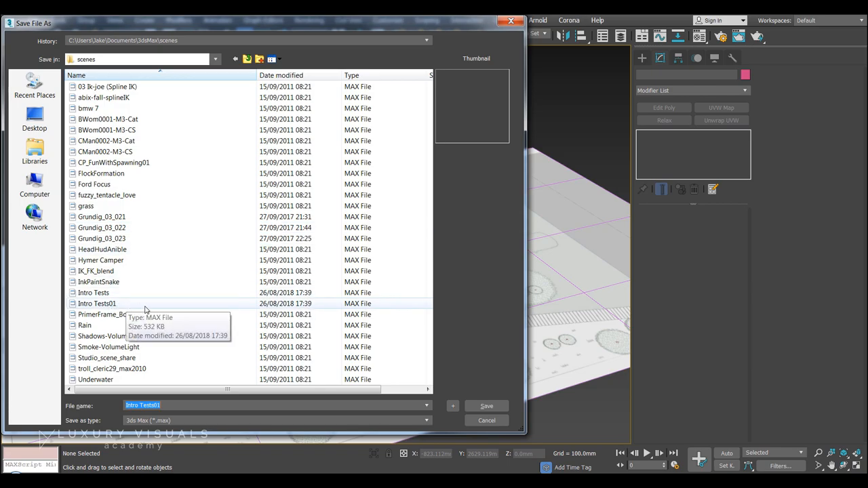
pyautogui.moveTo(339, 383)
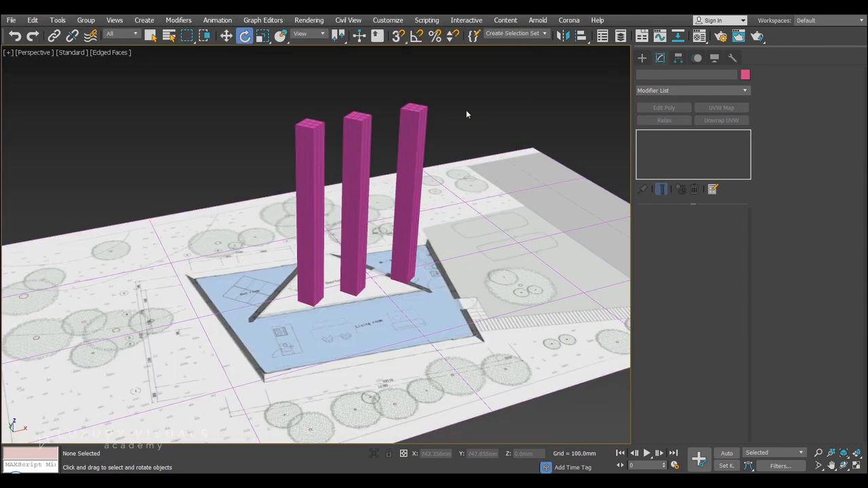
# Place a Physical camera in the Top view aimed at the three pink columns.
pyautogui.click(642, 58)
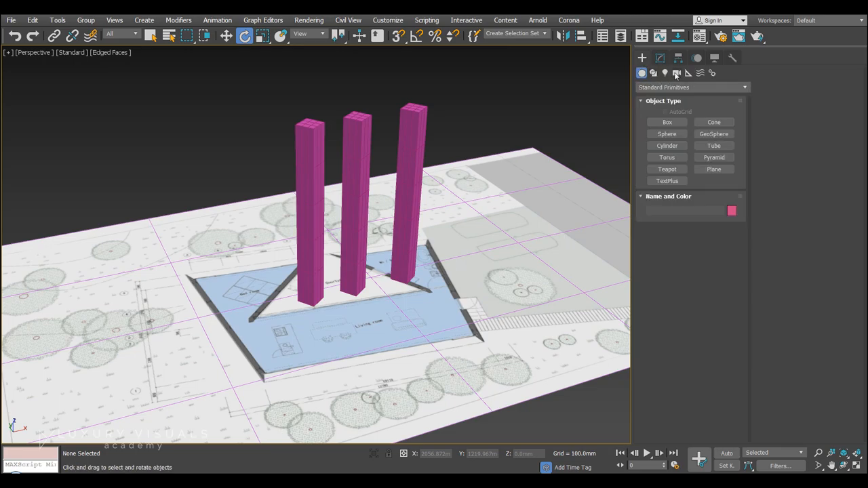
pyautogui.click(676, 74)
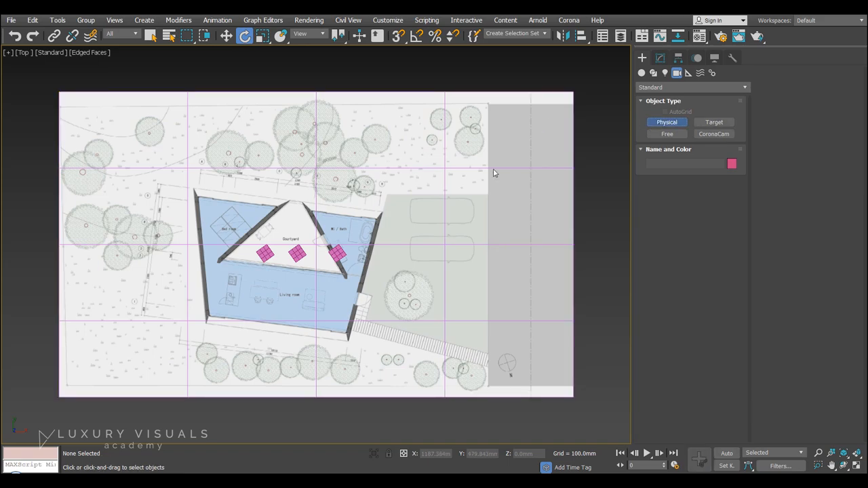
pyautogui.click(256, 306)
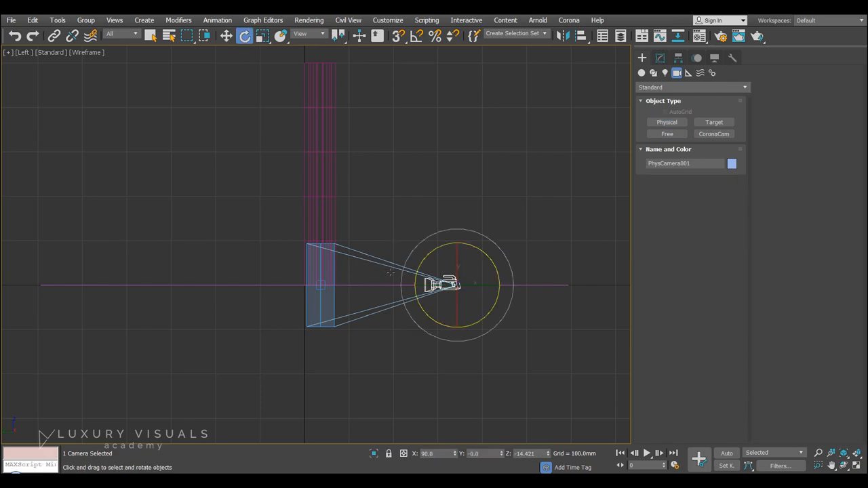
pyautogui.click(225, 35)
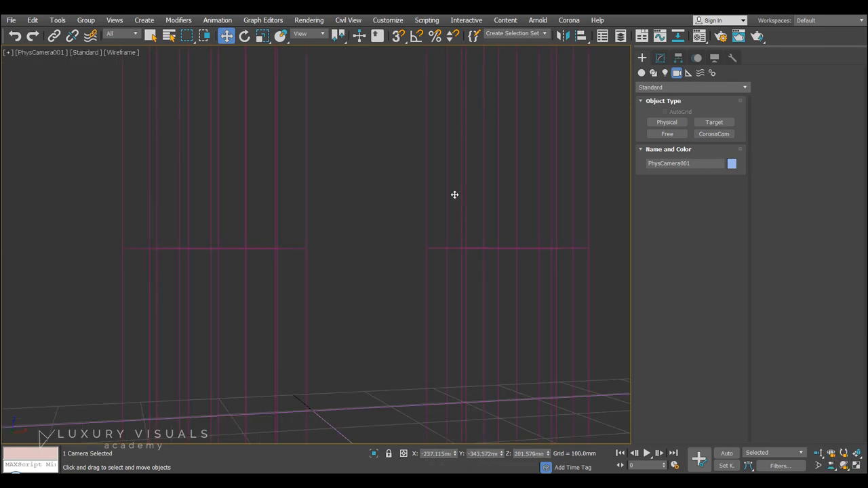
pyautogui.moveTo(306, 279)
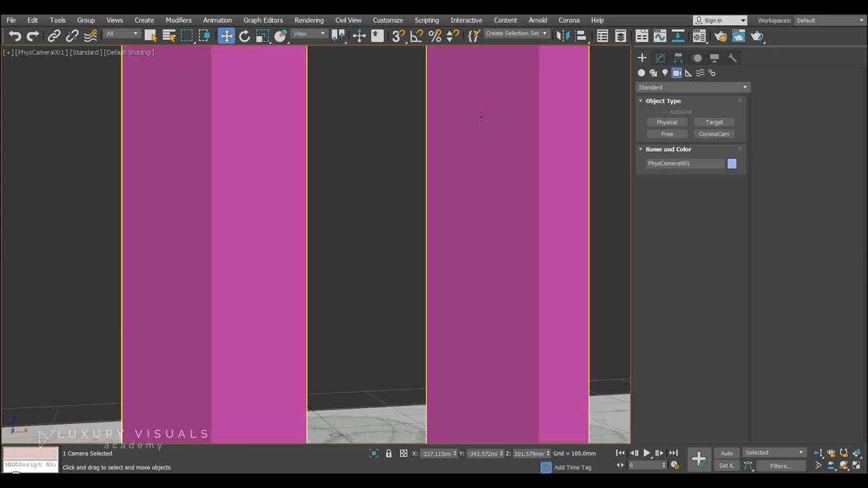
# View the scene through PhysCamera001 shaded and dolly back to fit all columns.
pyautogui.click(659, 57)
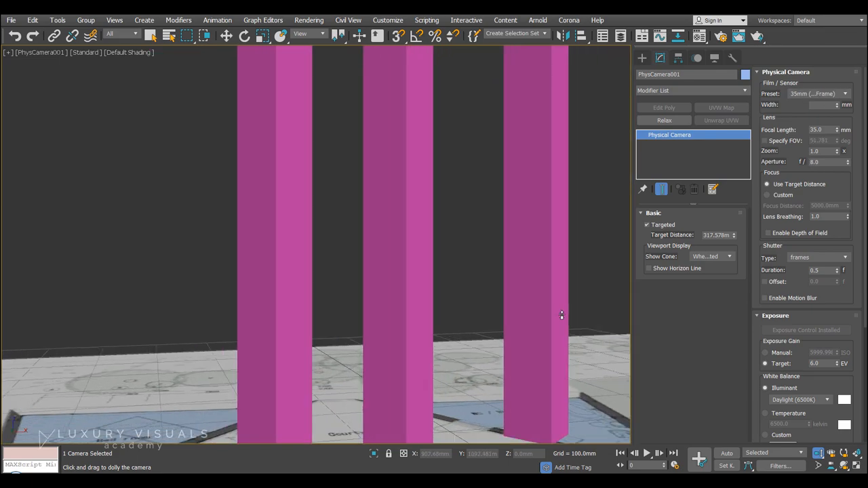
pyautogui.moveTo(561, 314); pyautogui.dragTo(418, 301)
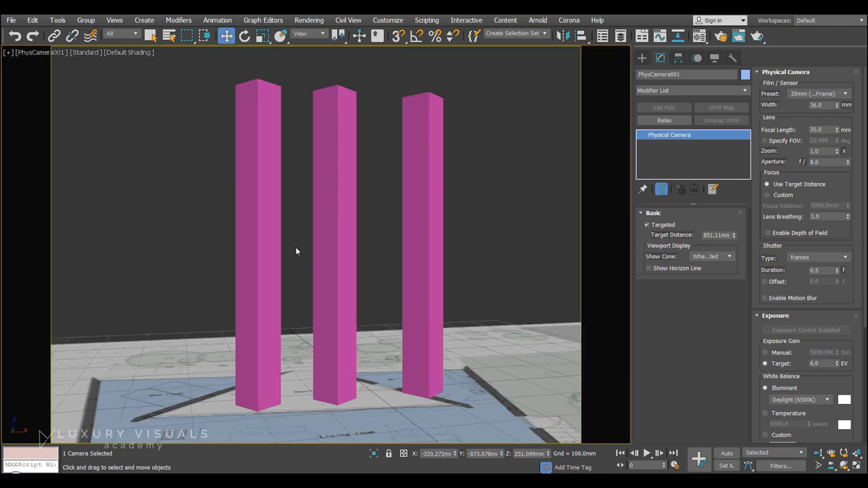
pyautogui.moveTo(506, 142)
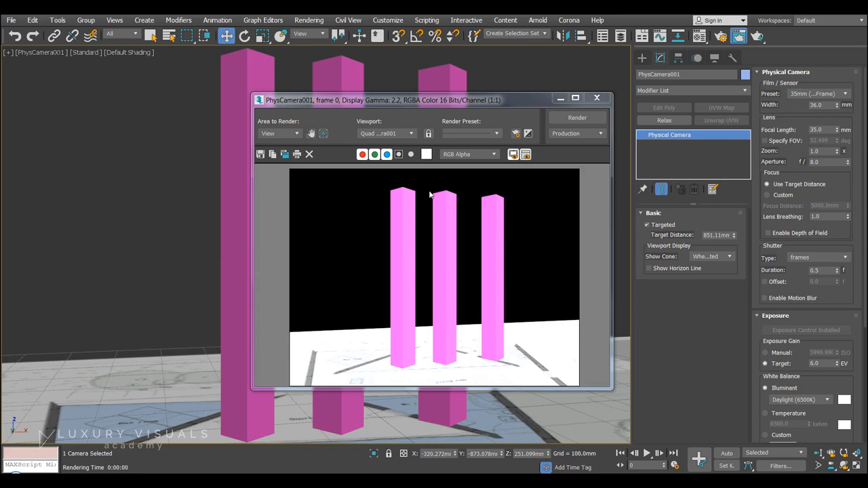
pyautogui.moveTo(351, 238)
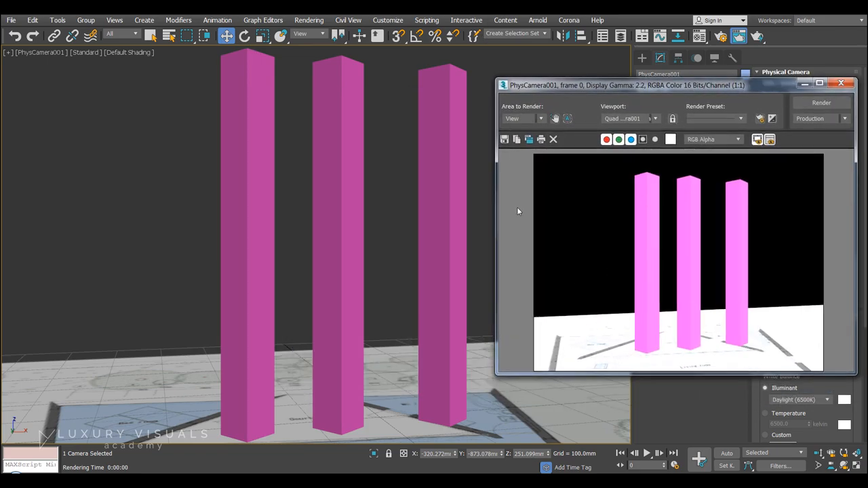
pyautogui.moveTo(399, 192)
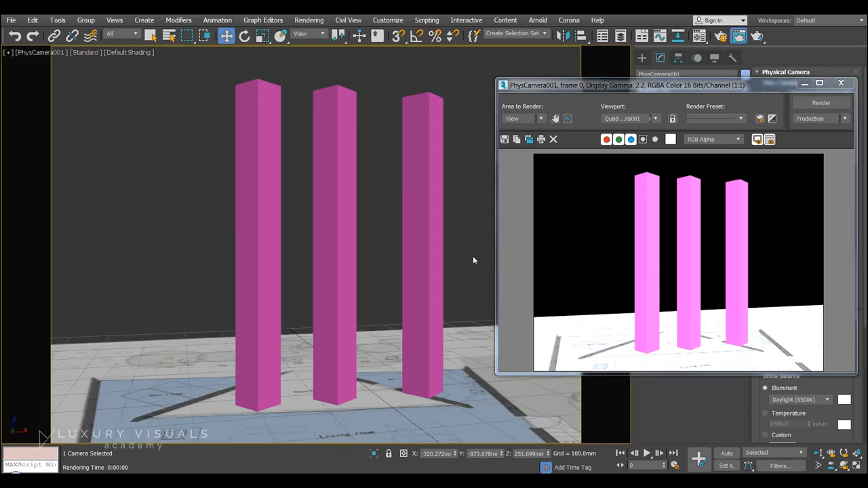
pyautogui.moveTo(632, 76)
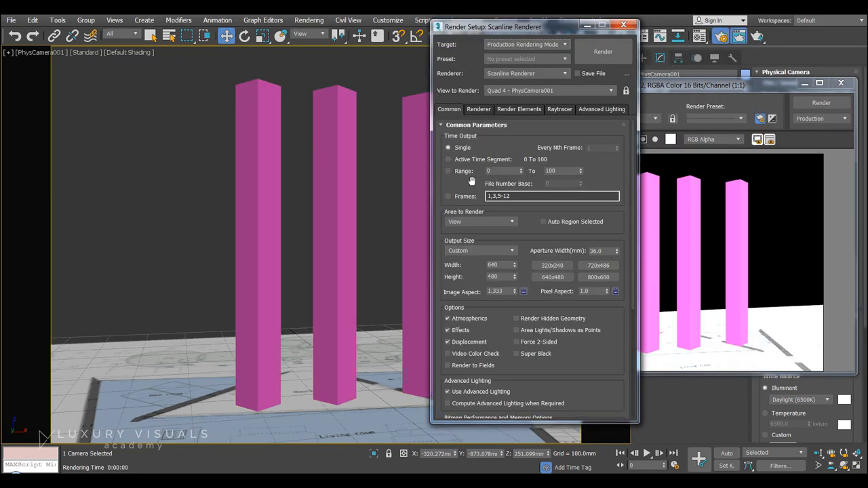
pyautogui.moveTo(516, 255)
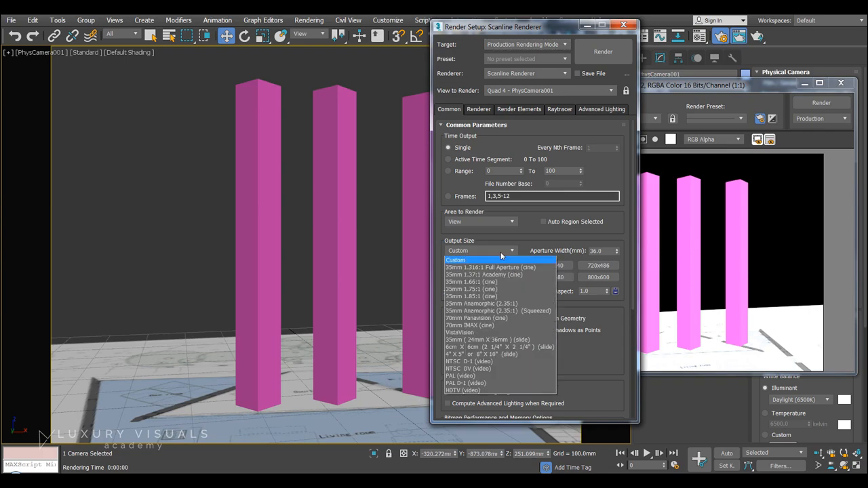
pyautogui.moveTo(466, 383)
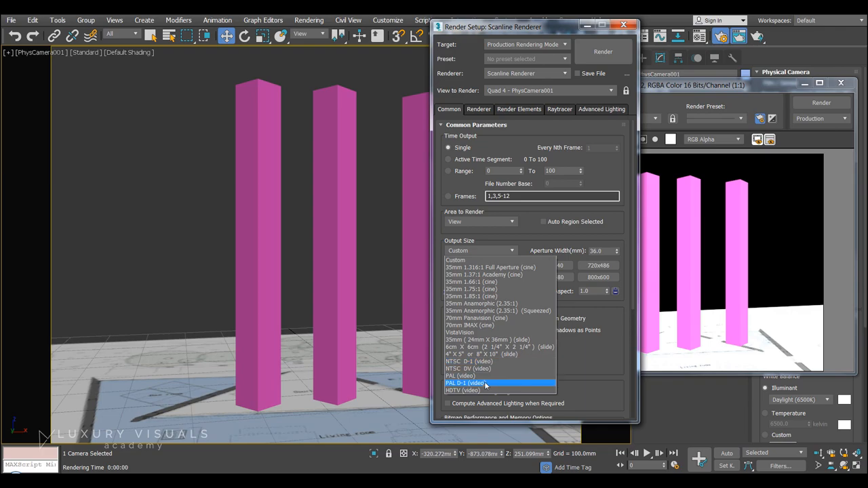
# Set output size to the HDTV (video) 1920×1080 preset and render the camera view.
pyautogui.click(461, 391)
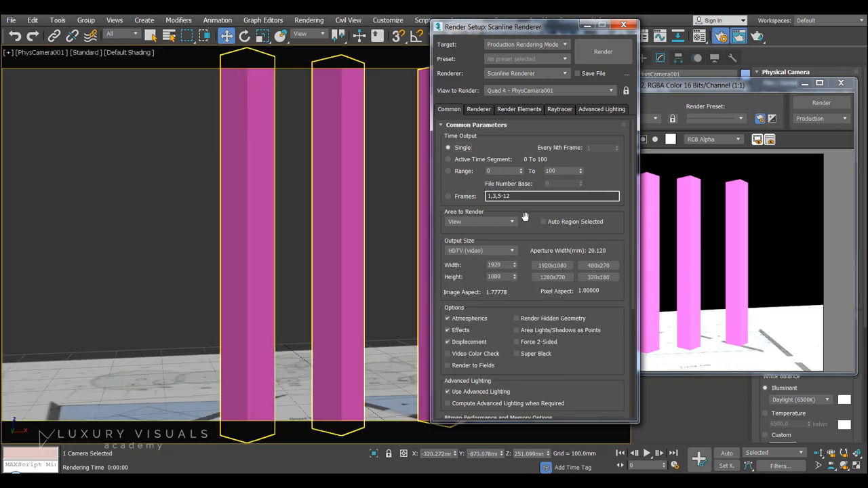
pyautogui.click(602, 51)
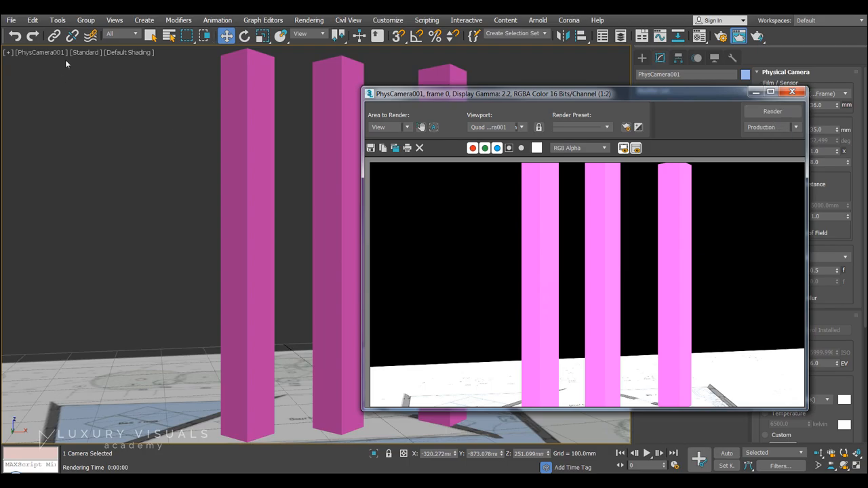
pyautogui.moveTo(792, 247)
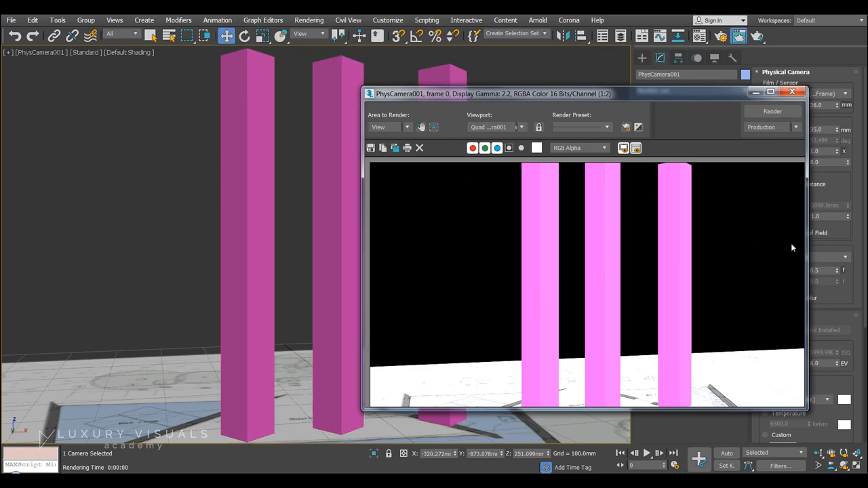